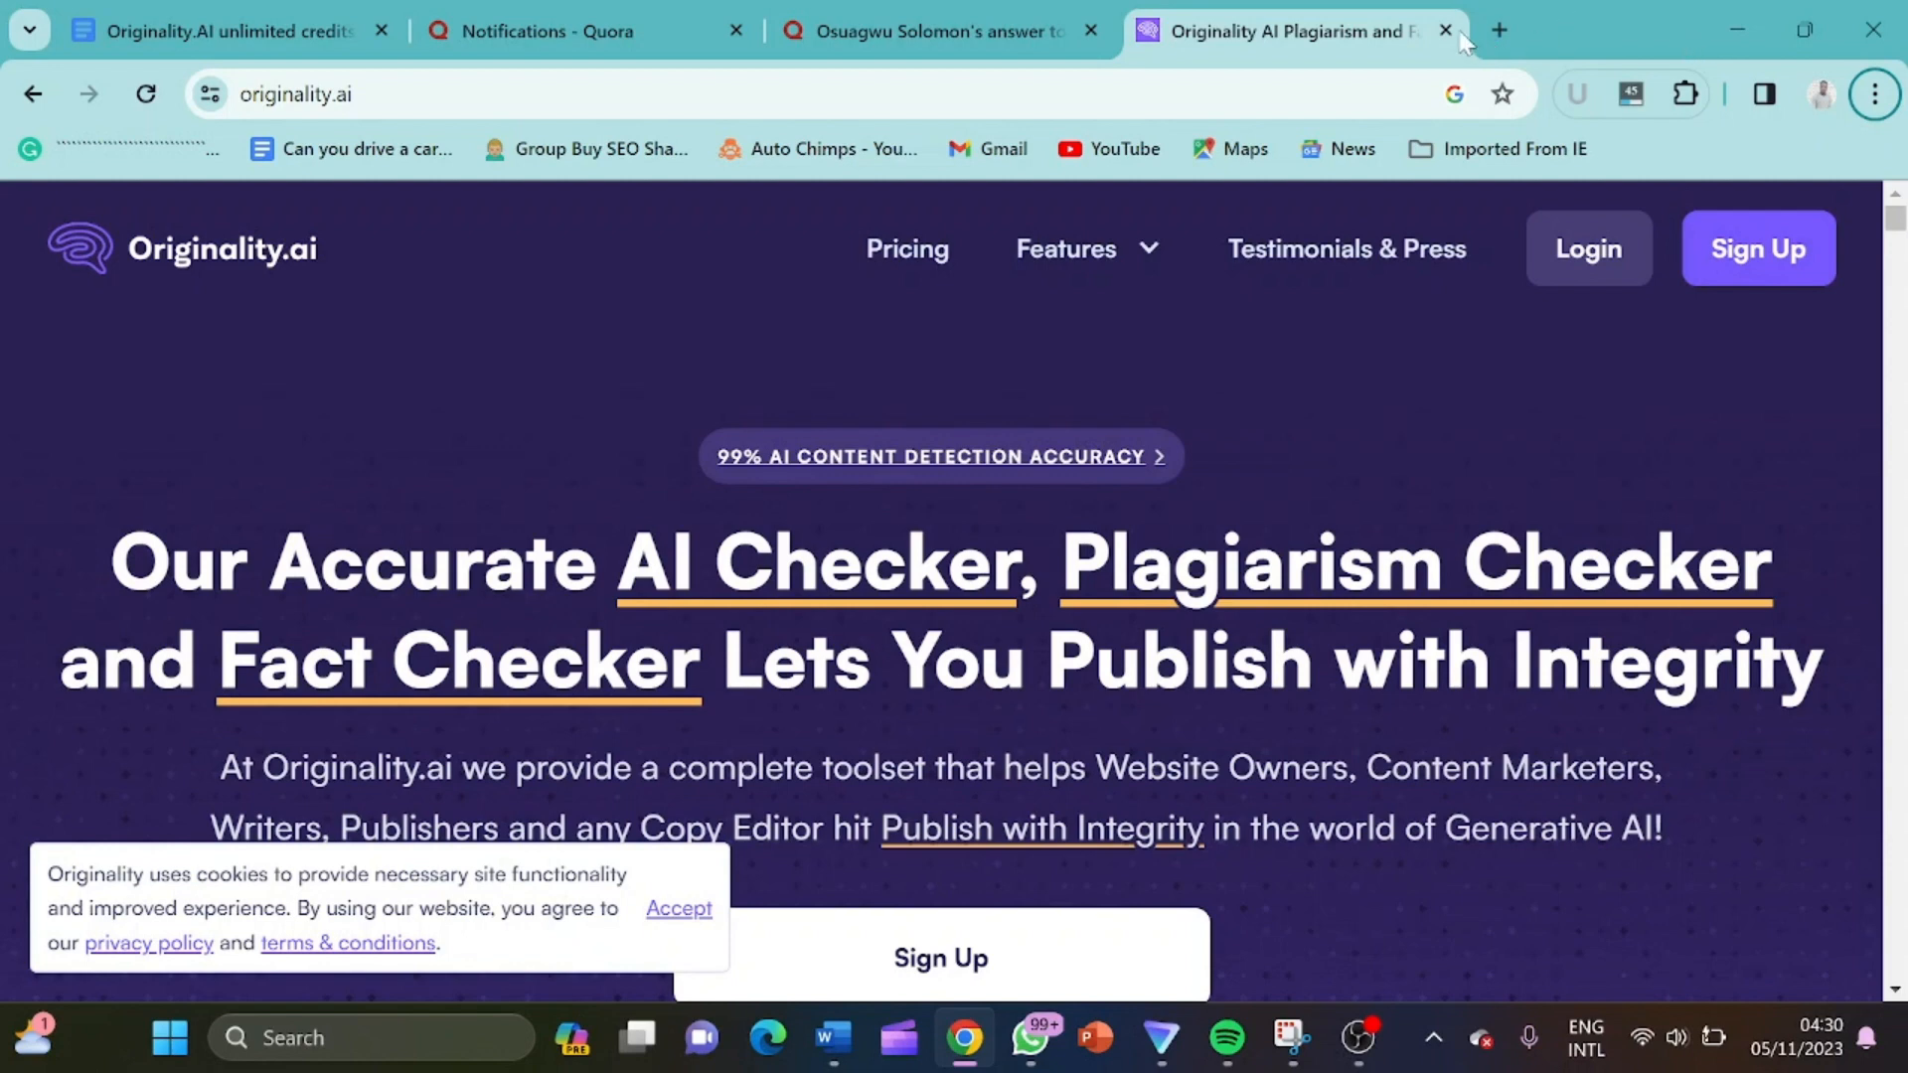
# Step: In a new tab, search Google for 'fake email generators' and open the Email Generator result
pyautogui.click(1499, 31)
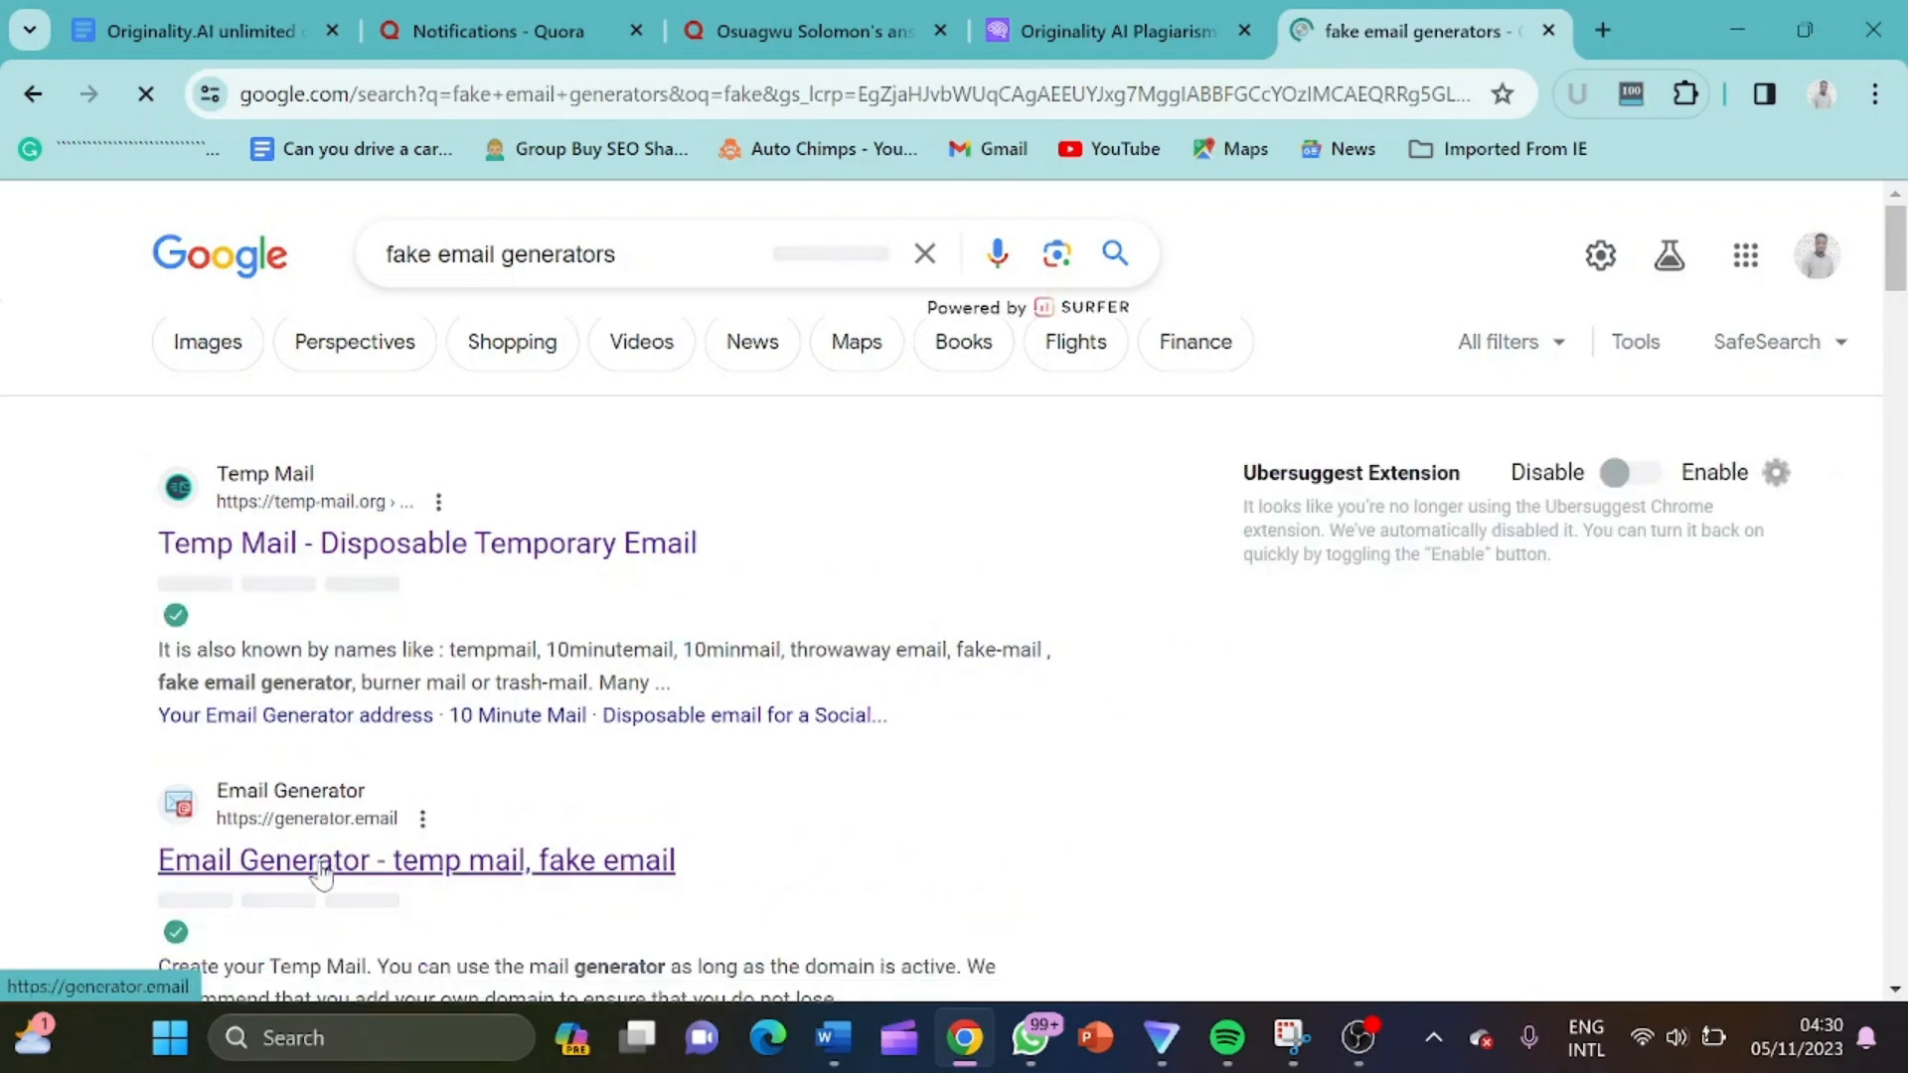
pyautogui.click(413, 860)
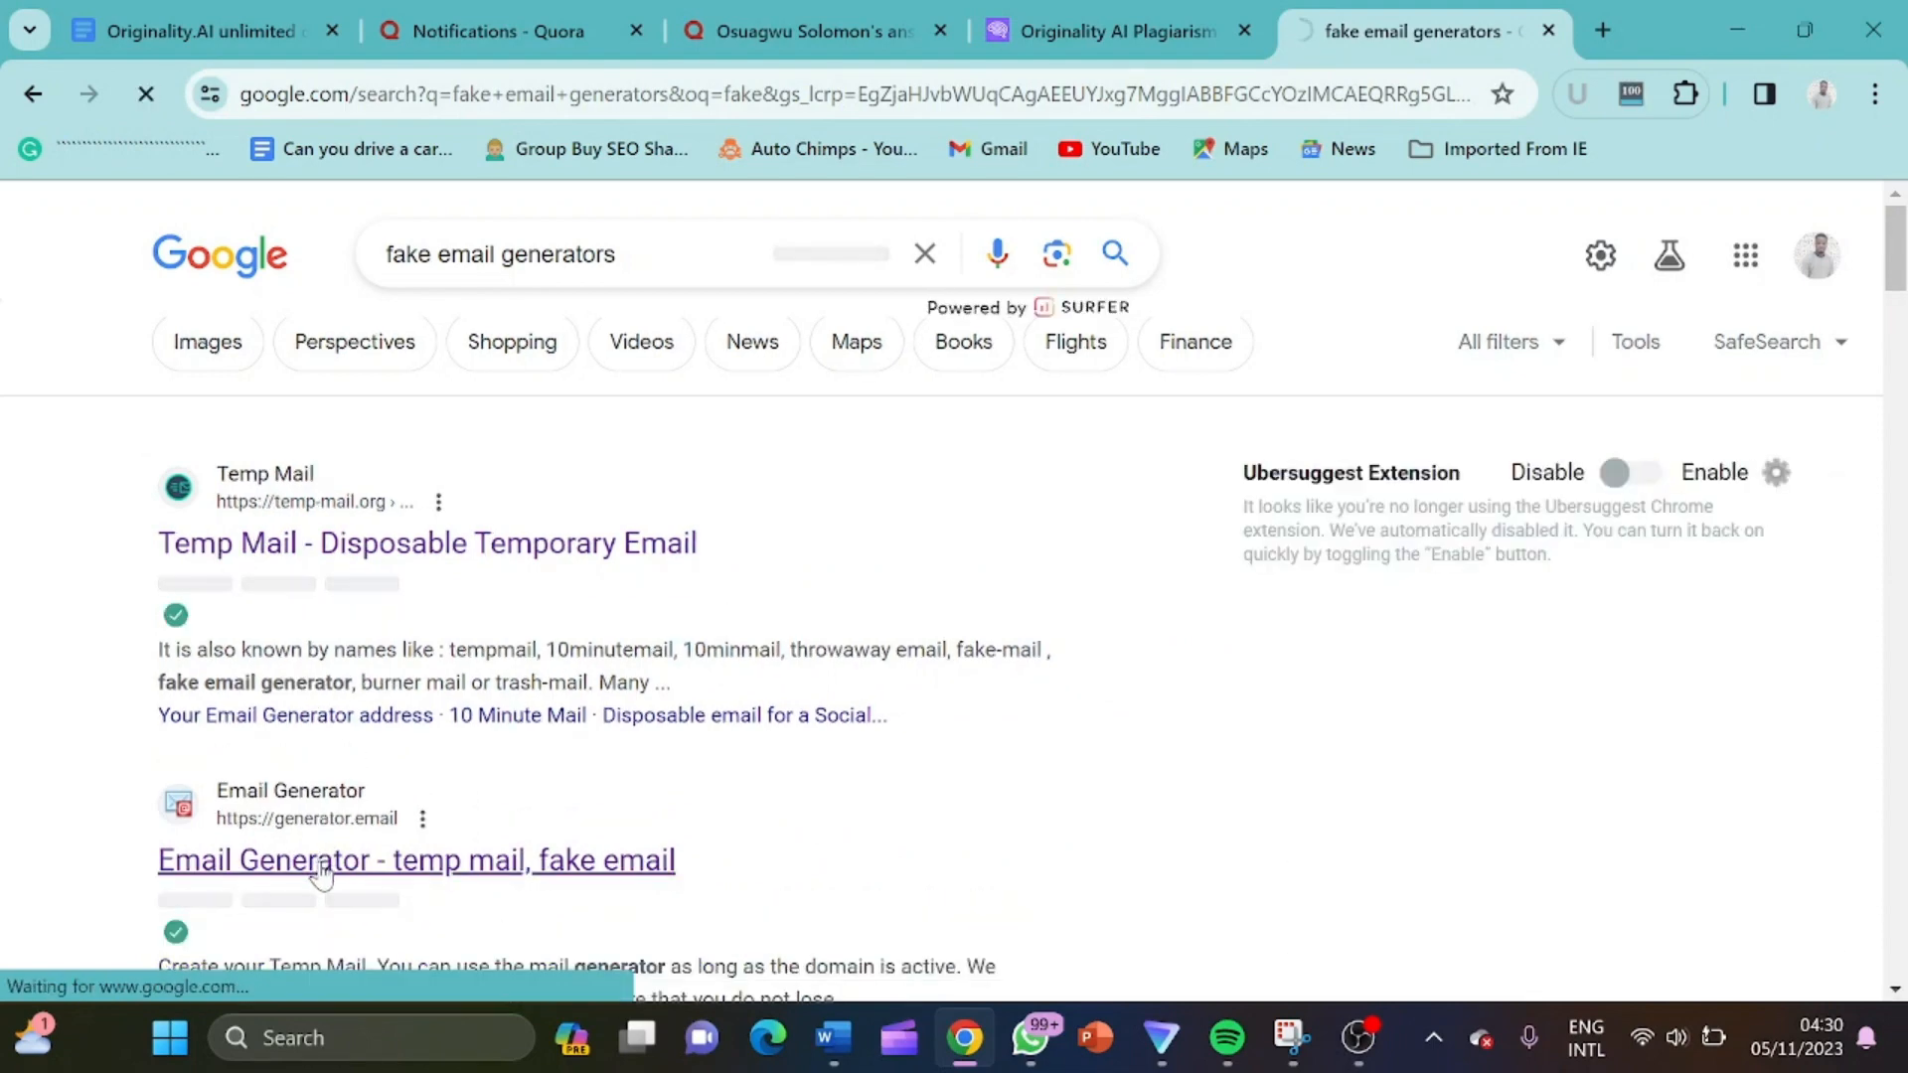
# Step: Dismiss the ad pop-up on generator.email to reveal the newly generated temporary address
pyautogui.click(415, 859)
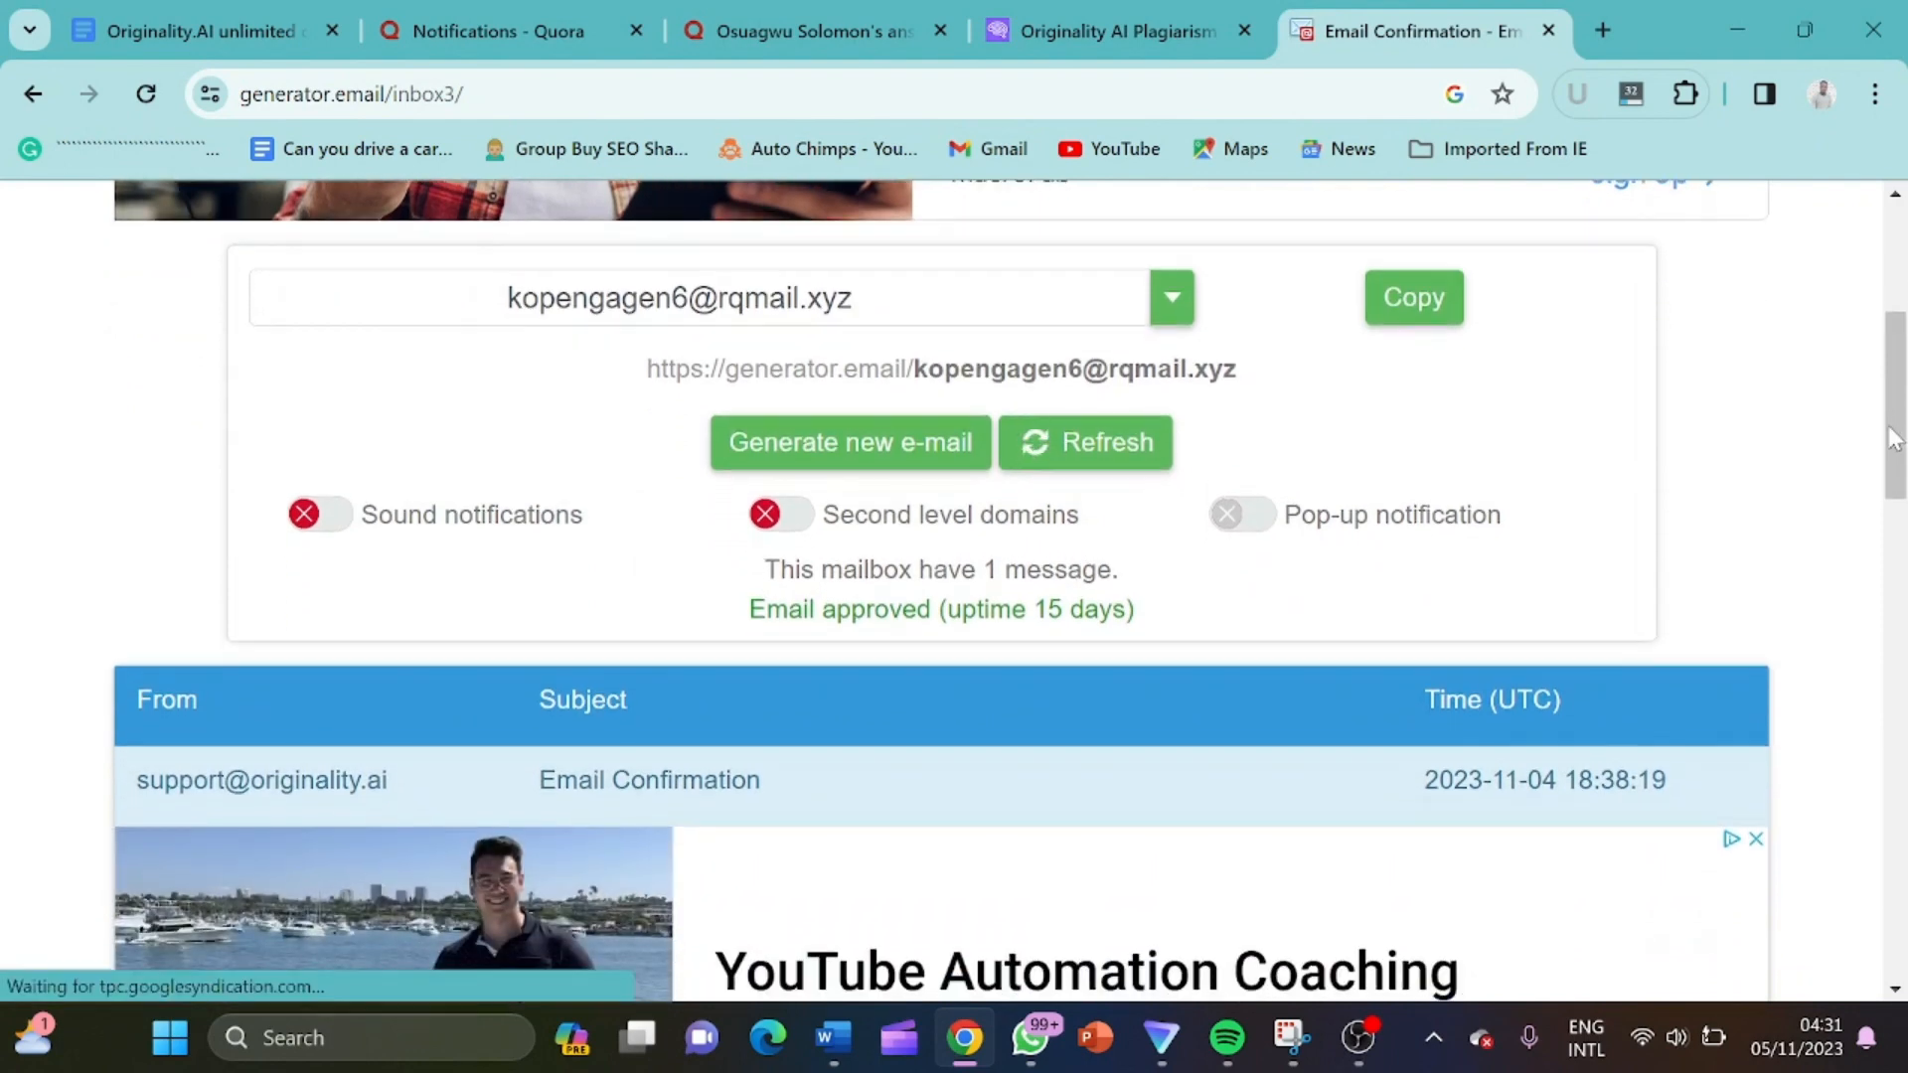
pyautogui.scroll(-3)
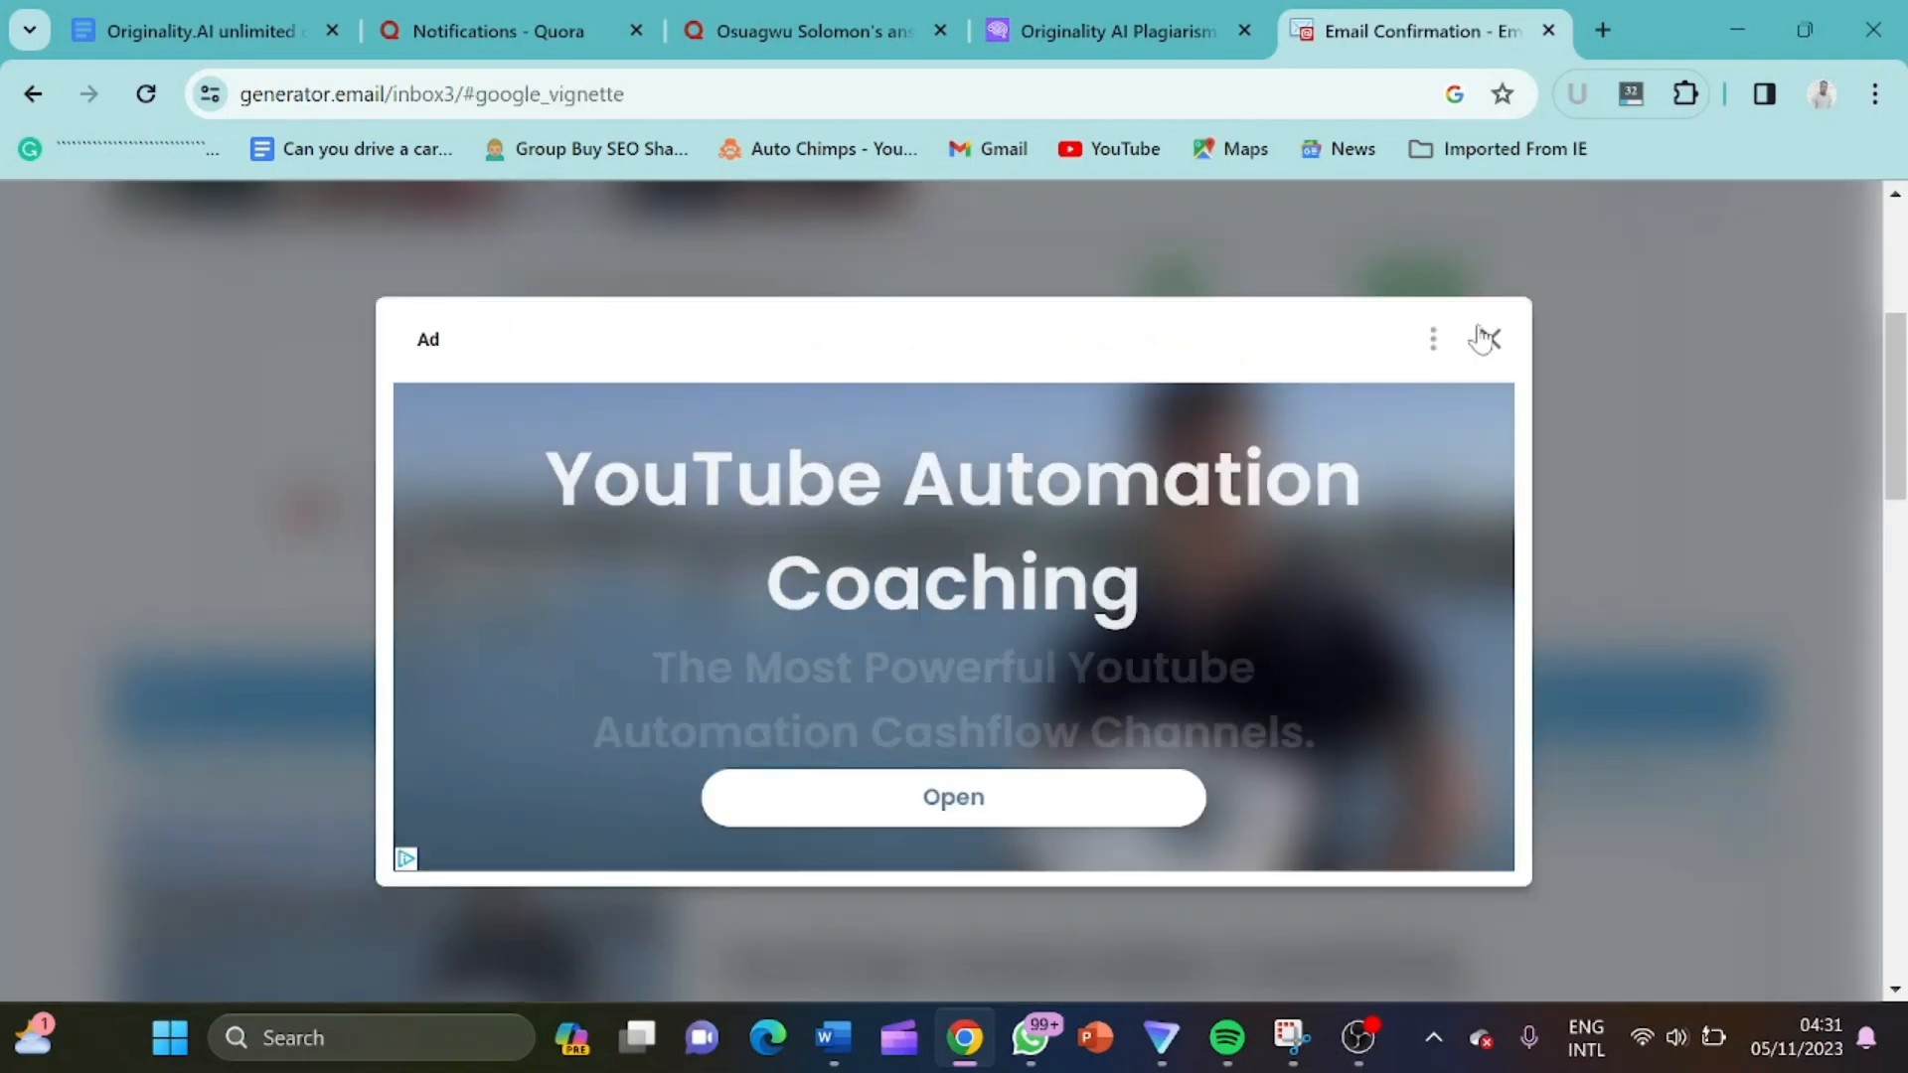
pyautogui.click(1483, 338)
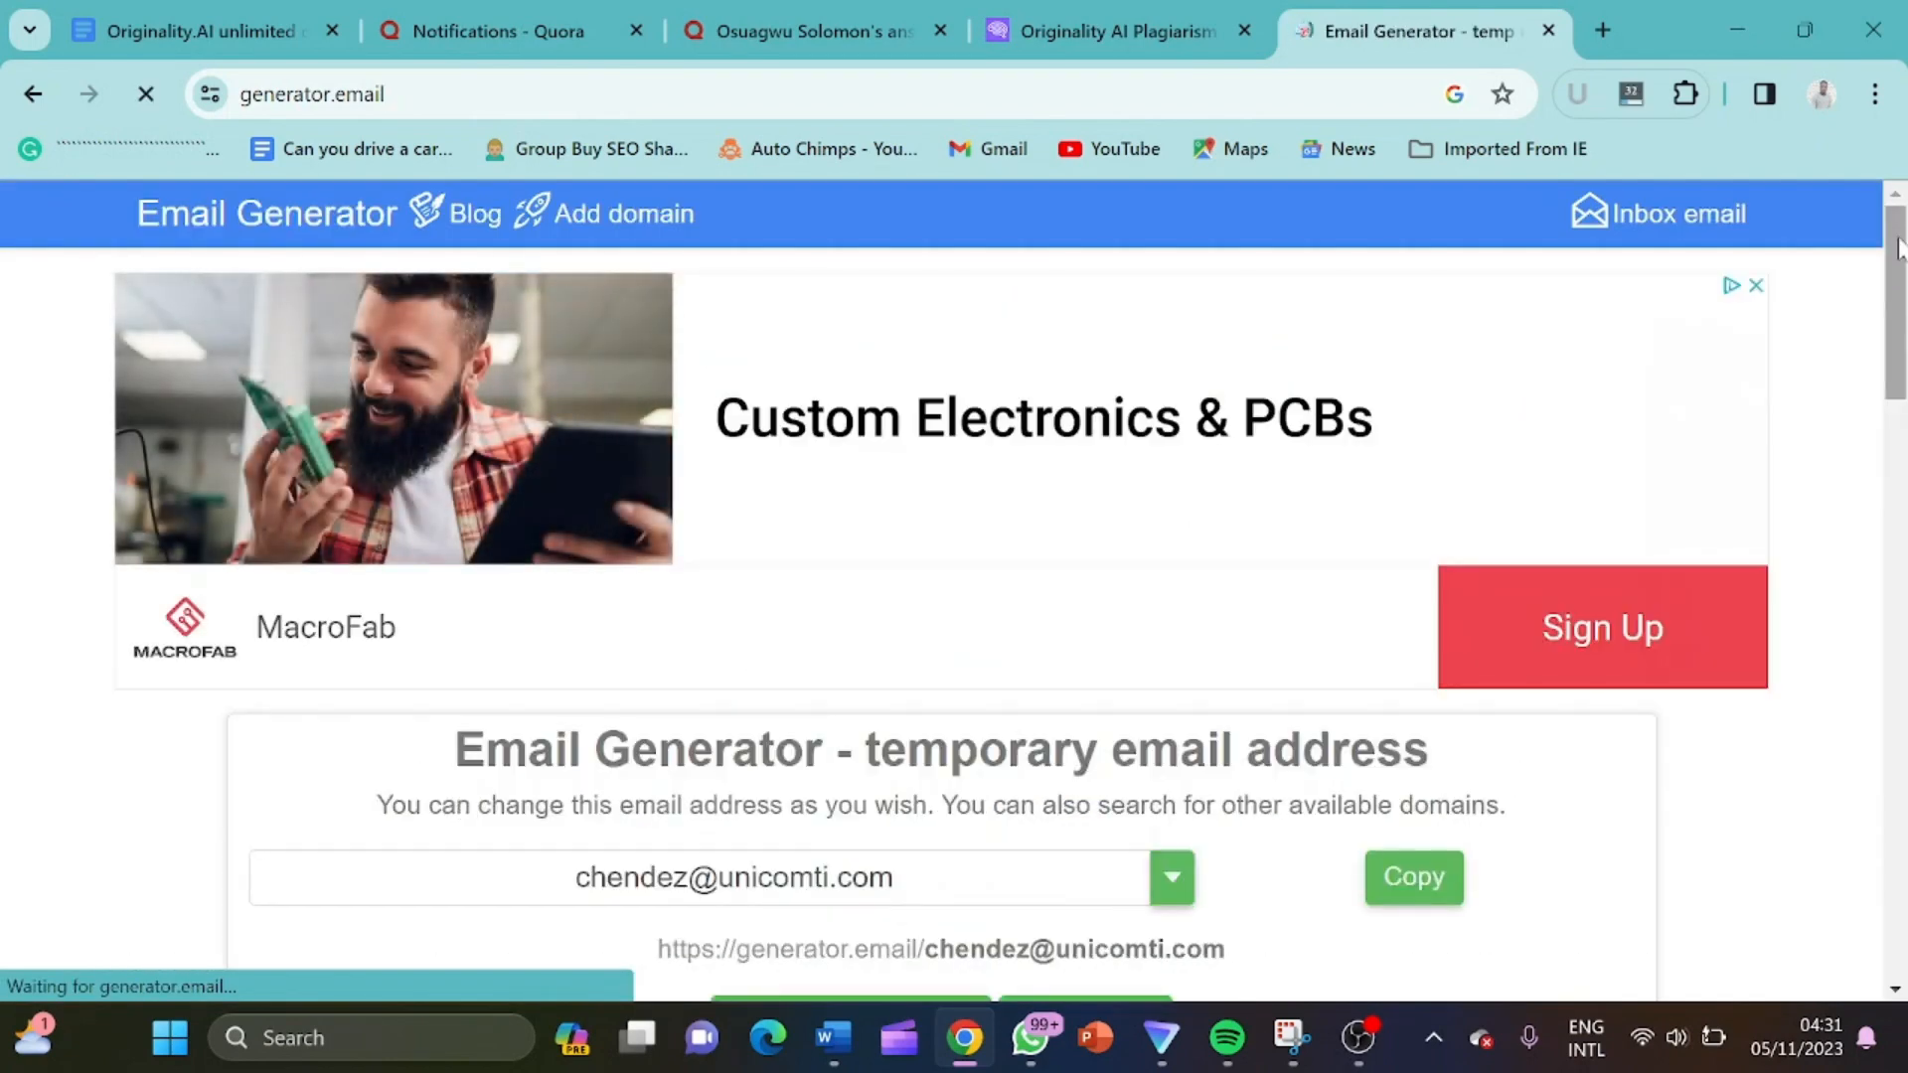
pyautogui.scroll(-3)
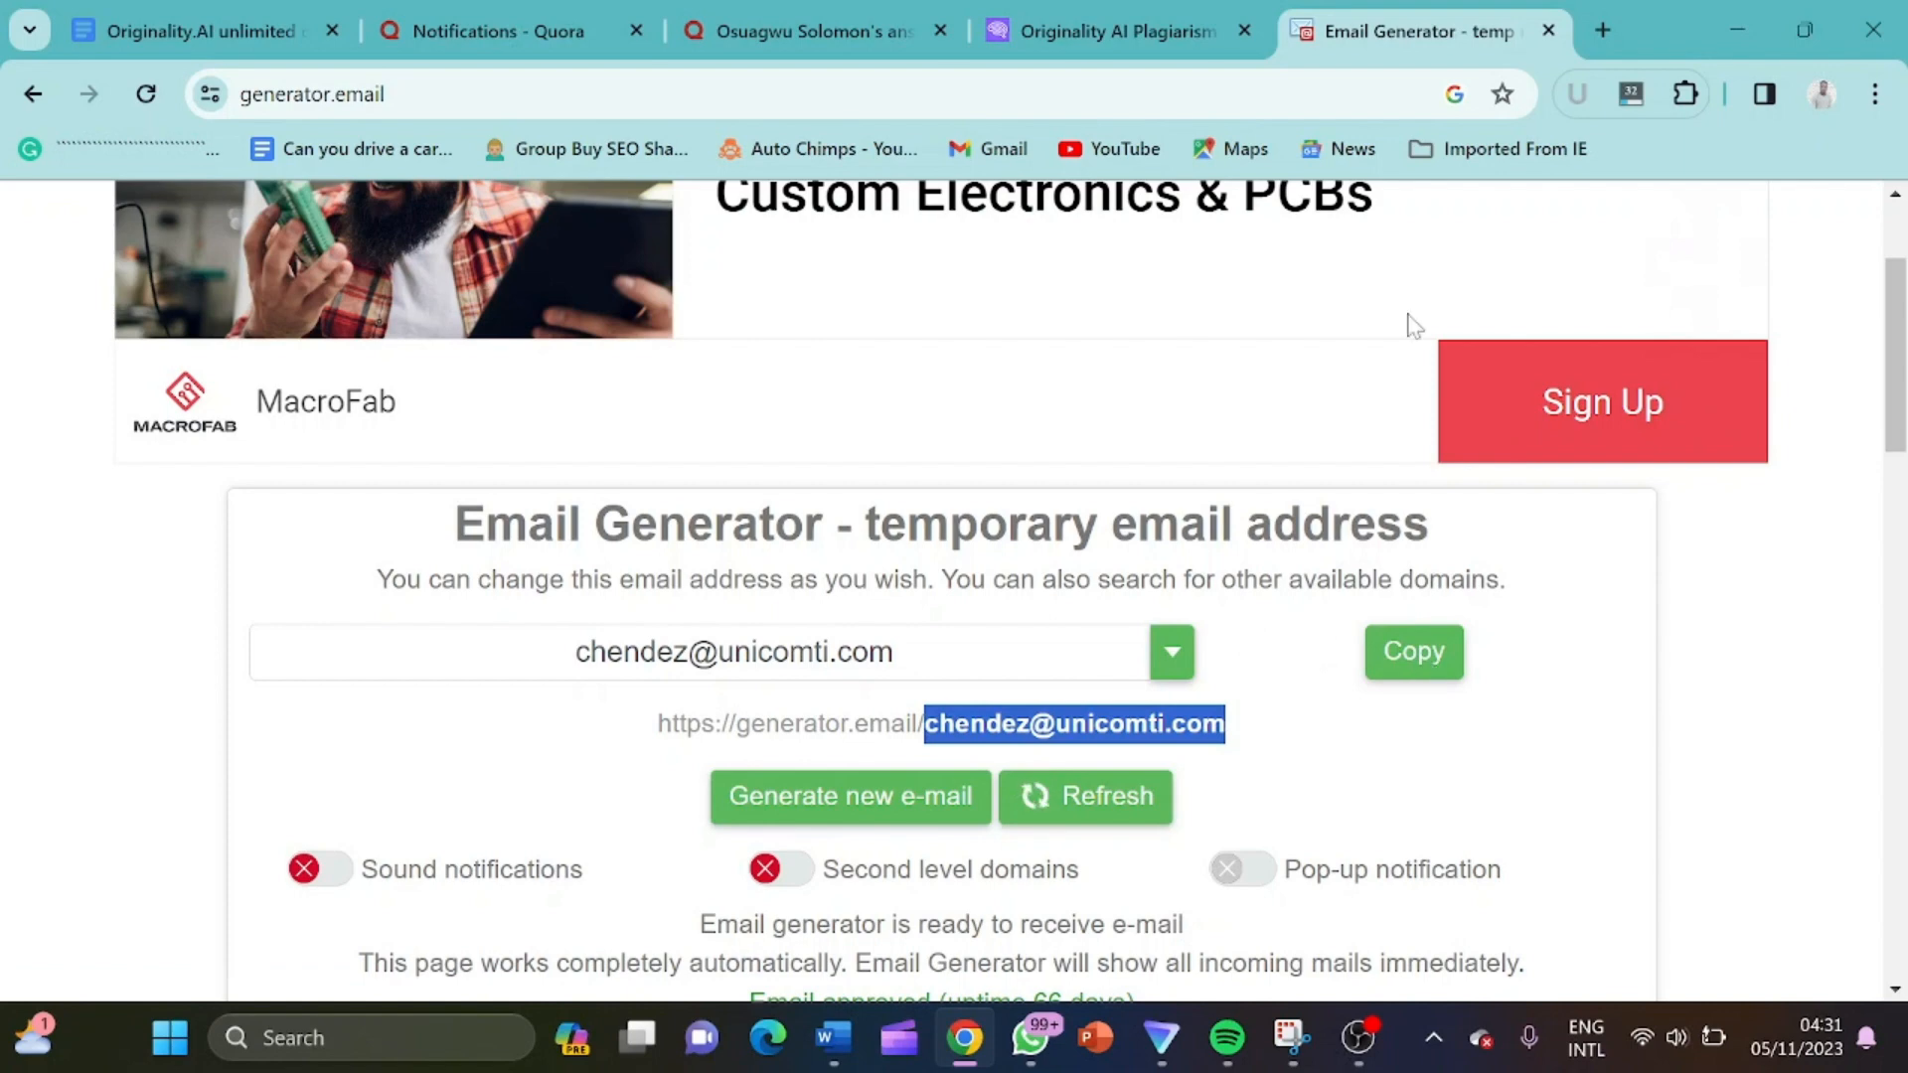
pyautogui.click(1107, 31)
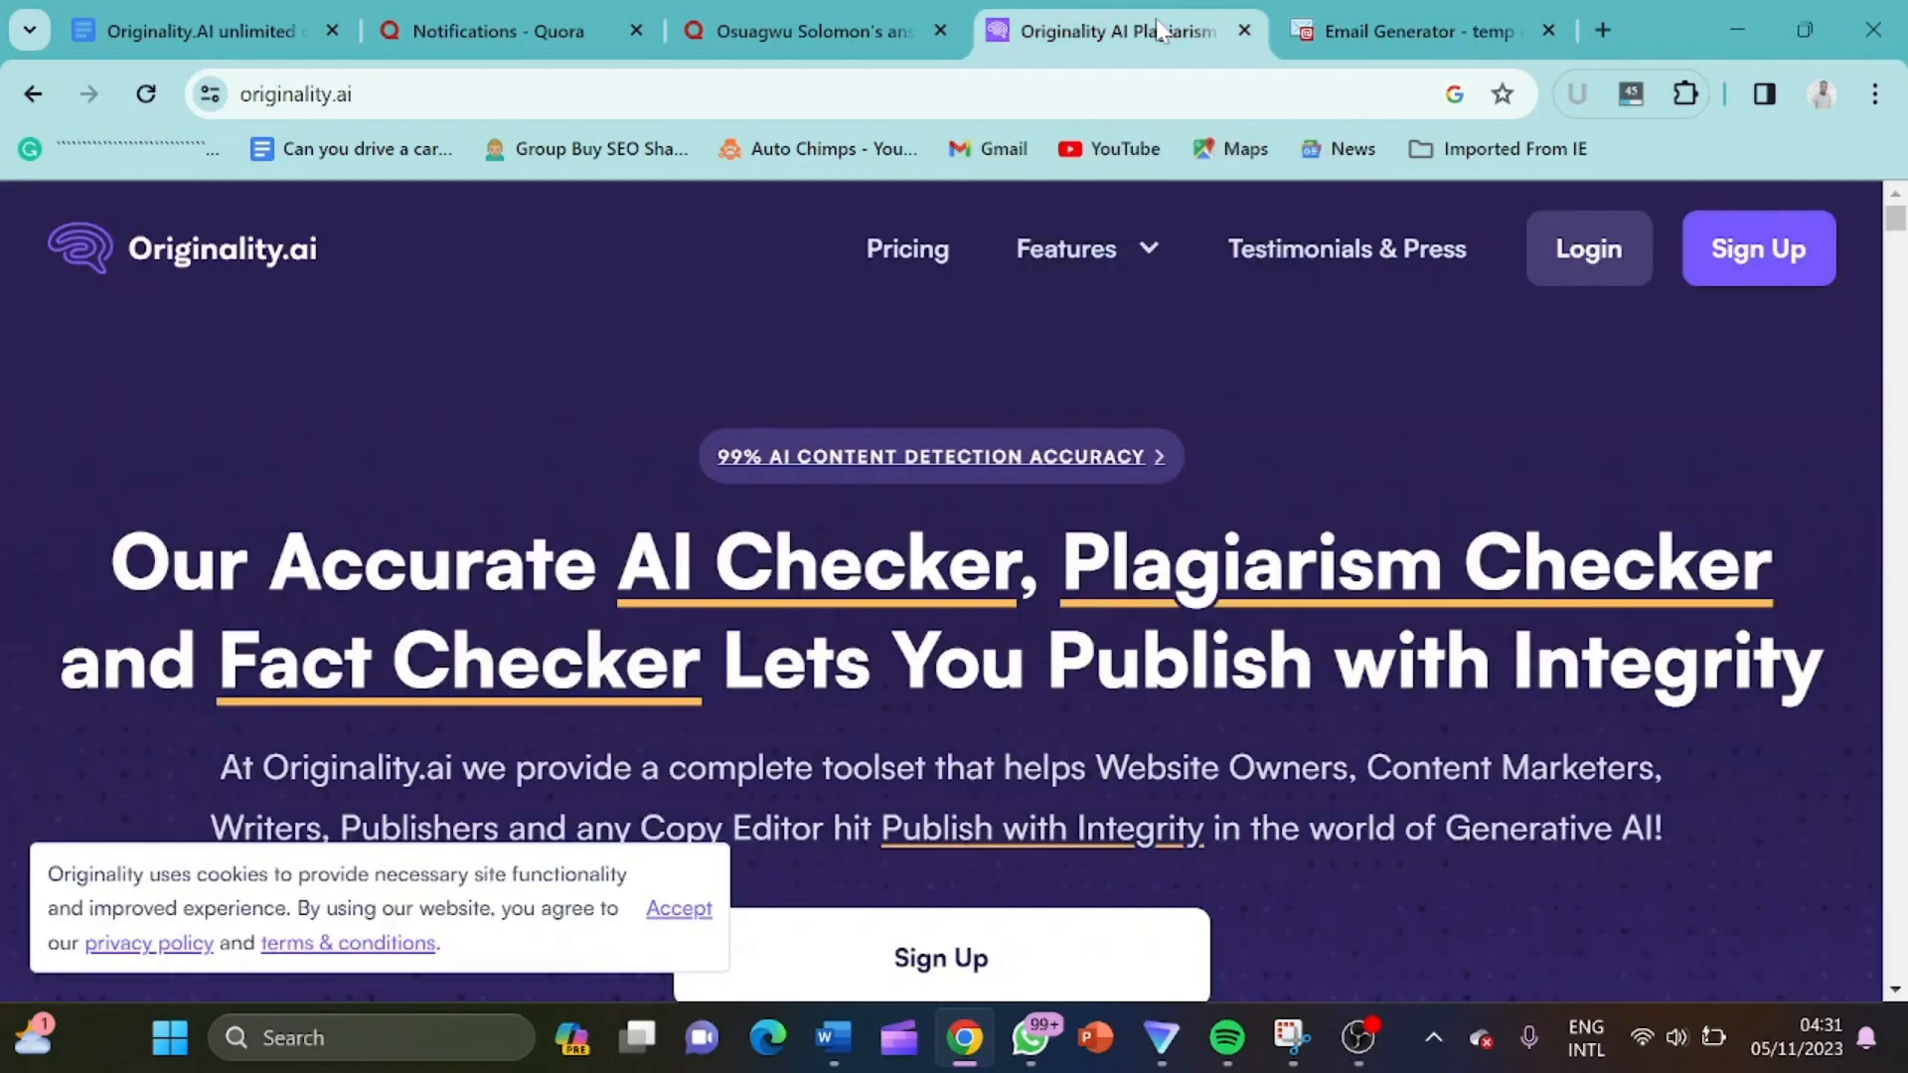
pyautogui.moveTo(1756, 248)
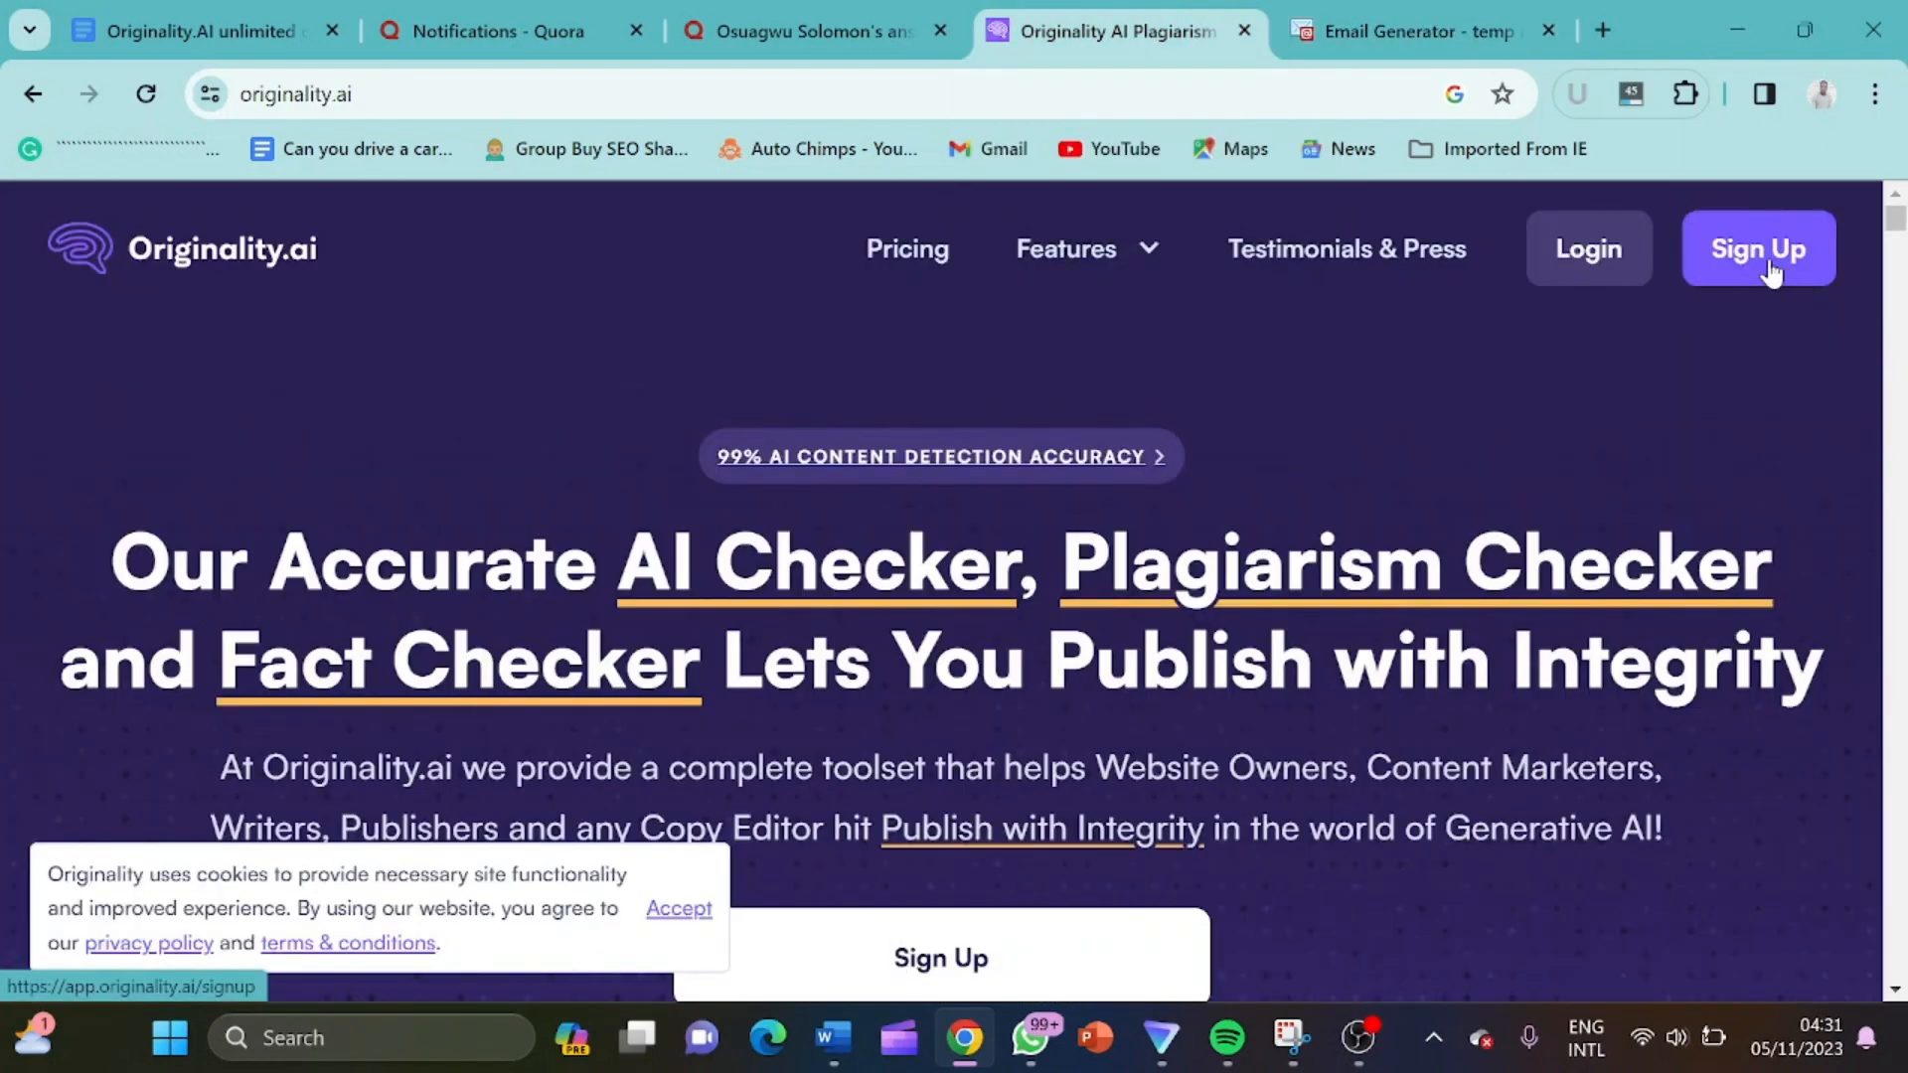
pyautogui.click(1757, 248)
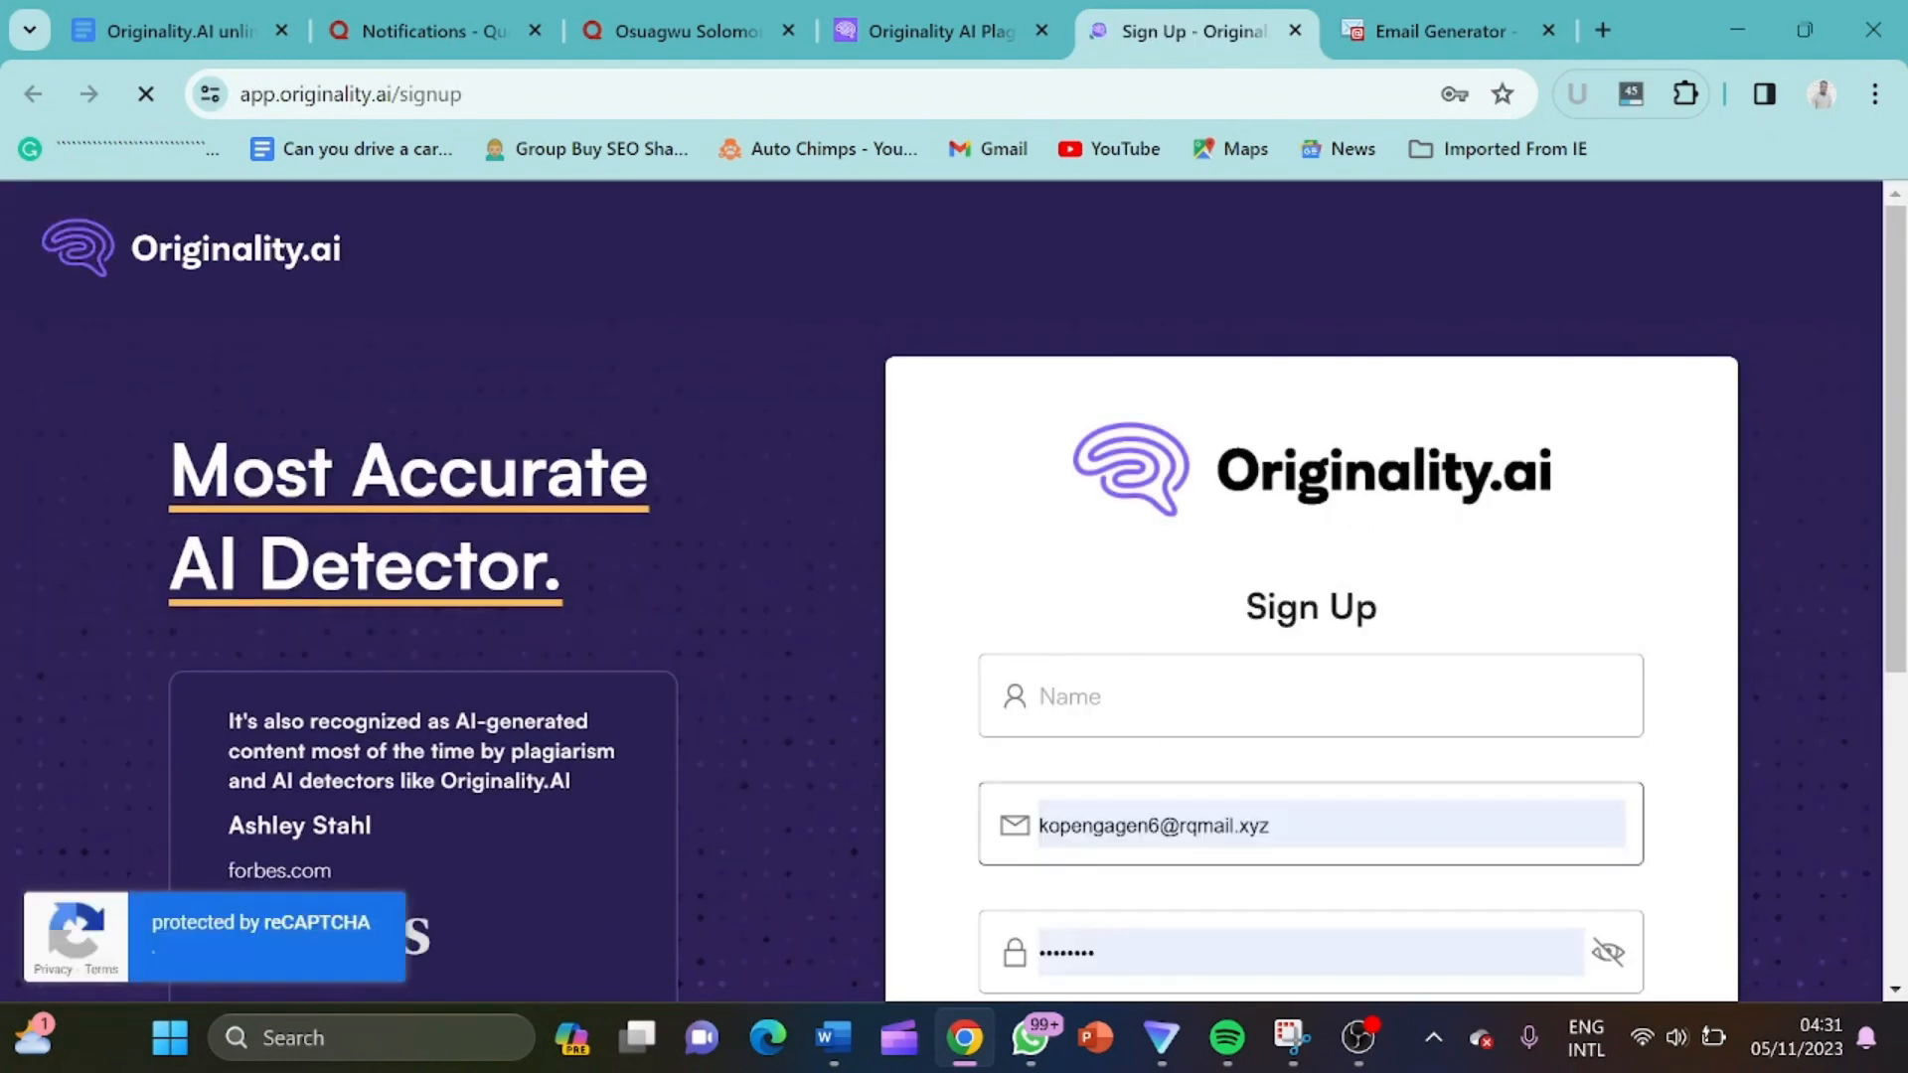
pyautogui.click(1311, 823)
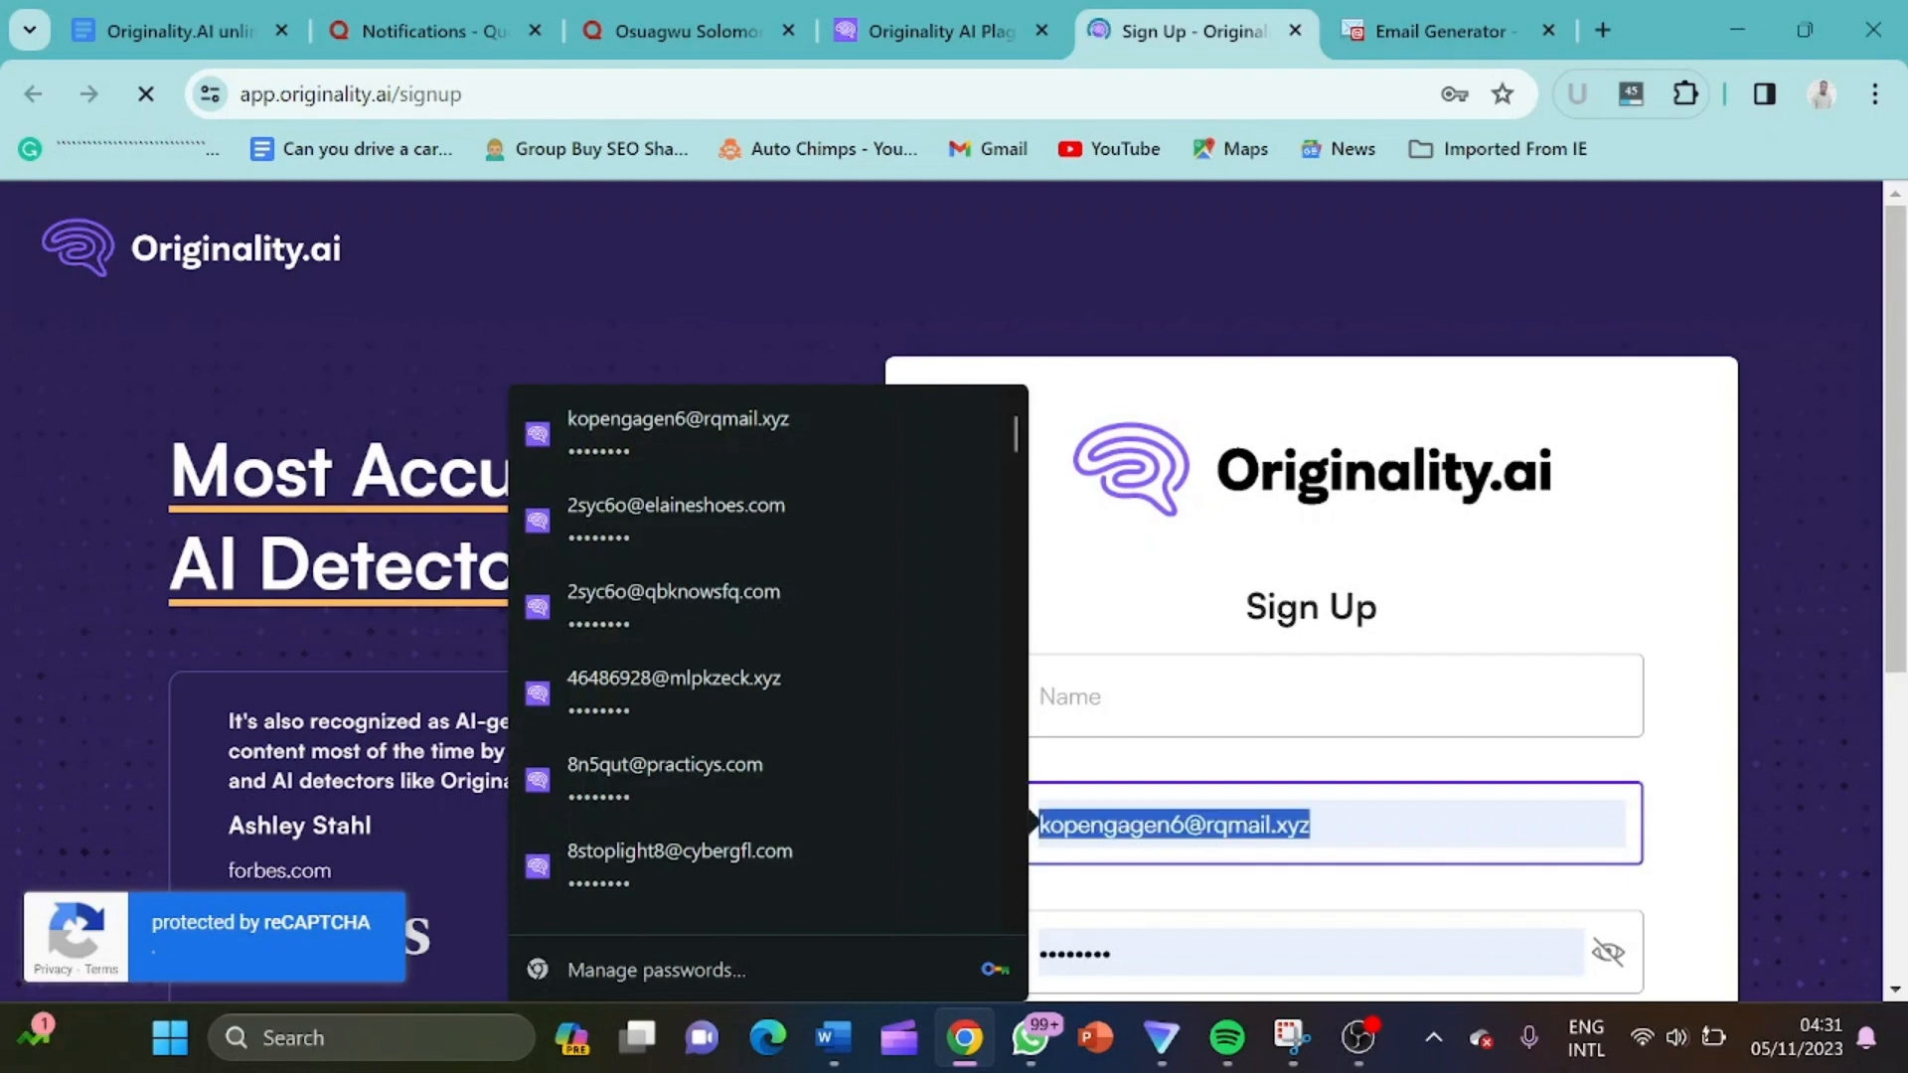
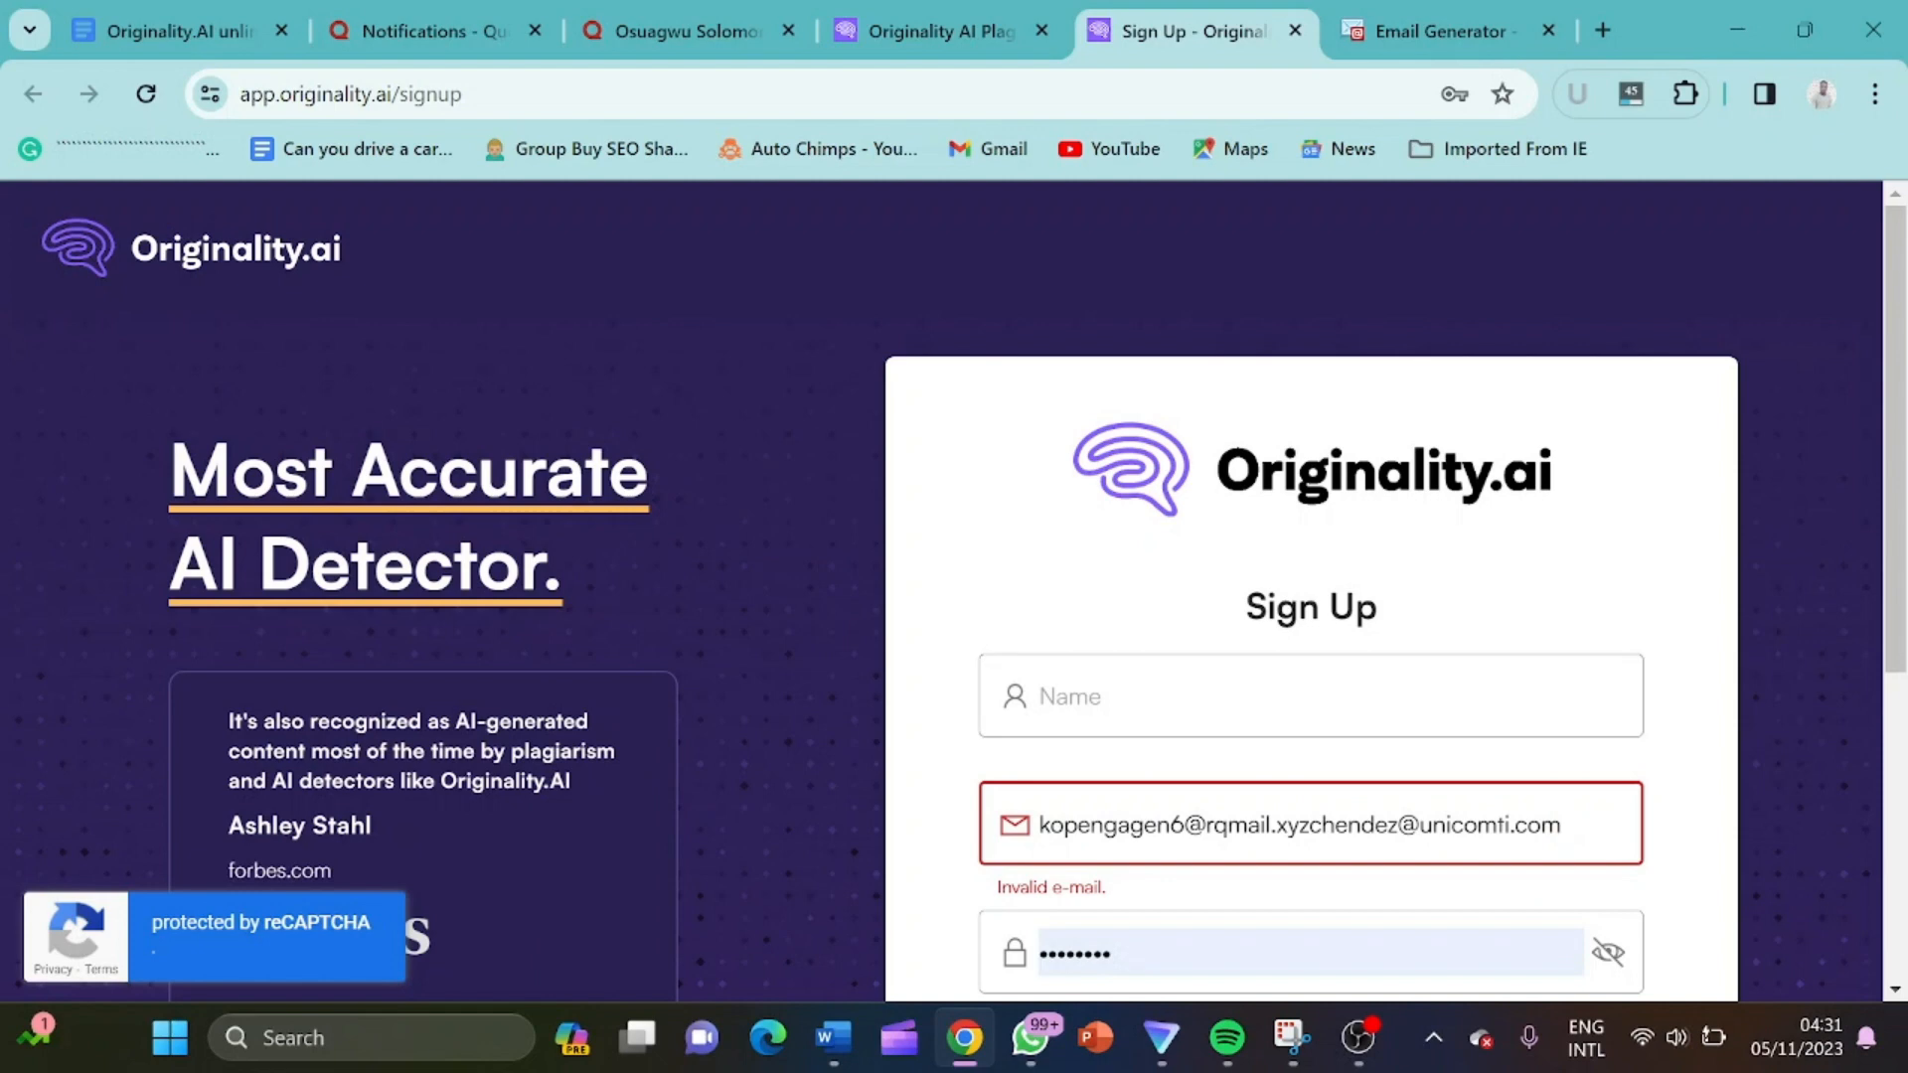
pyautogui.doubleClick(1296, 824)
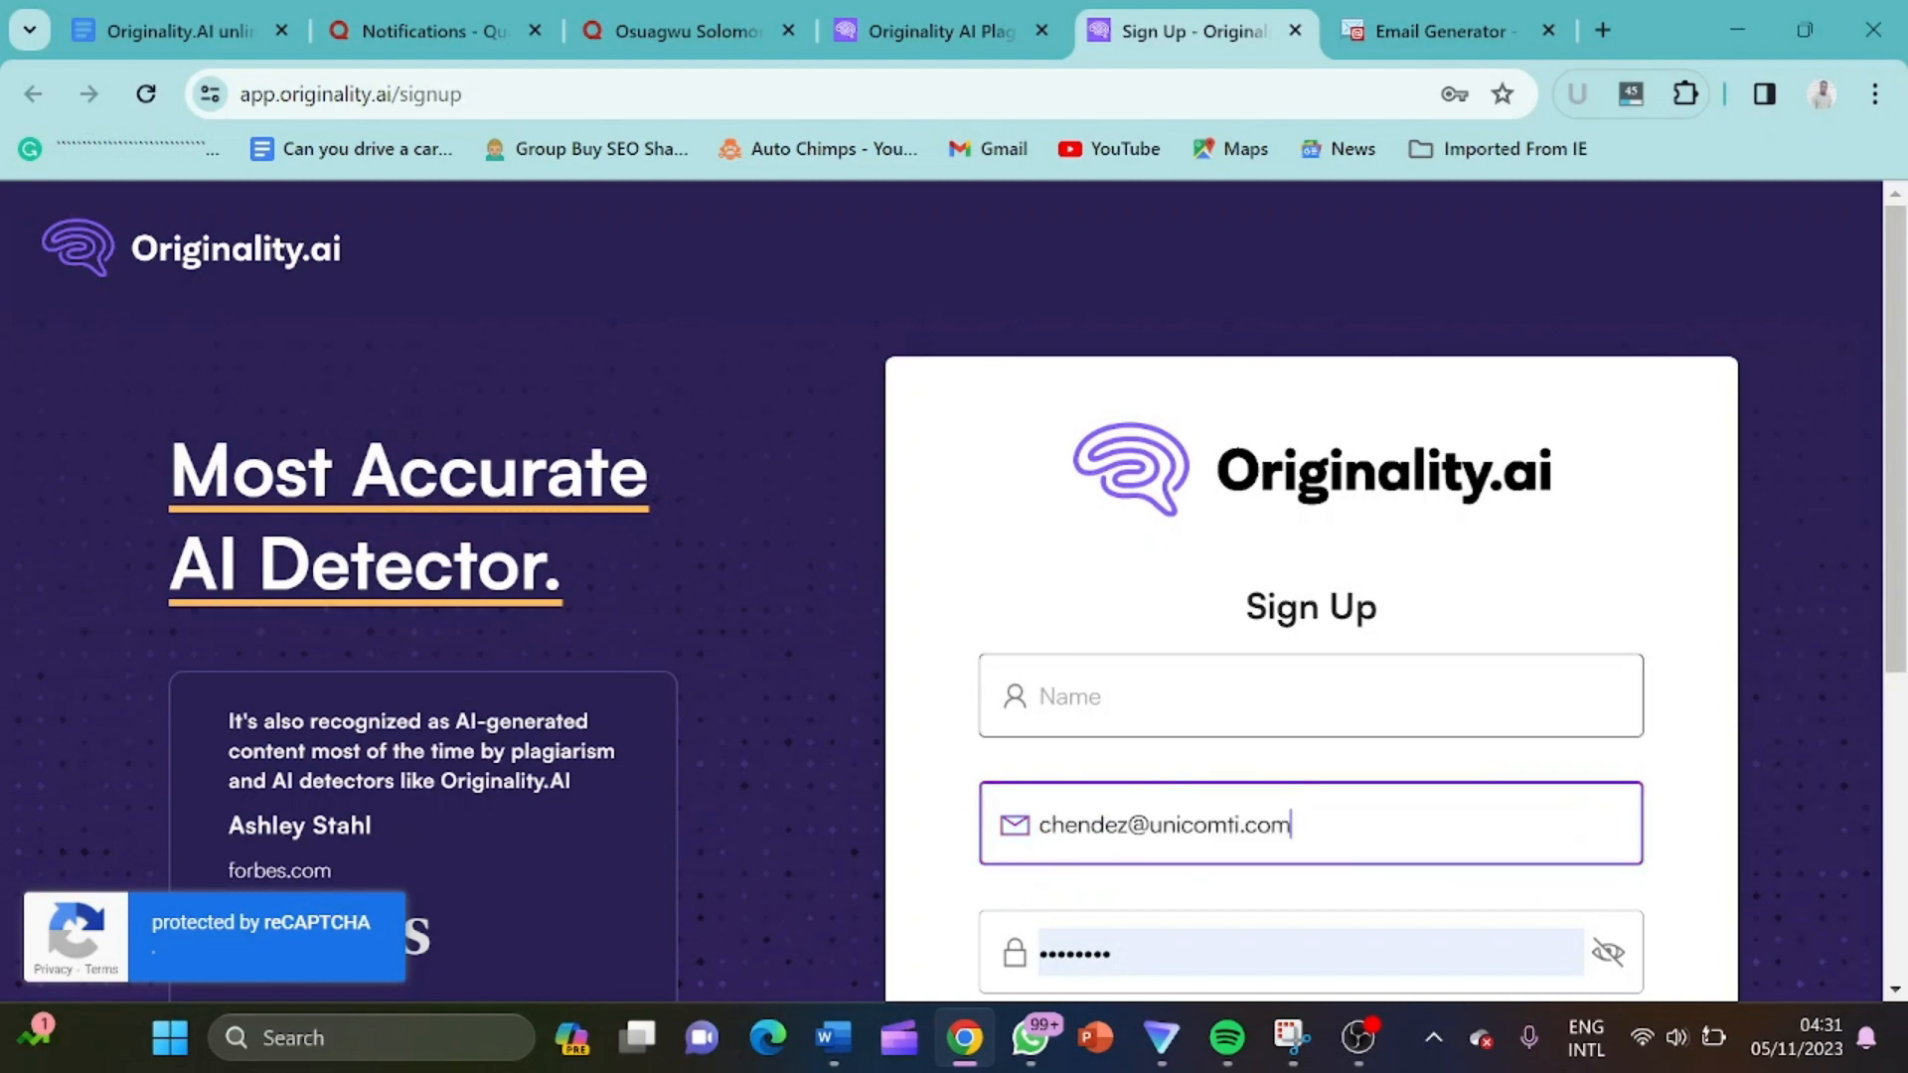
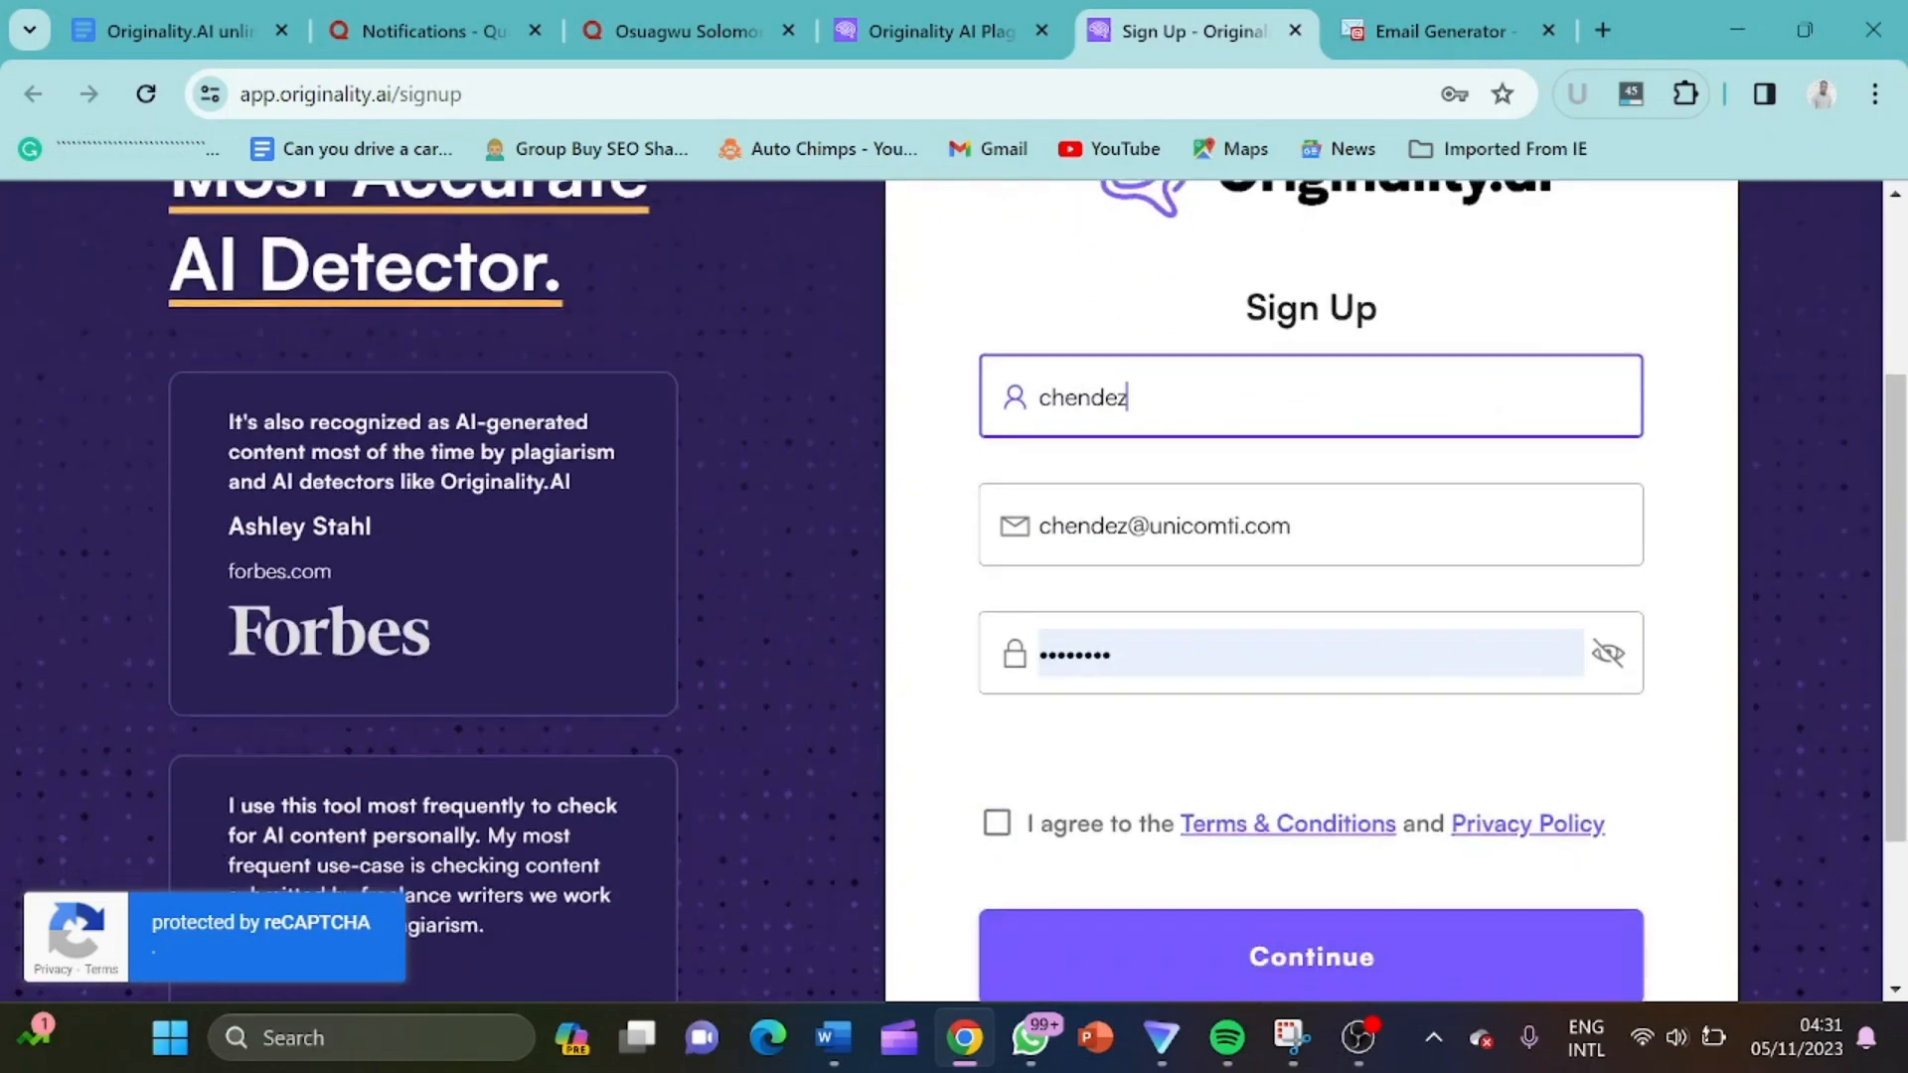
# Step: Accept the Terms & Conditions and Privacy Policy and submit the sign-up form
pyautogui.scroll(-3)
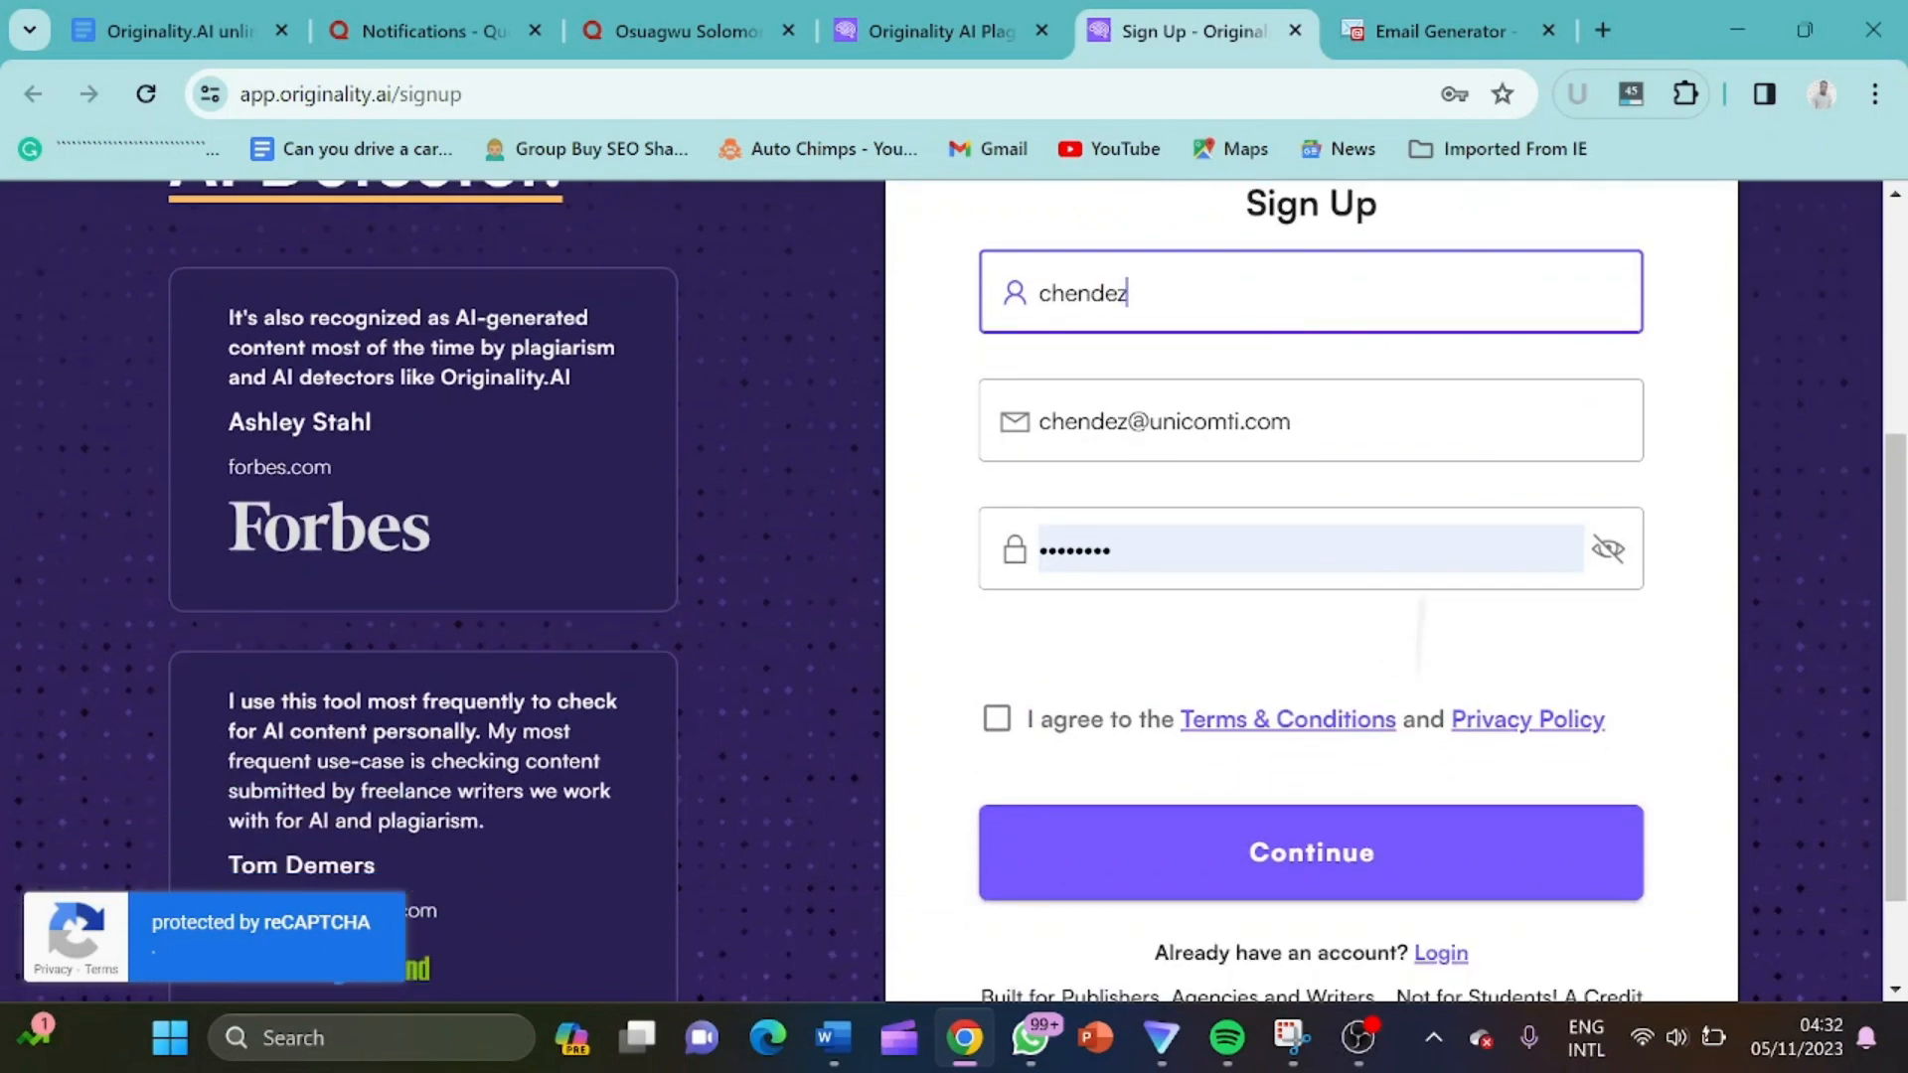
pyautogui.click(996, 720)
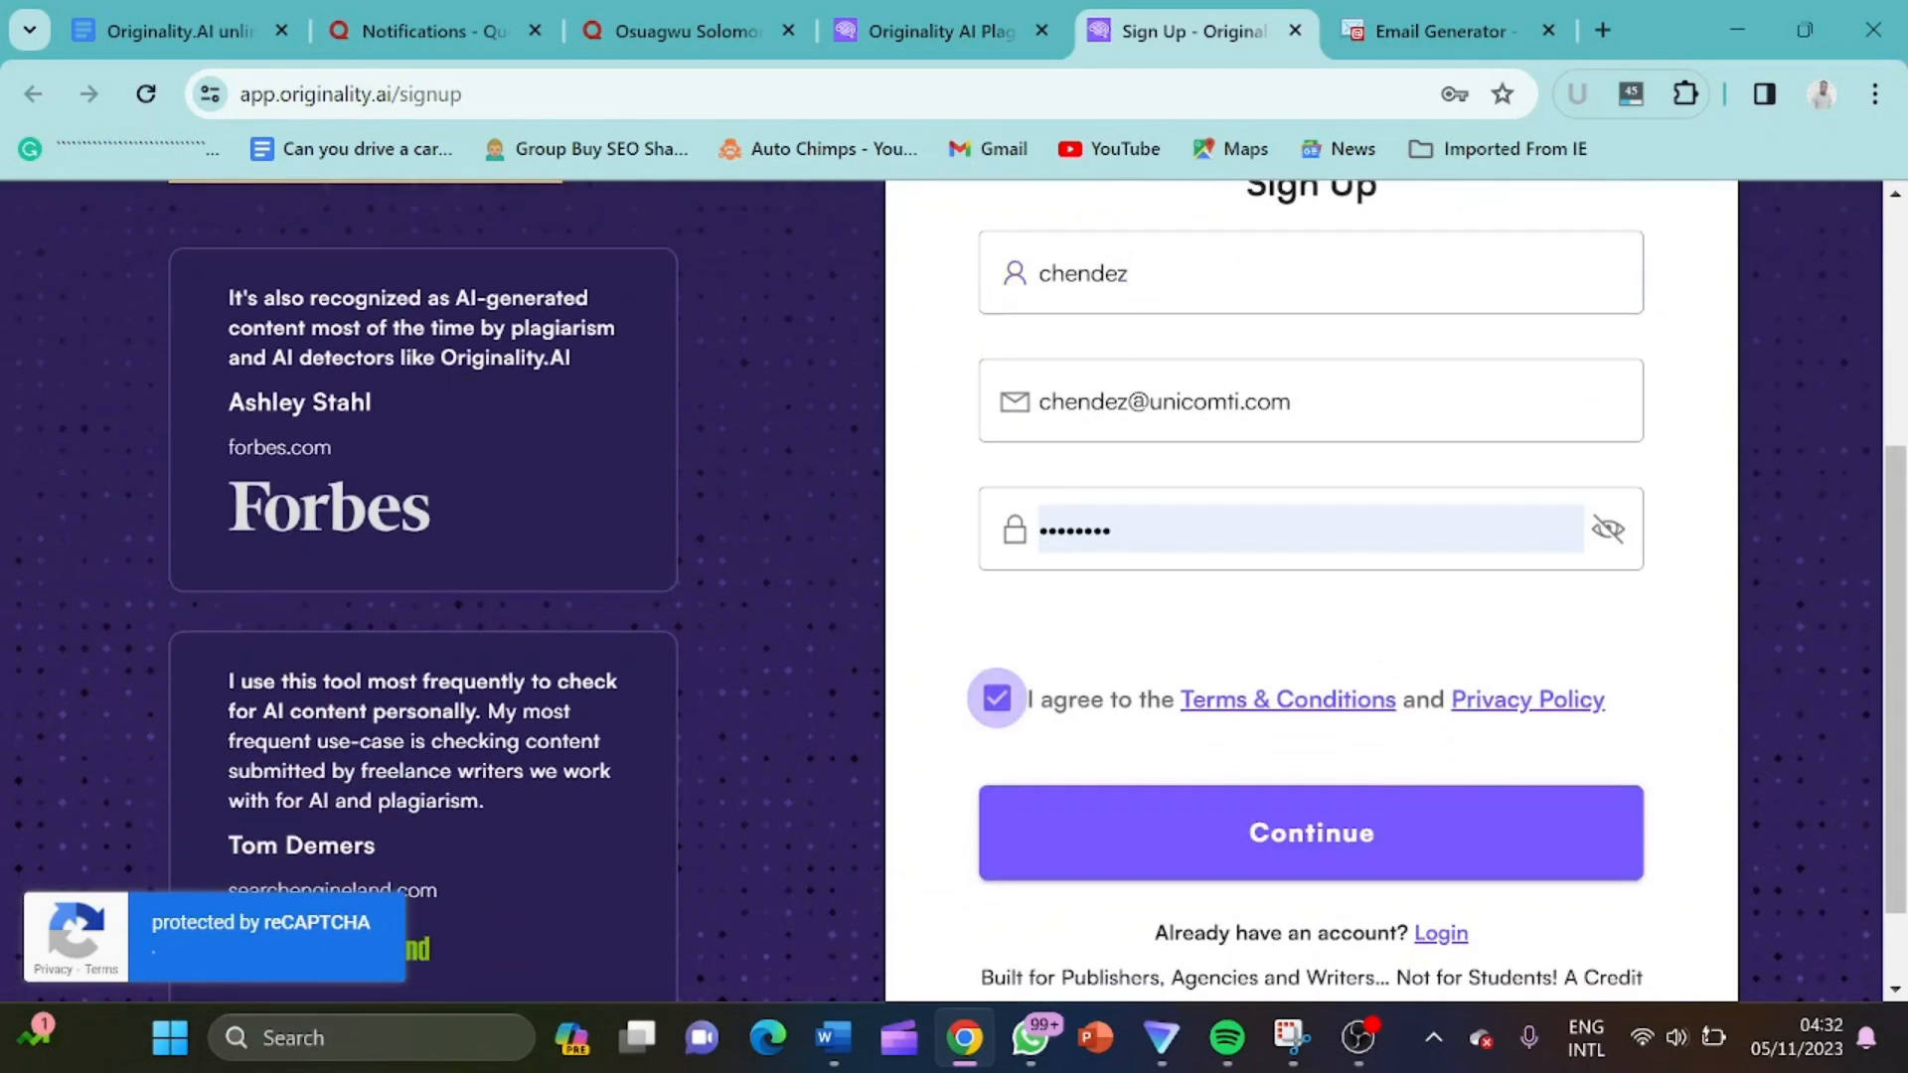
pyautogui.click(1311, 833)
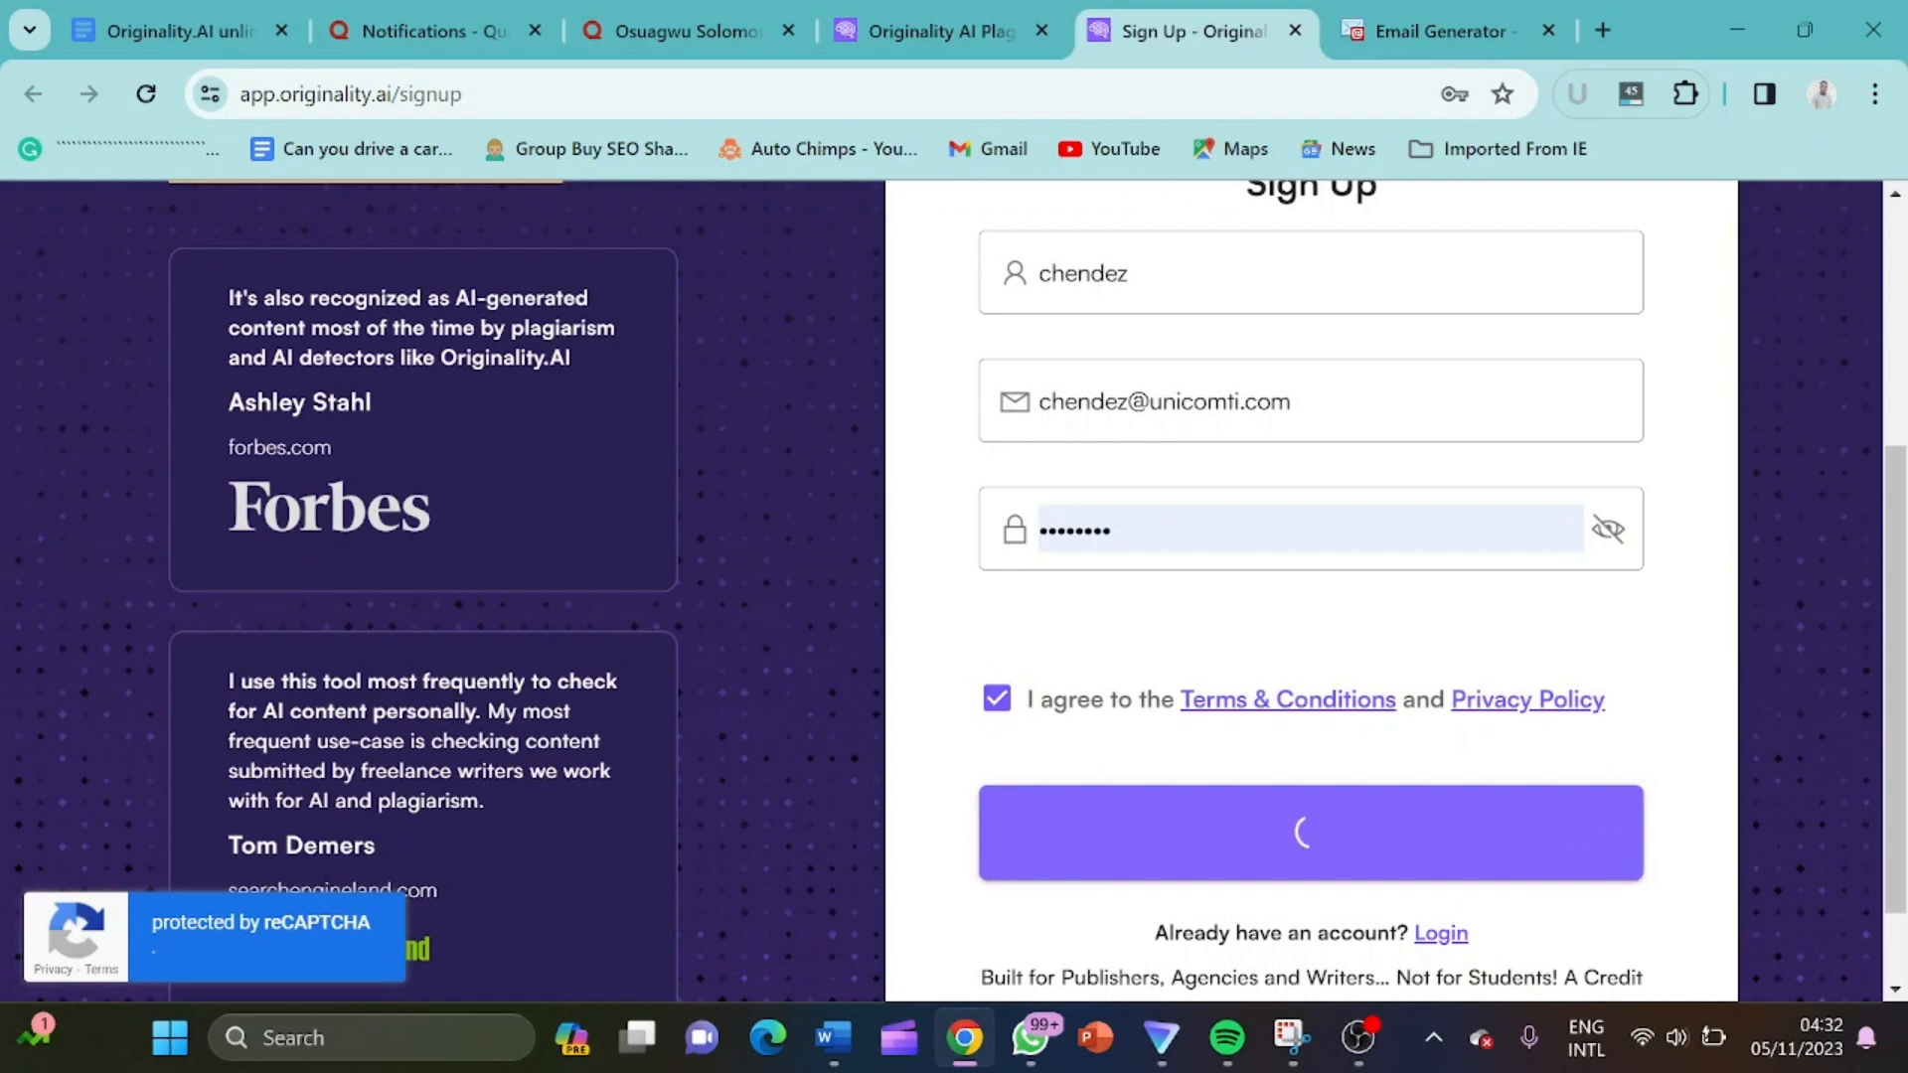
pyautogui.click(1311, 834)
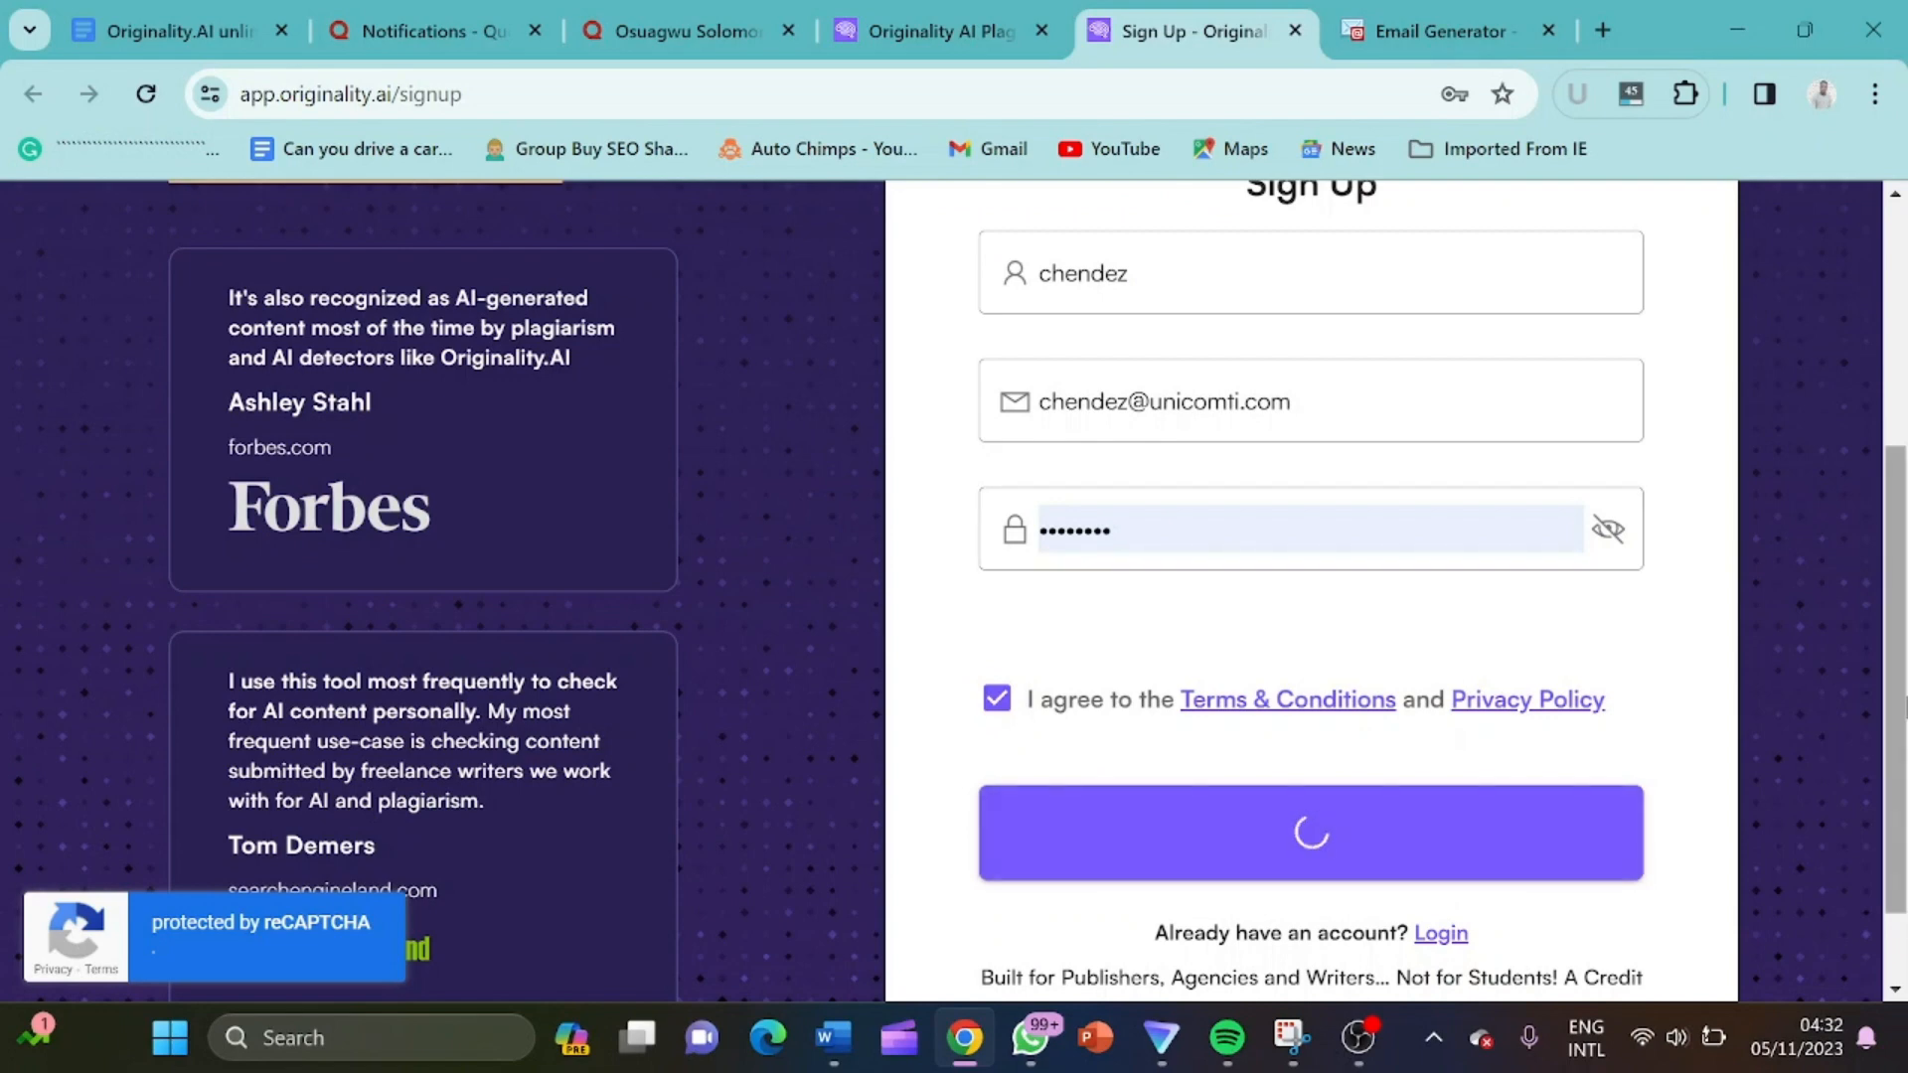
pyautogui.click(1311, 832)
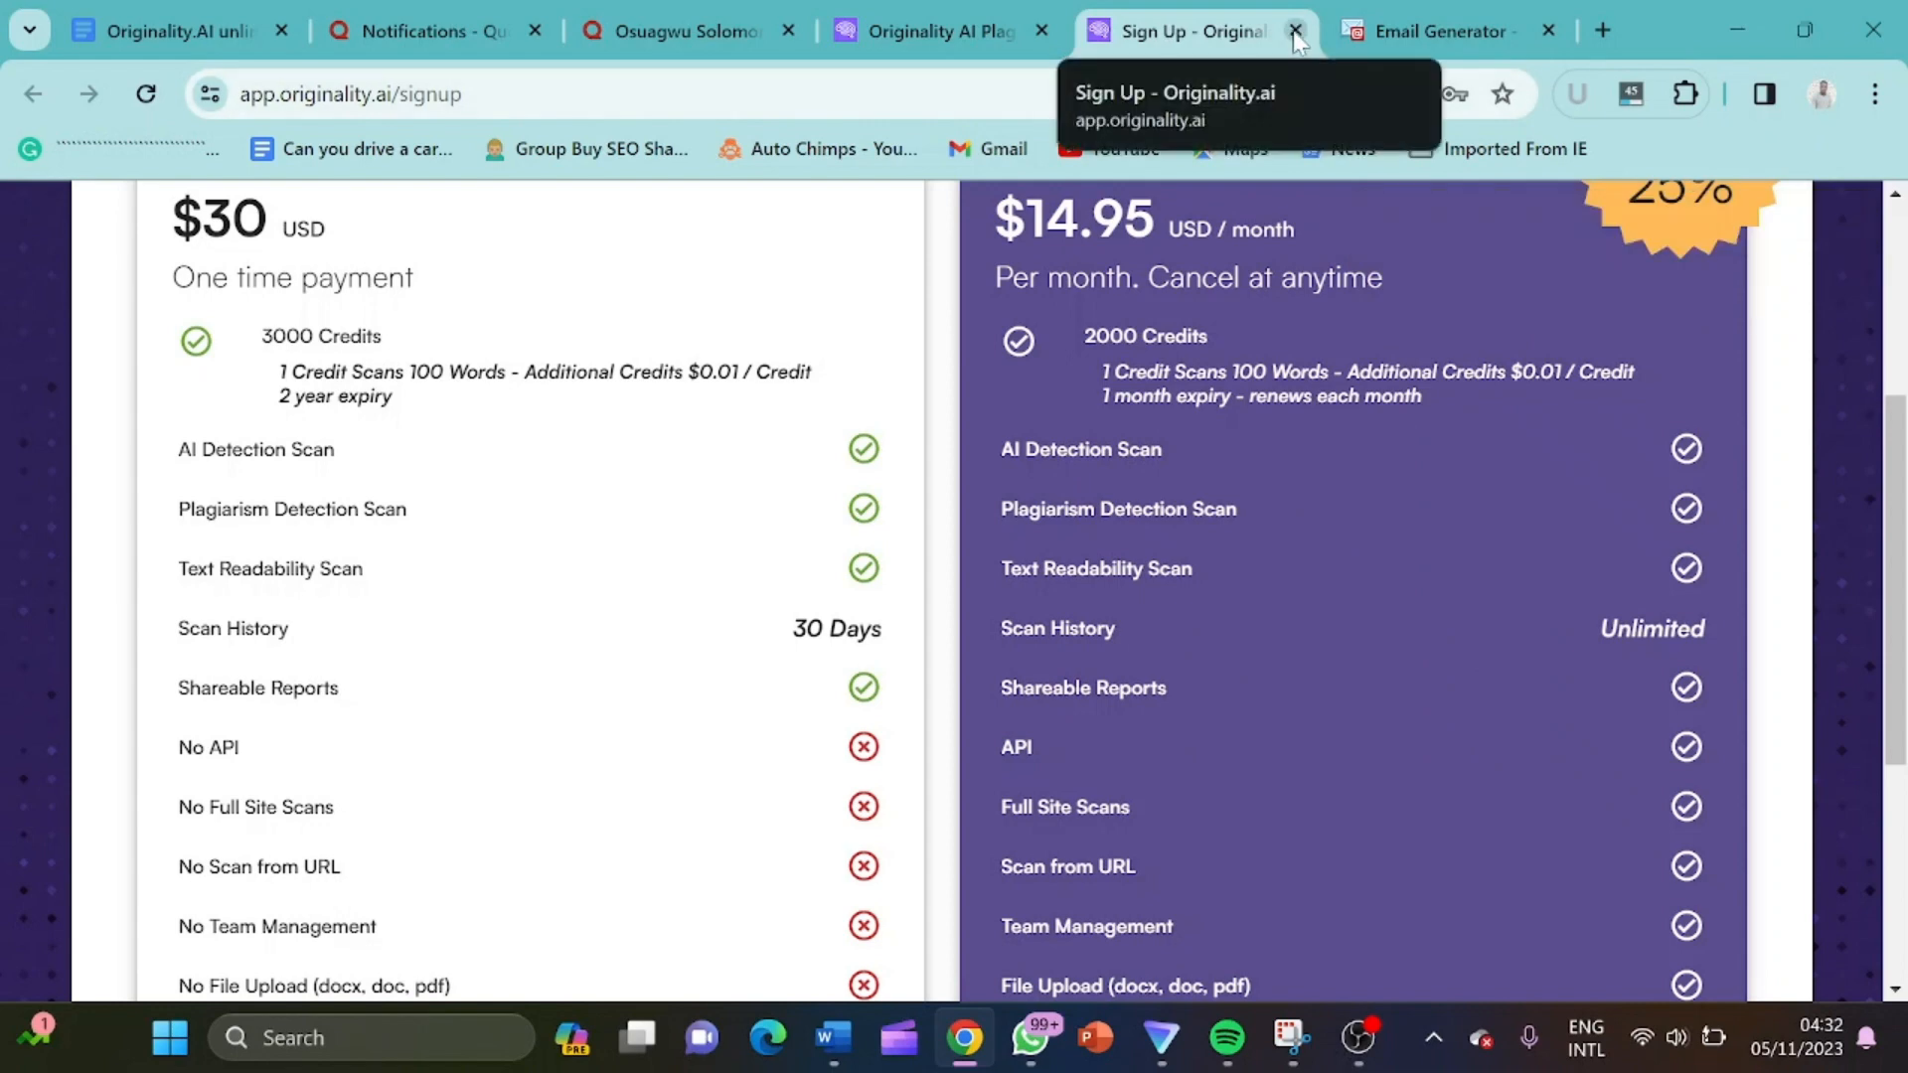
# Step: Close the Originality.ai sign-up page and switch back to the Email Generator tab
pyautogui.click(1296, 30)
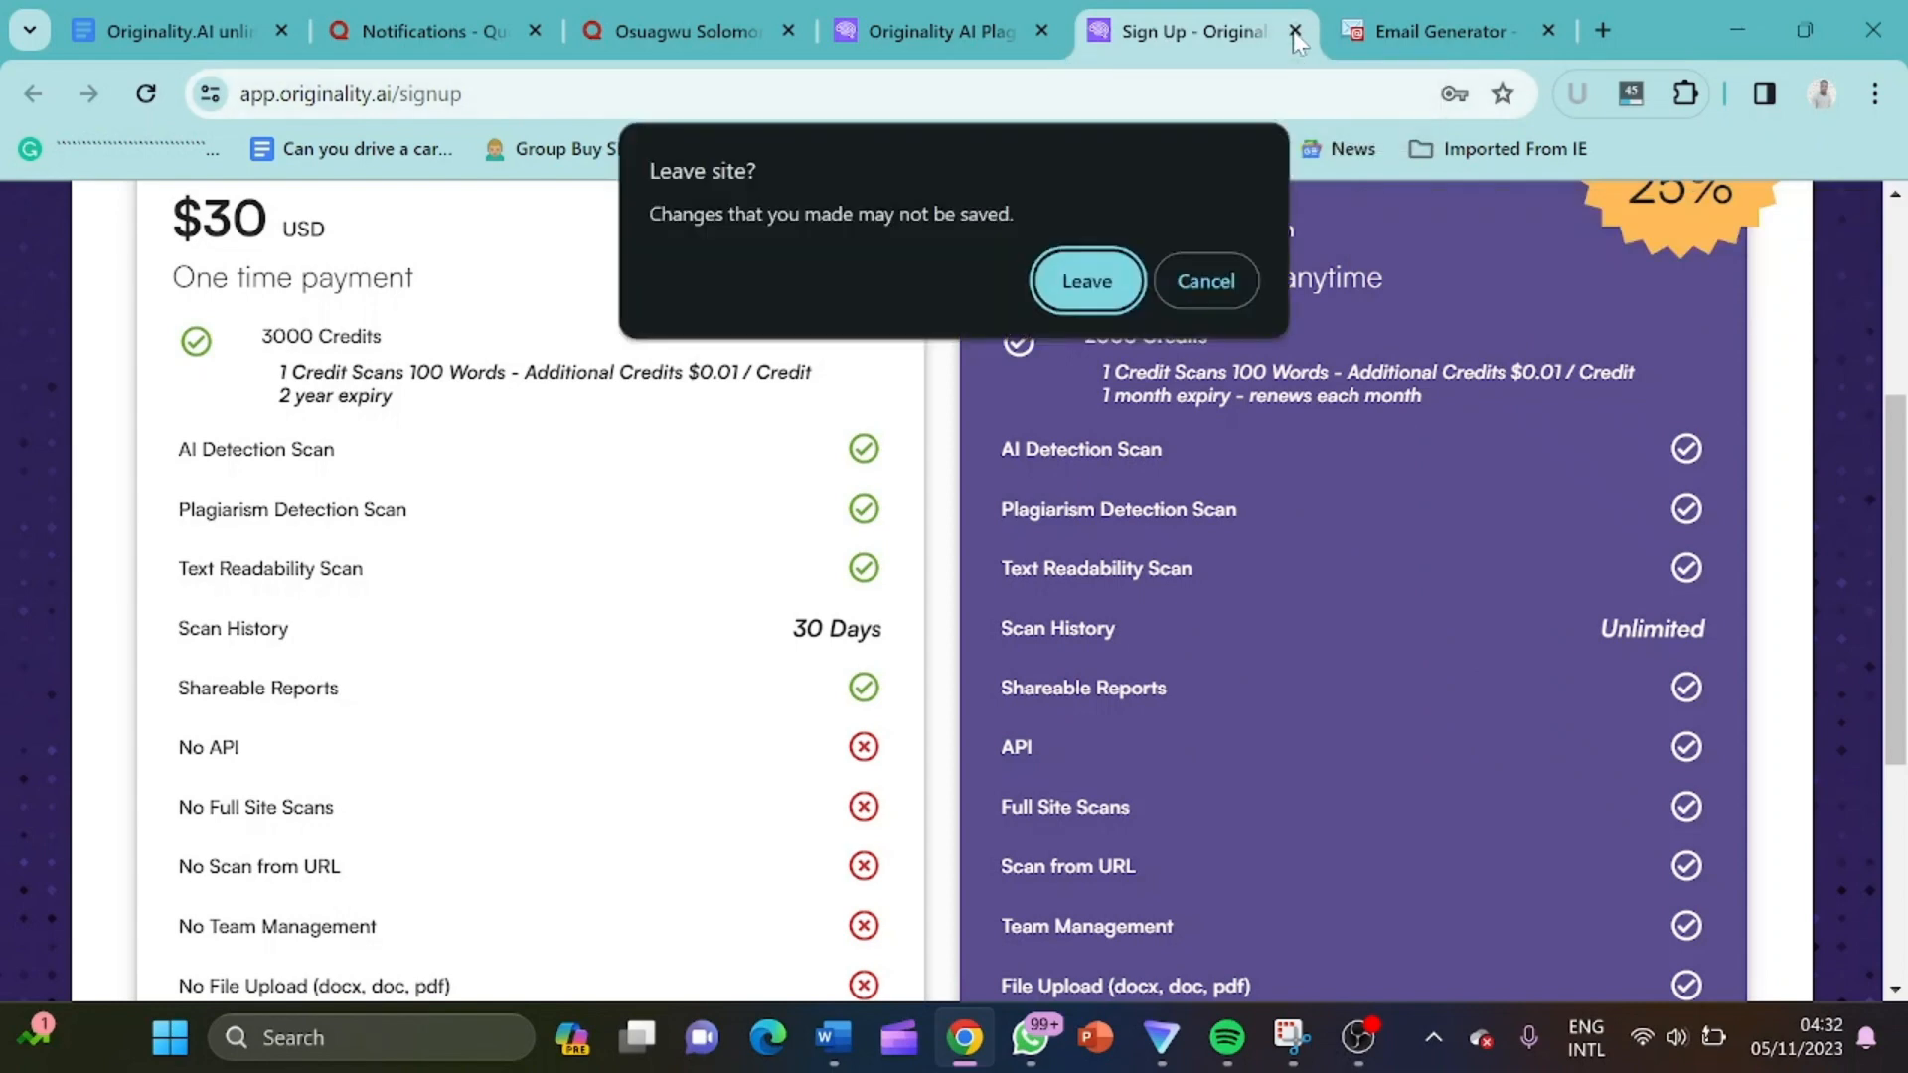
pyautogui.click(1085, 281)
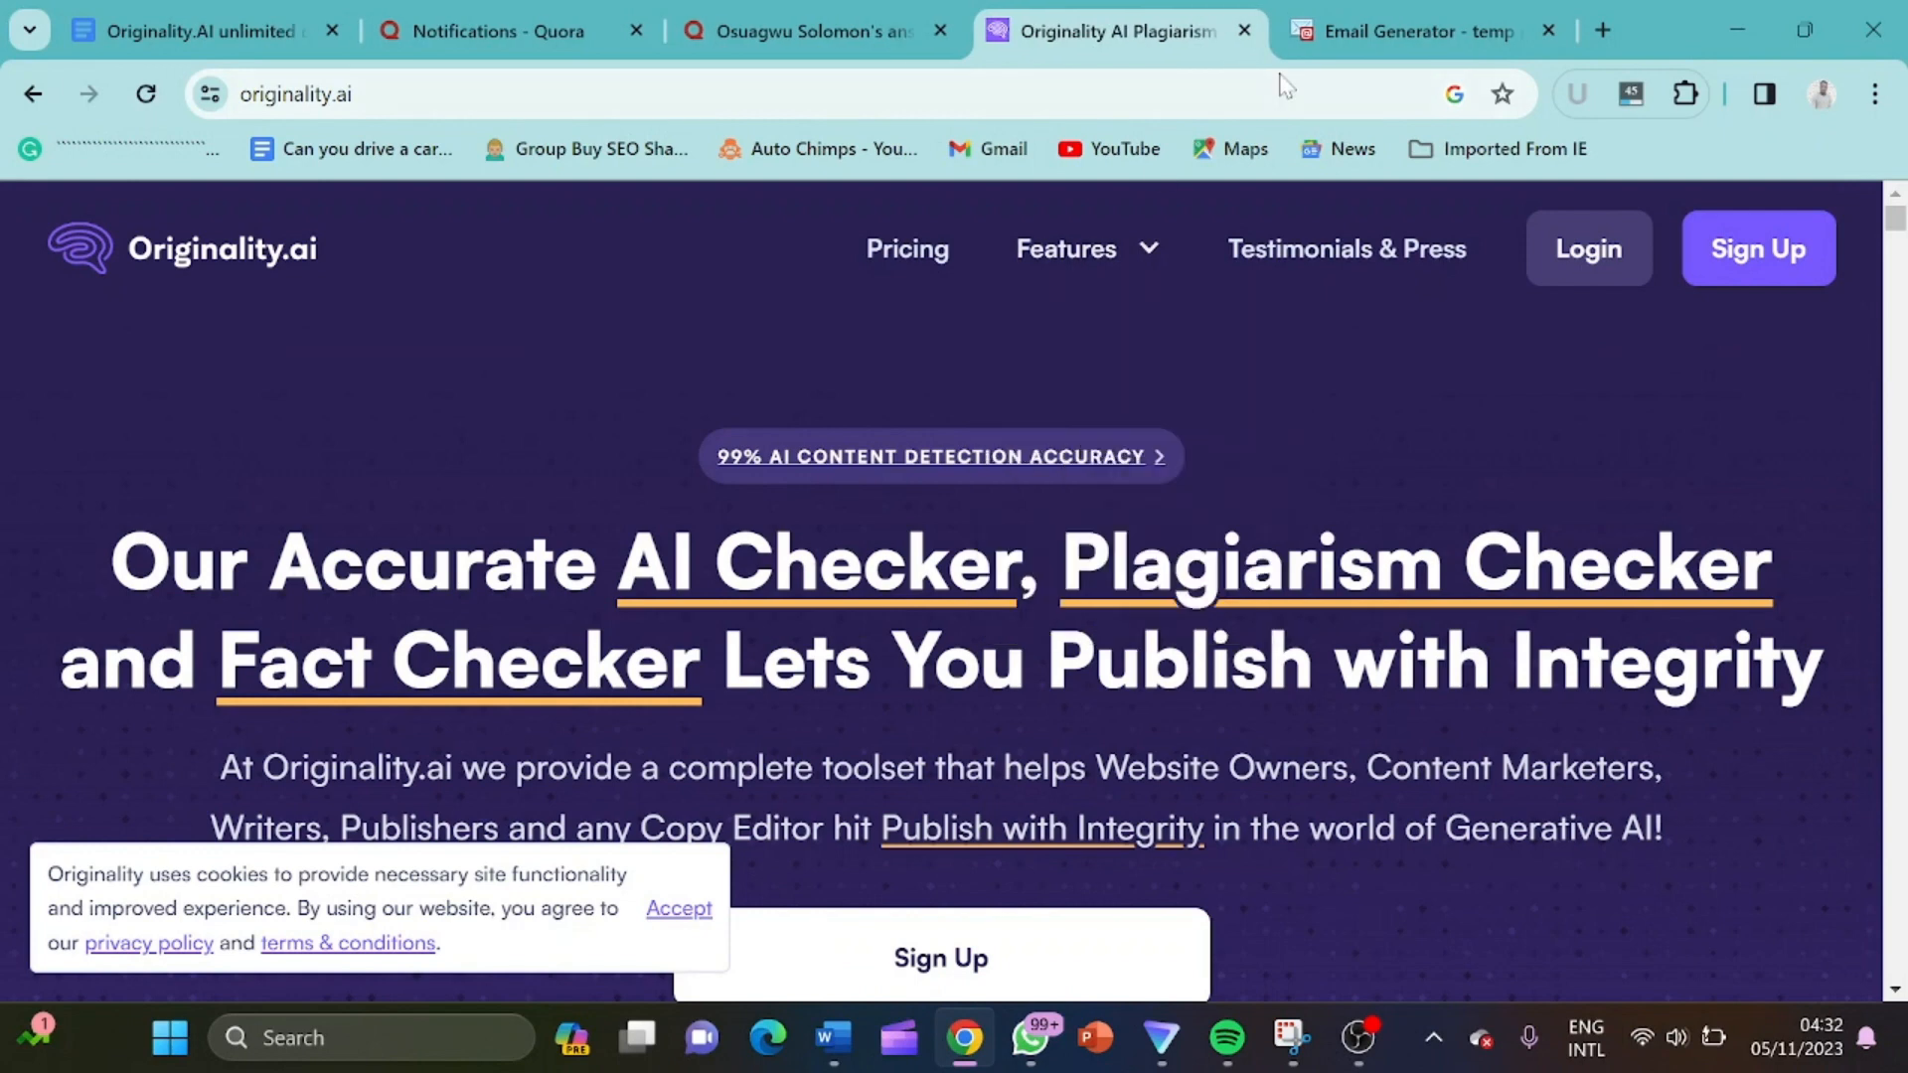
pyautogui.click(1411, 31)
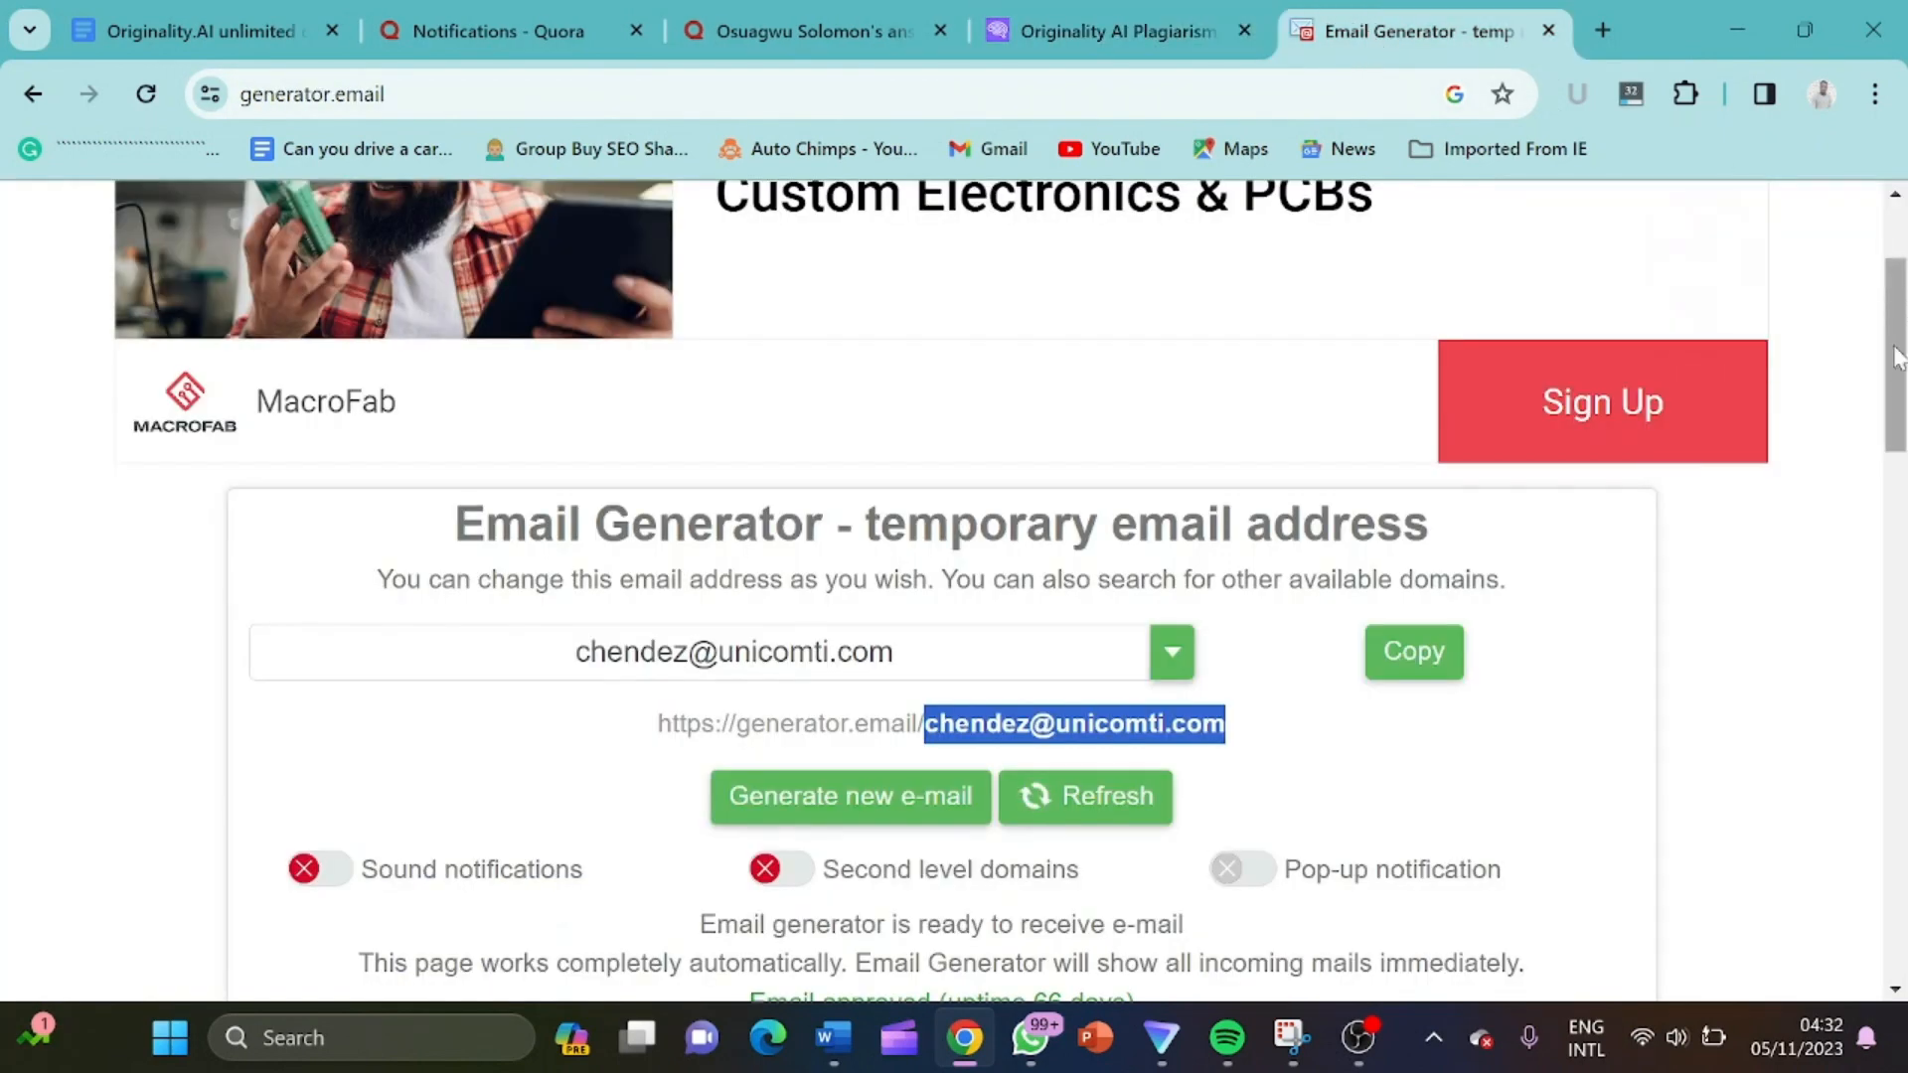
pyautogui.scroll(-3)
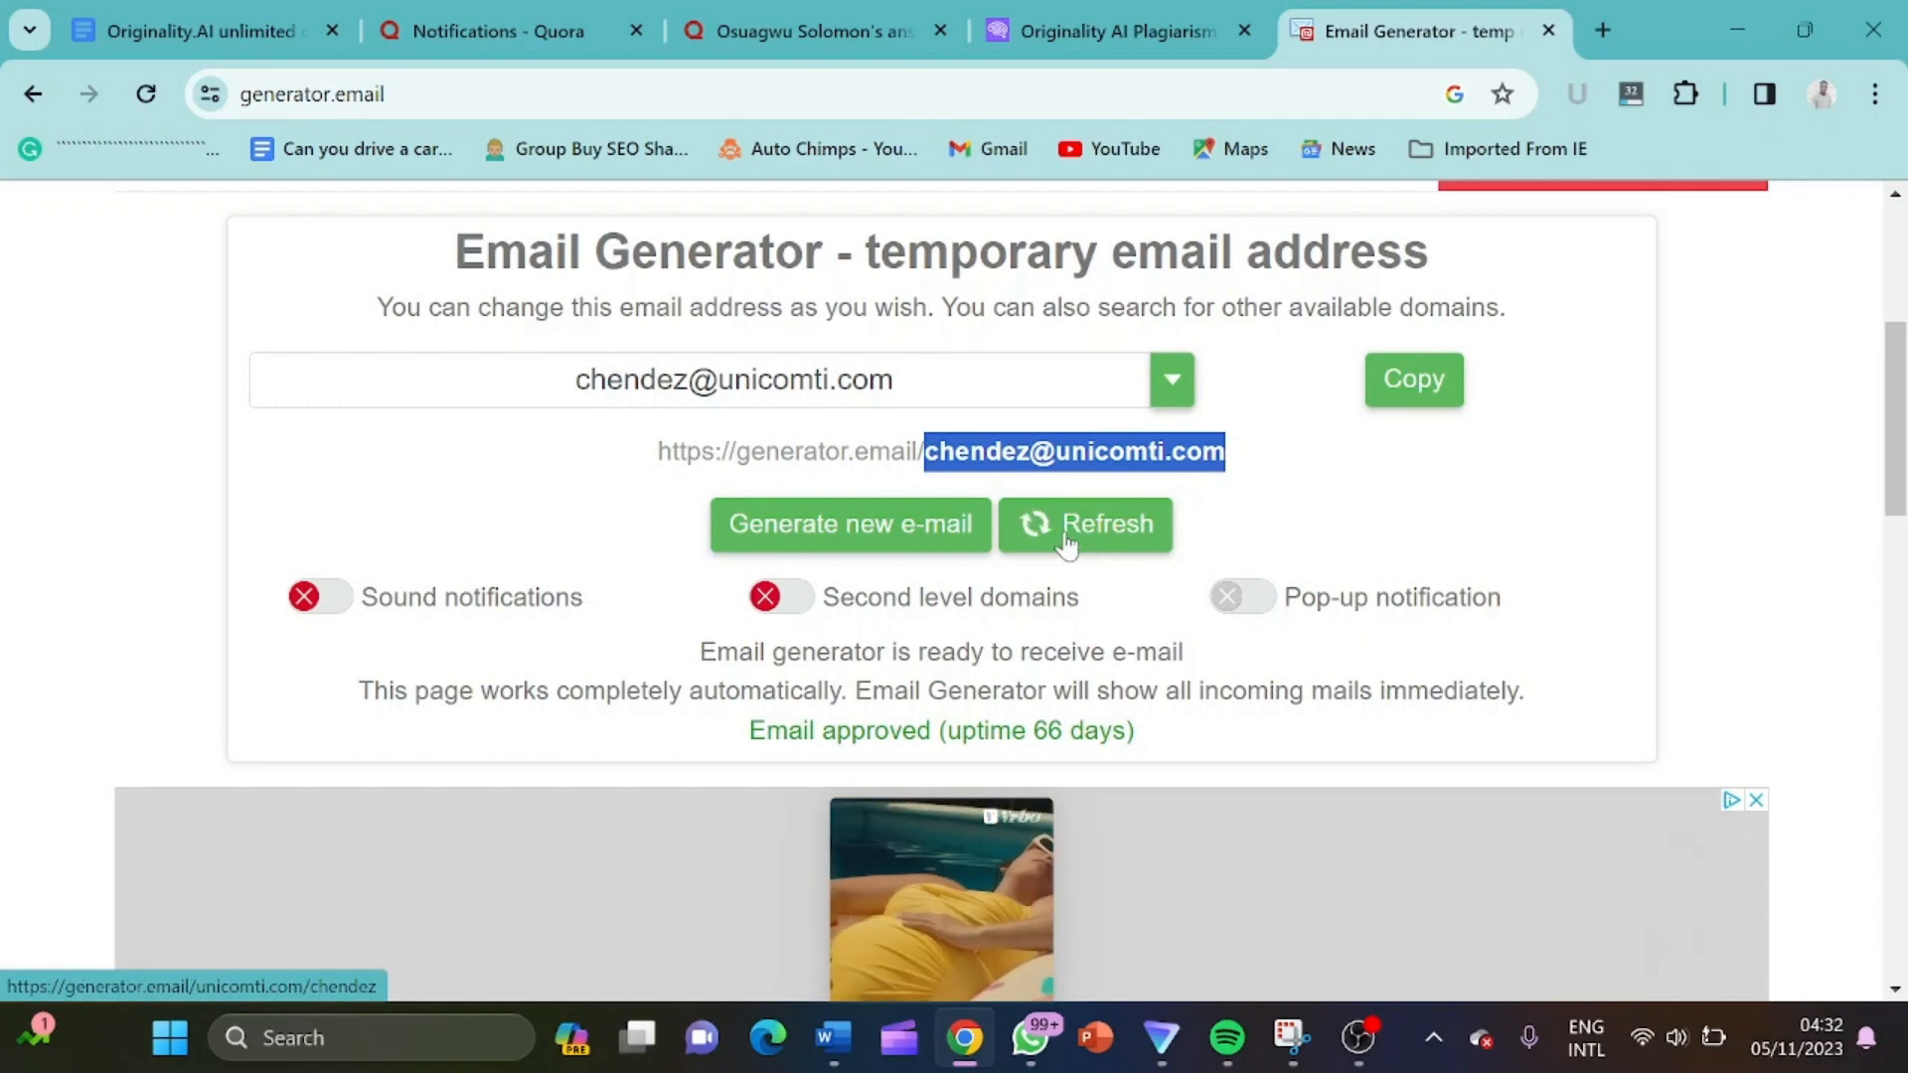
pyautogui.click(1084, 525)
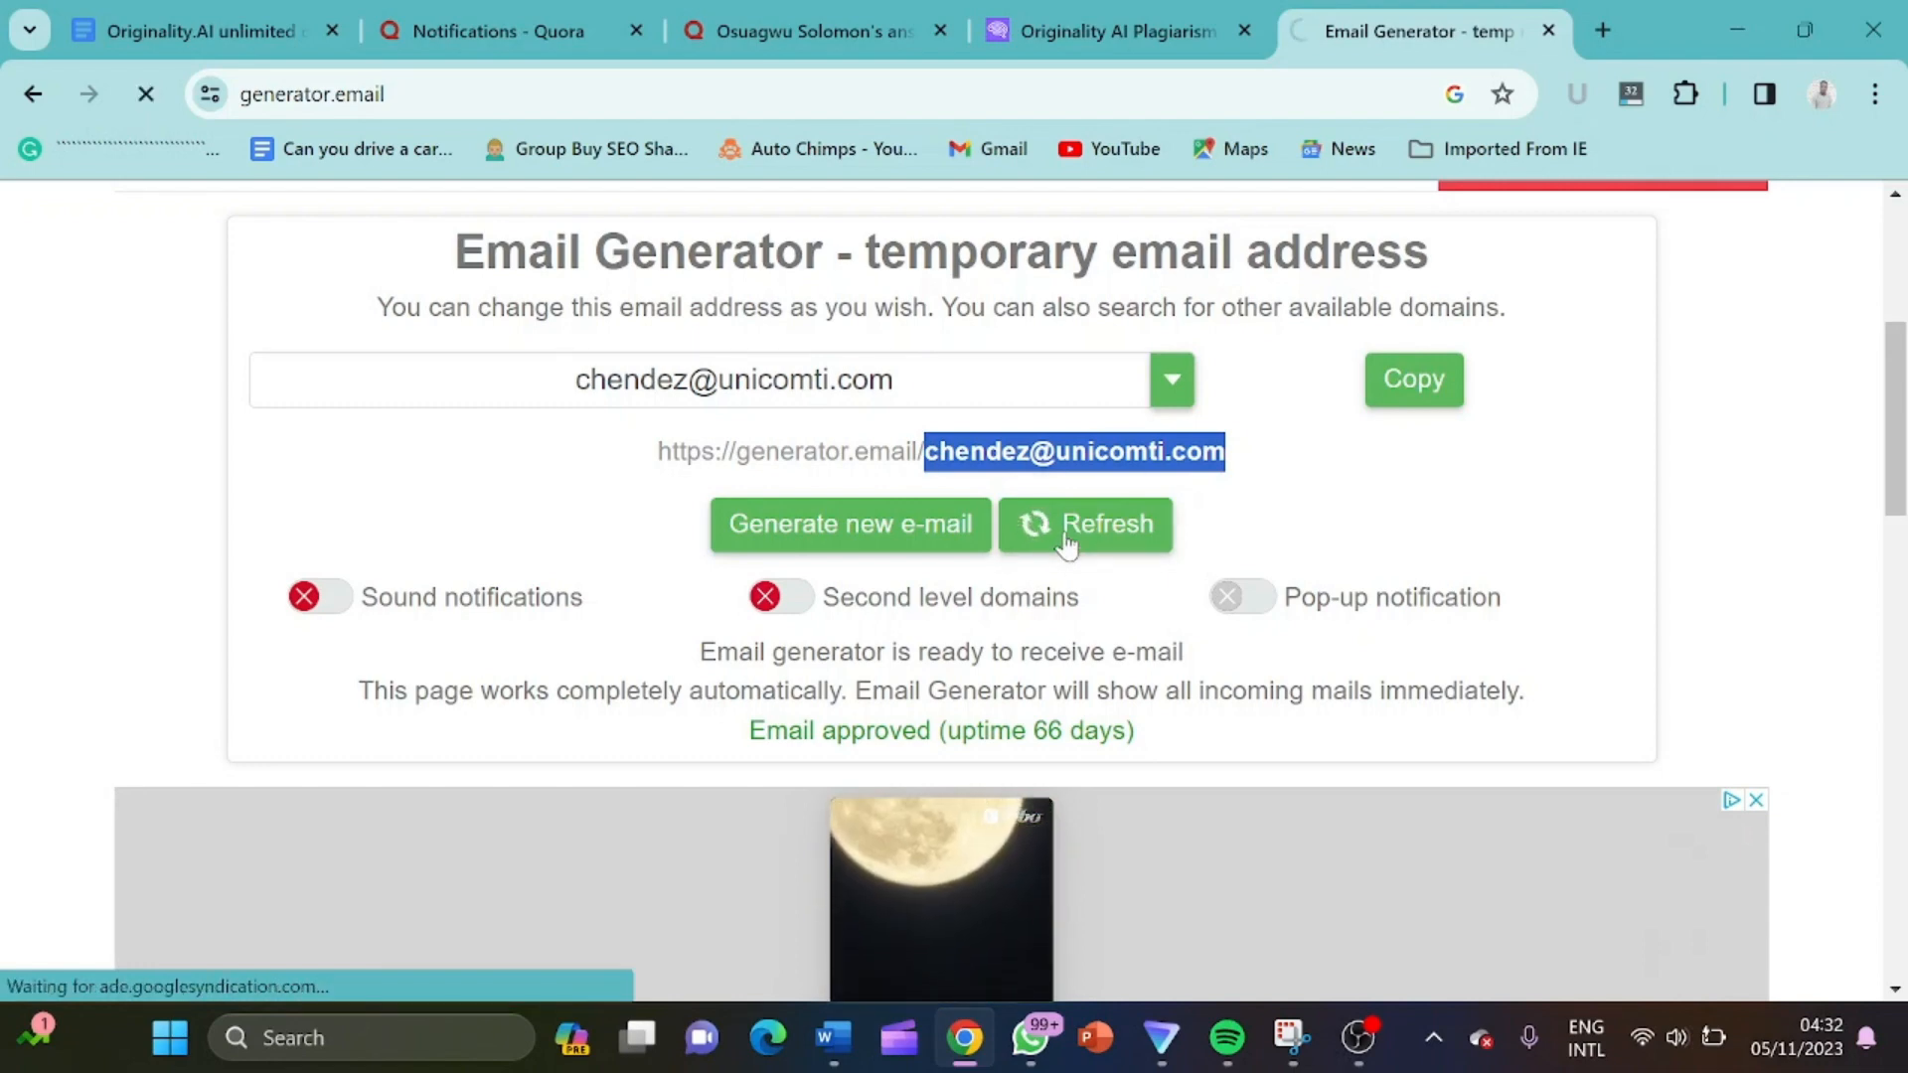
pyautogui.click(1083, 525)
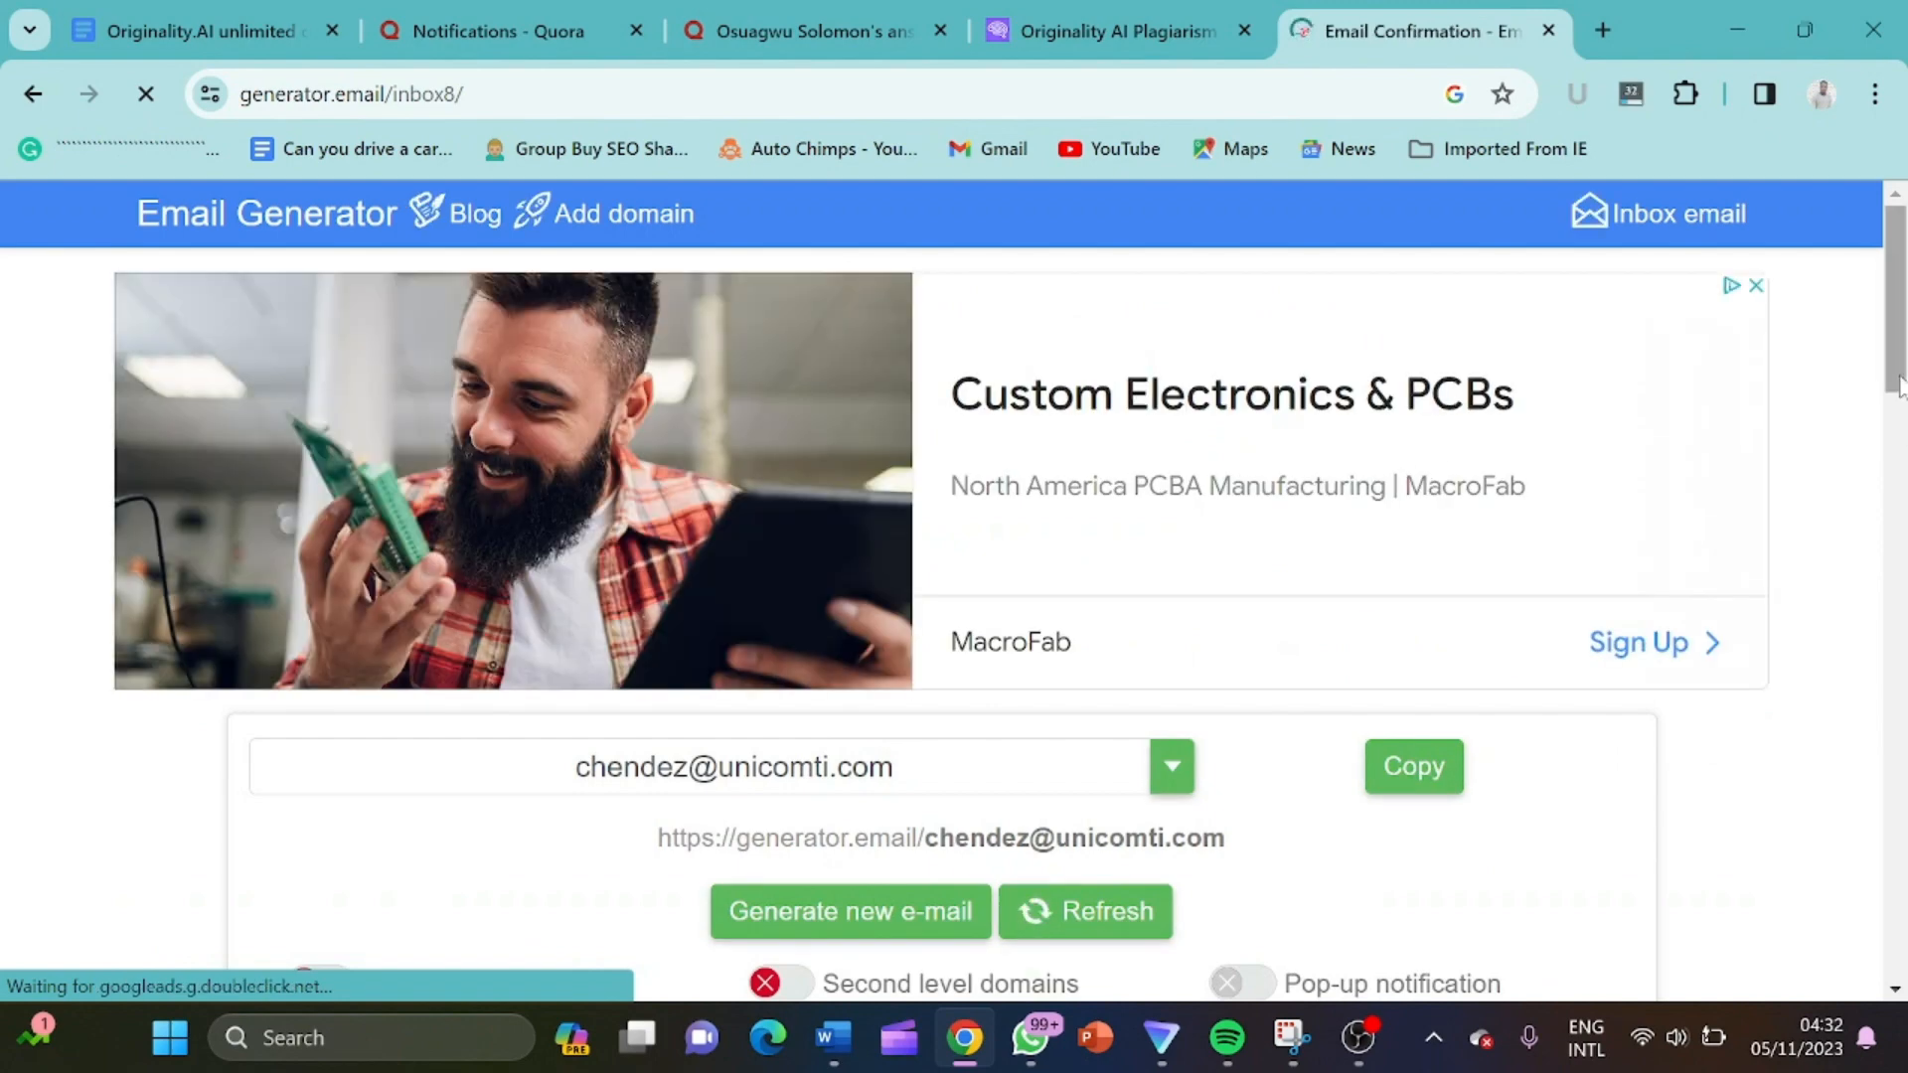
pyautogui.scroll(-3)
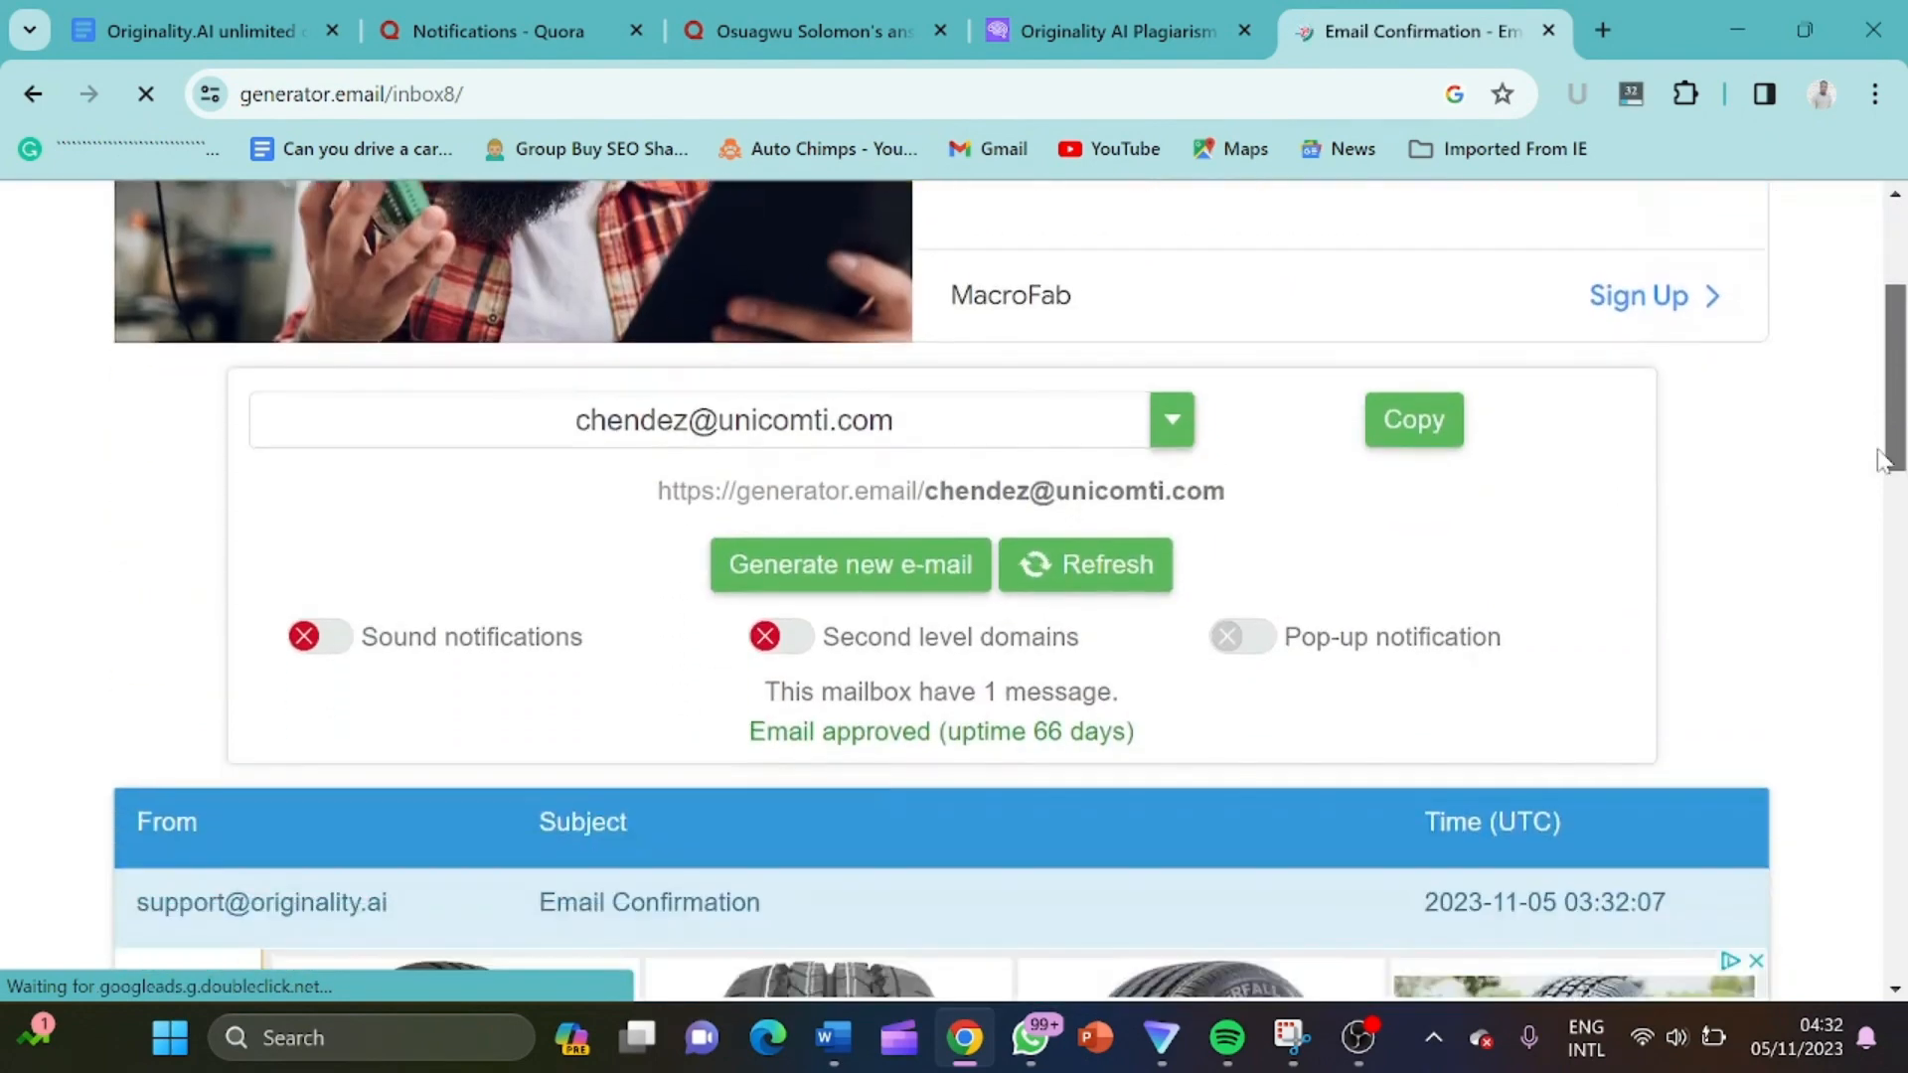
pyautogui.scroll(-3)
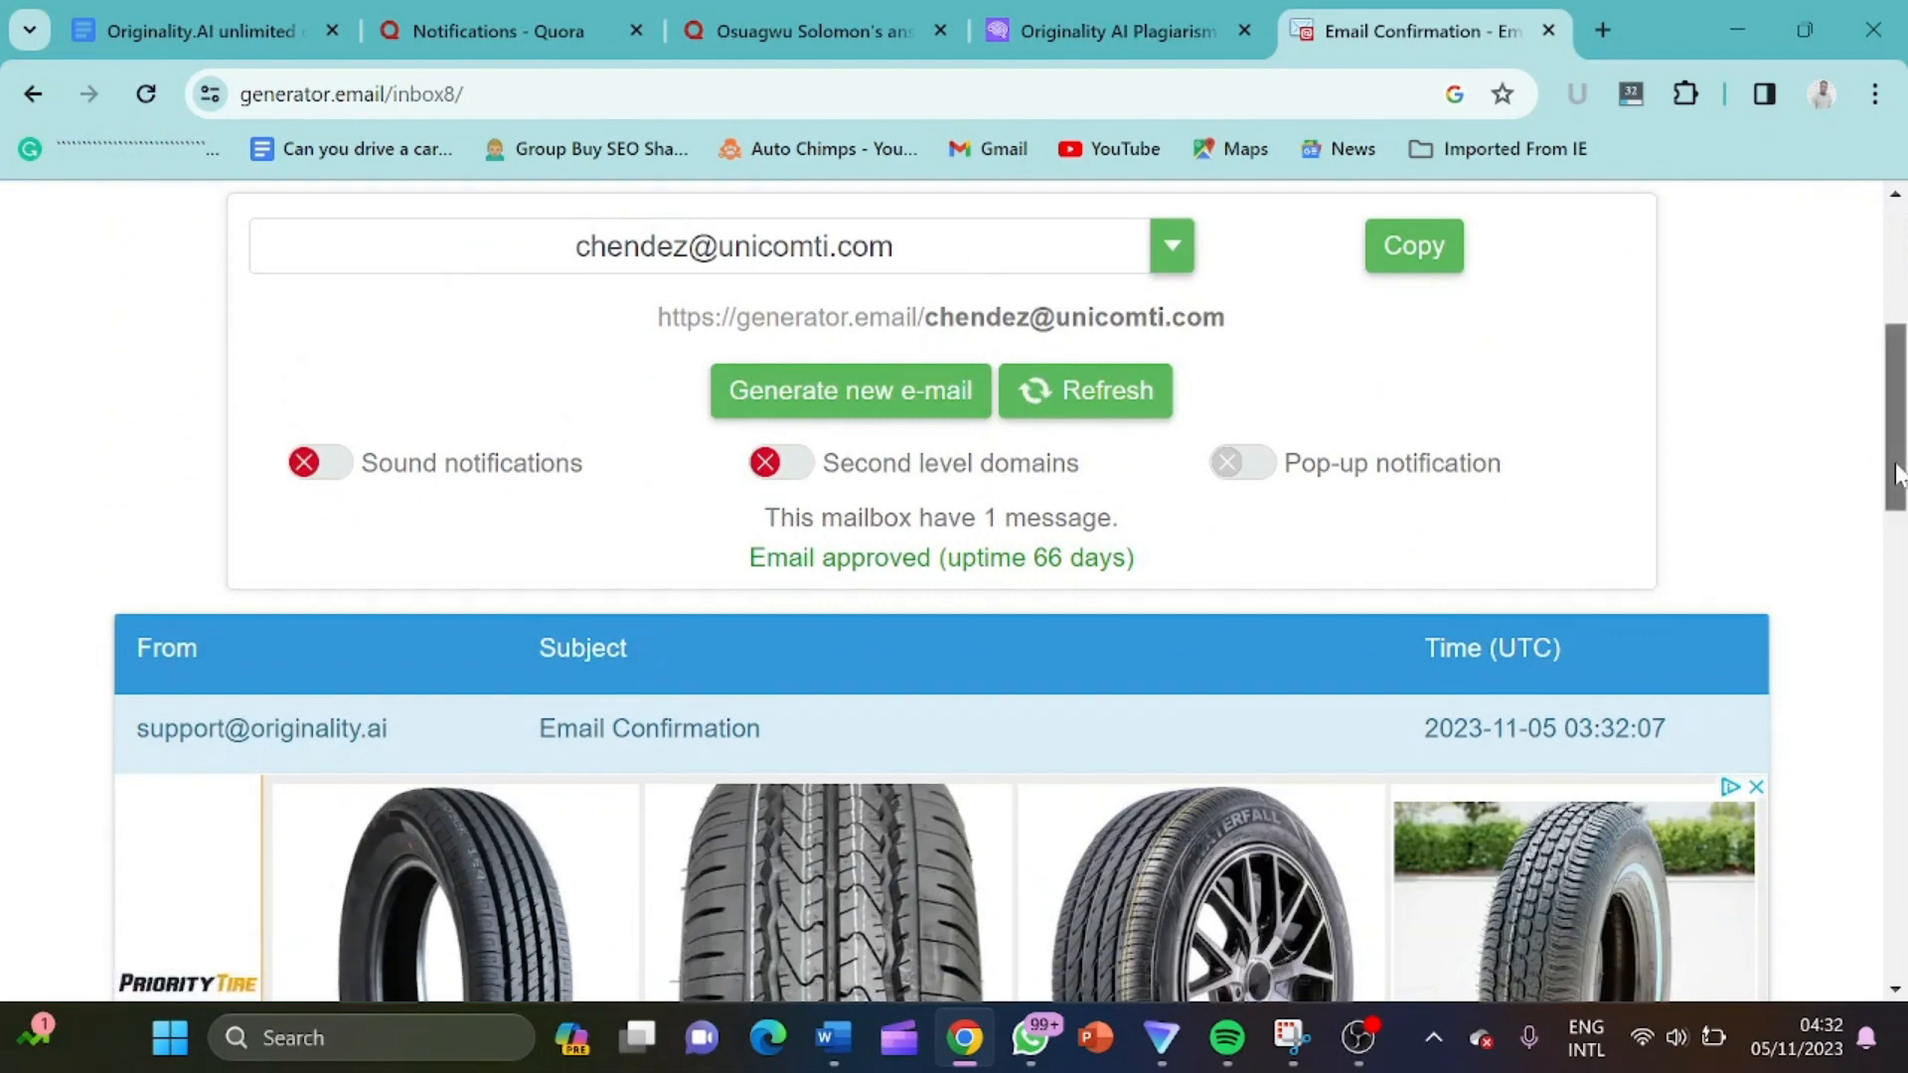
pyautogui.scroll(-3)
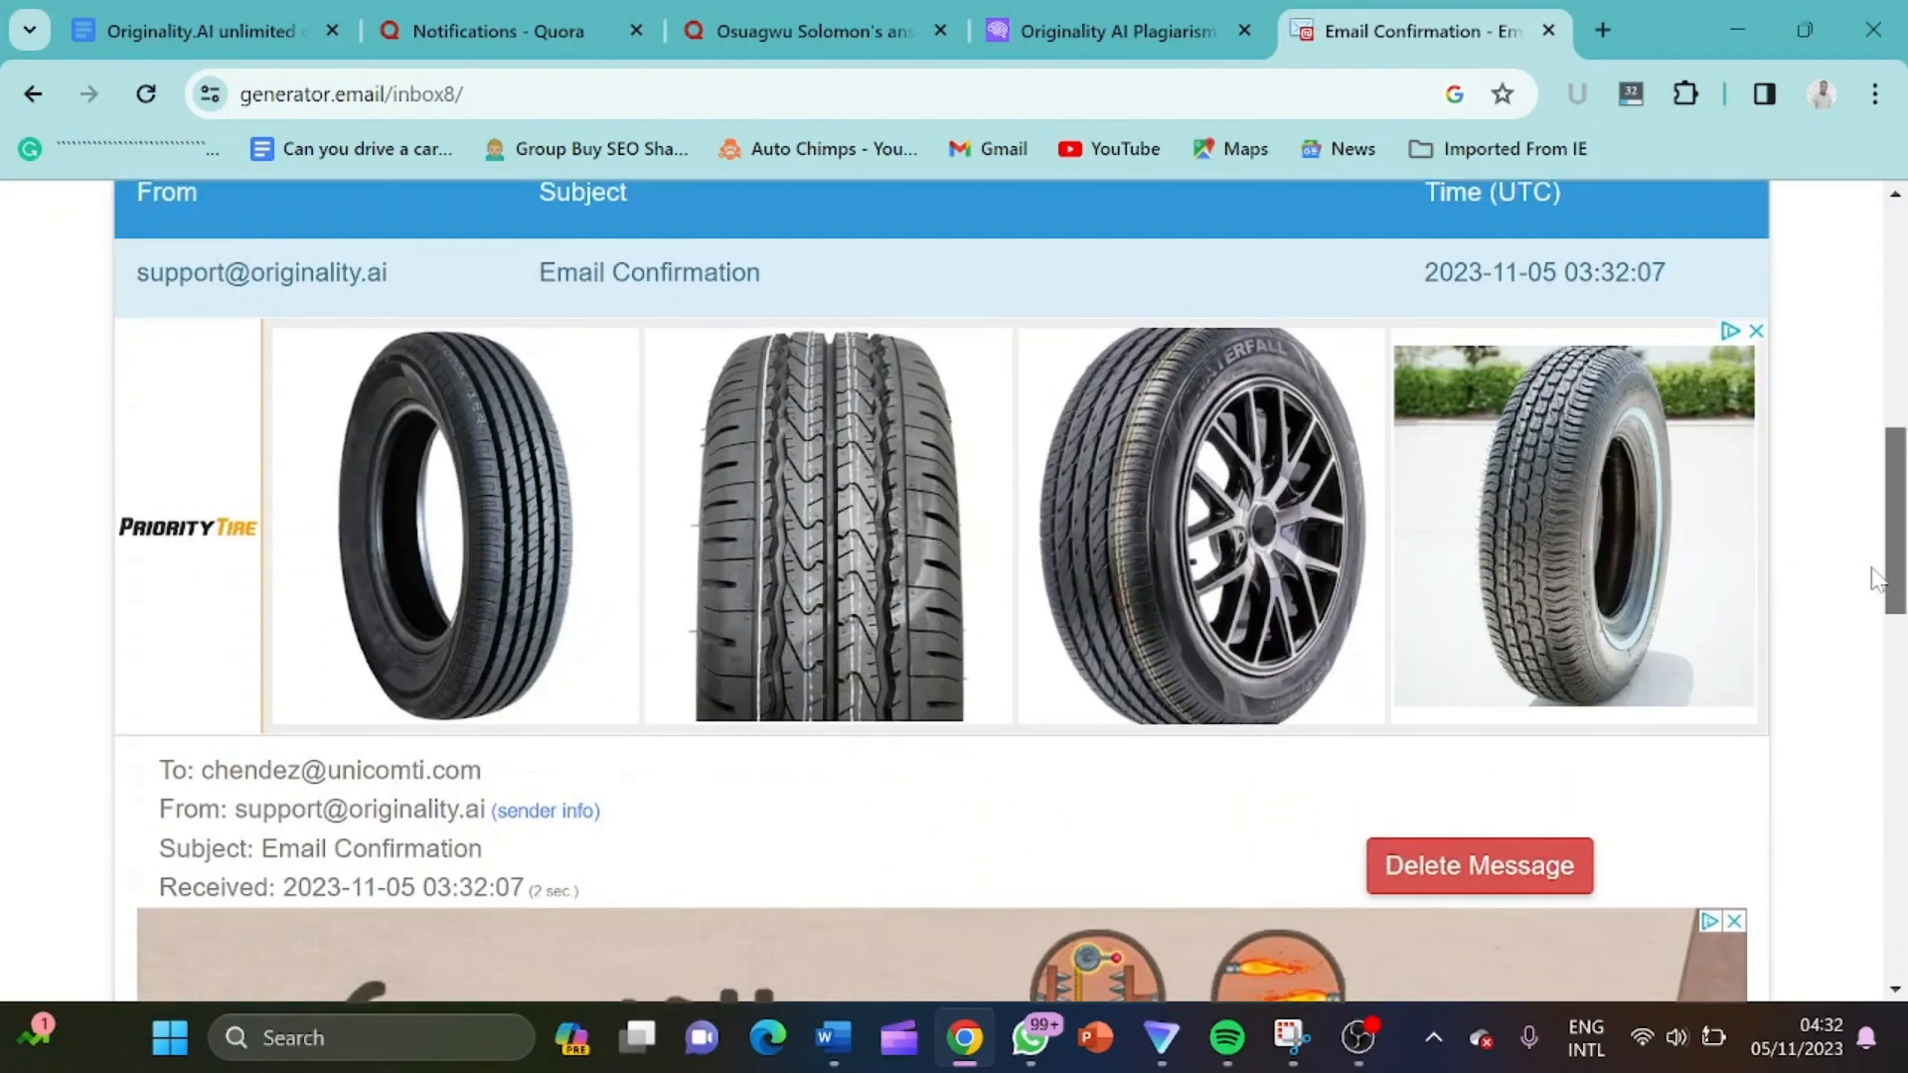
# Step: Scroll to the message body and follow its Confirm Email link
pyautogui.scroll(-3)
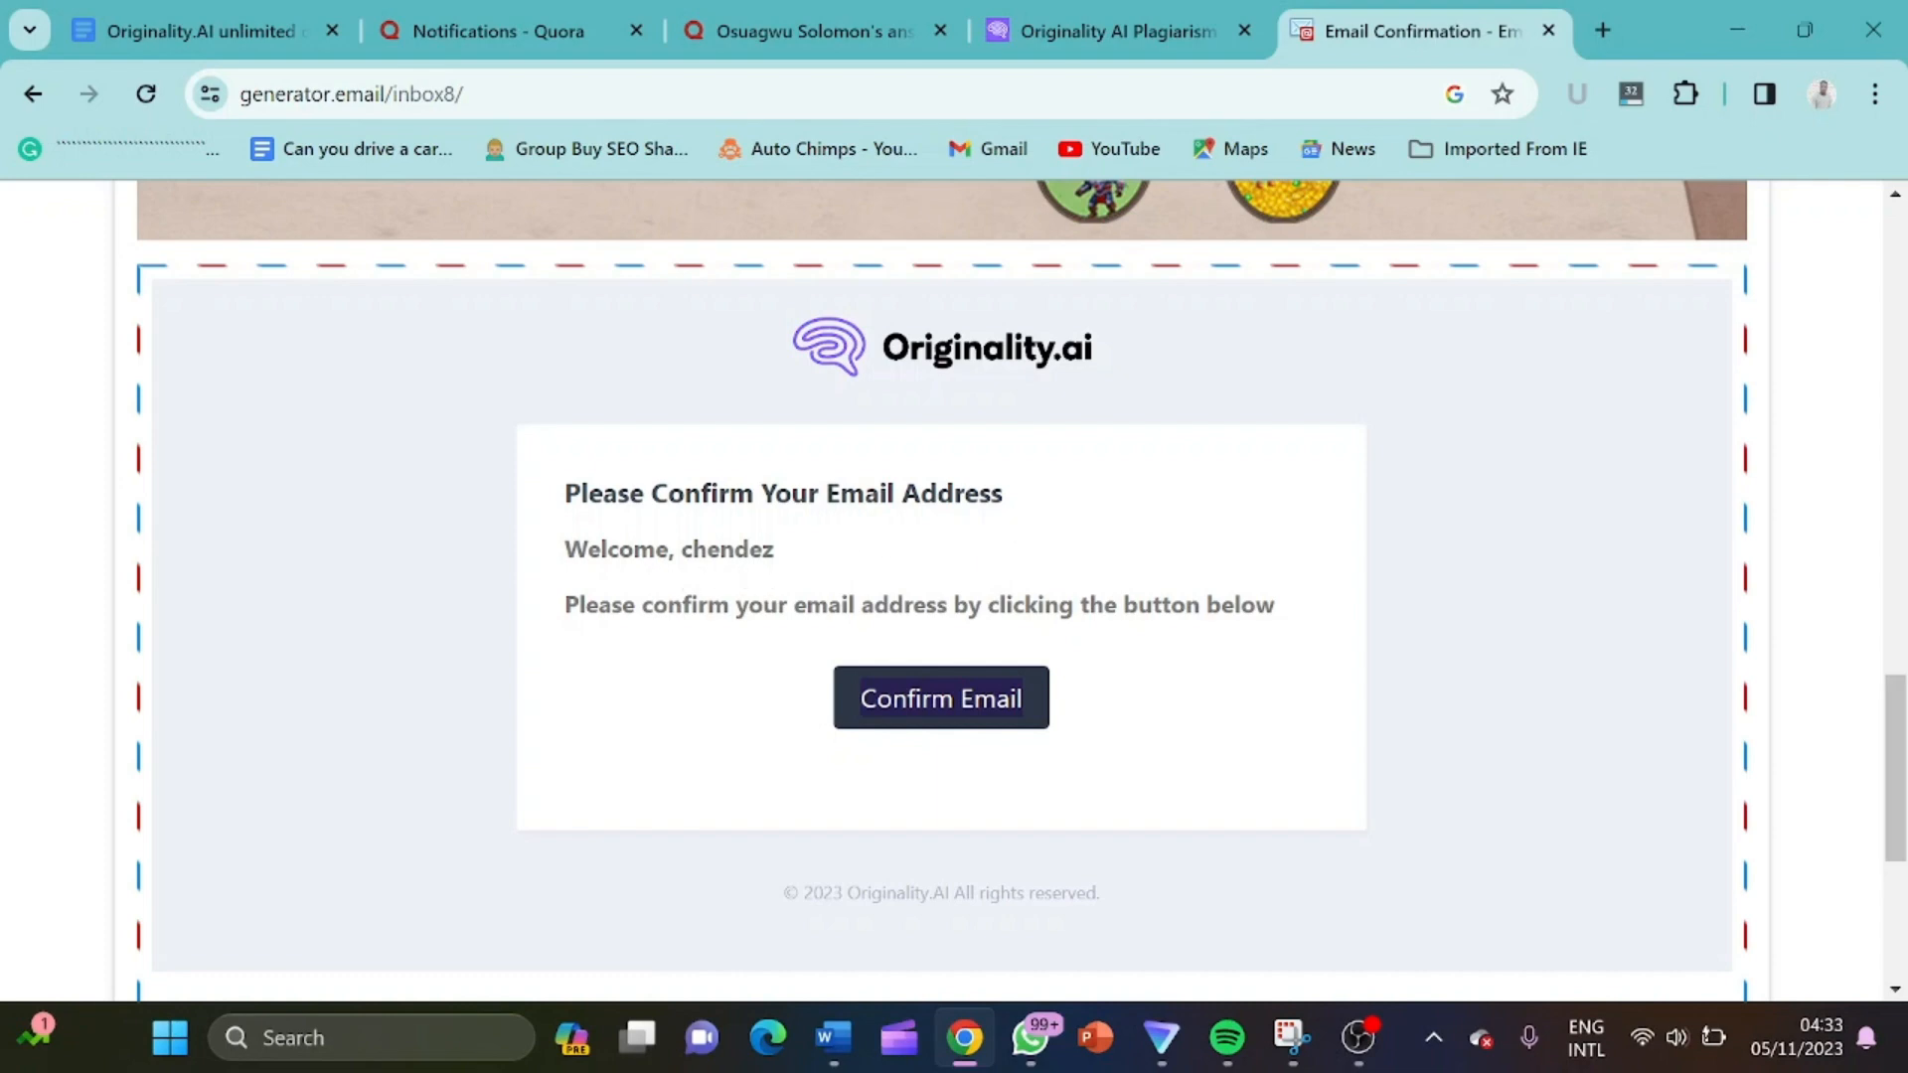
pyautogui.moveTo(986, 717)
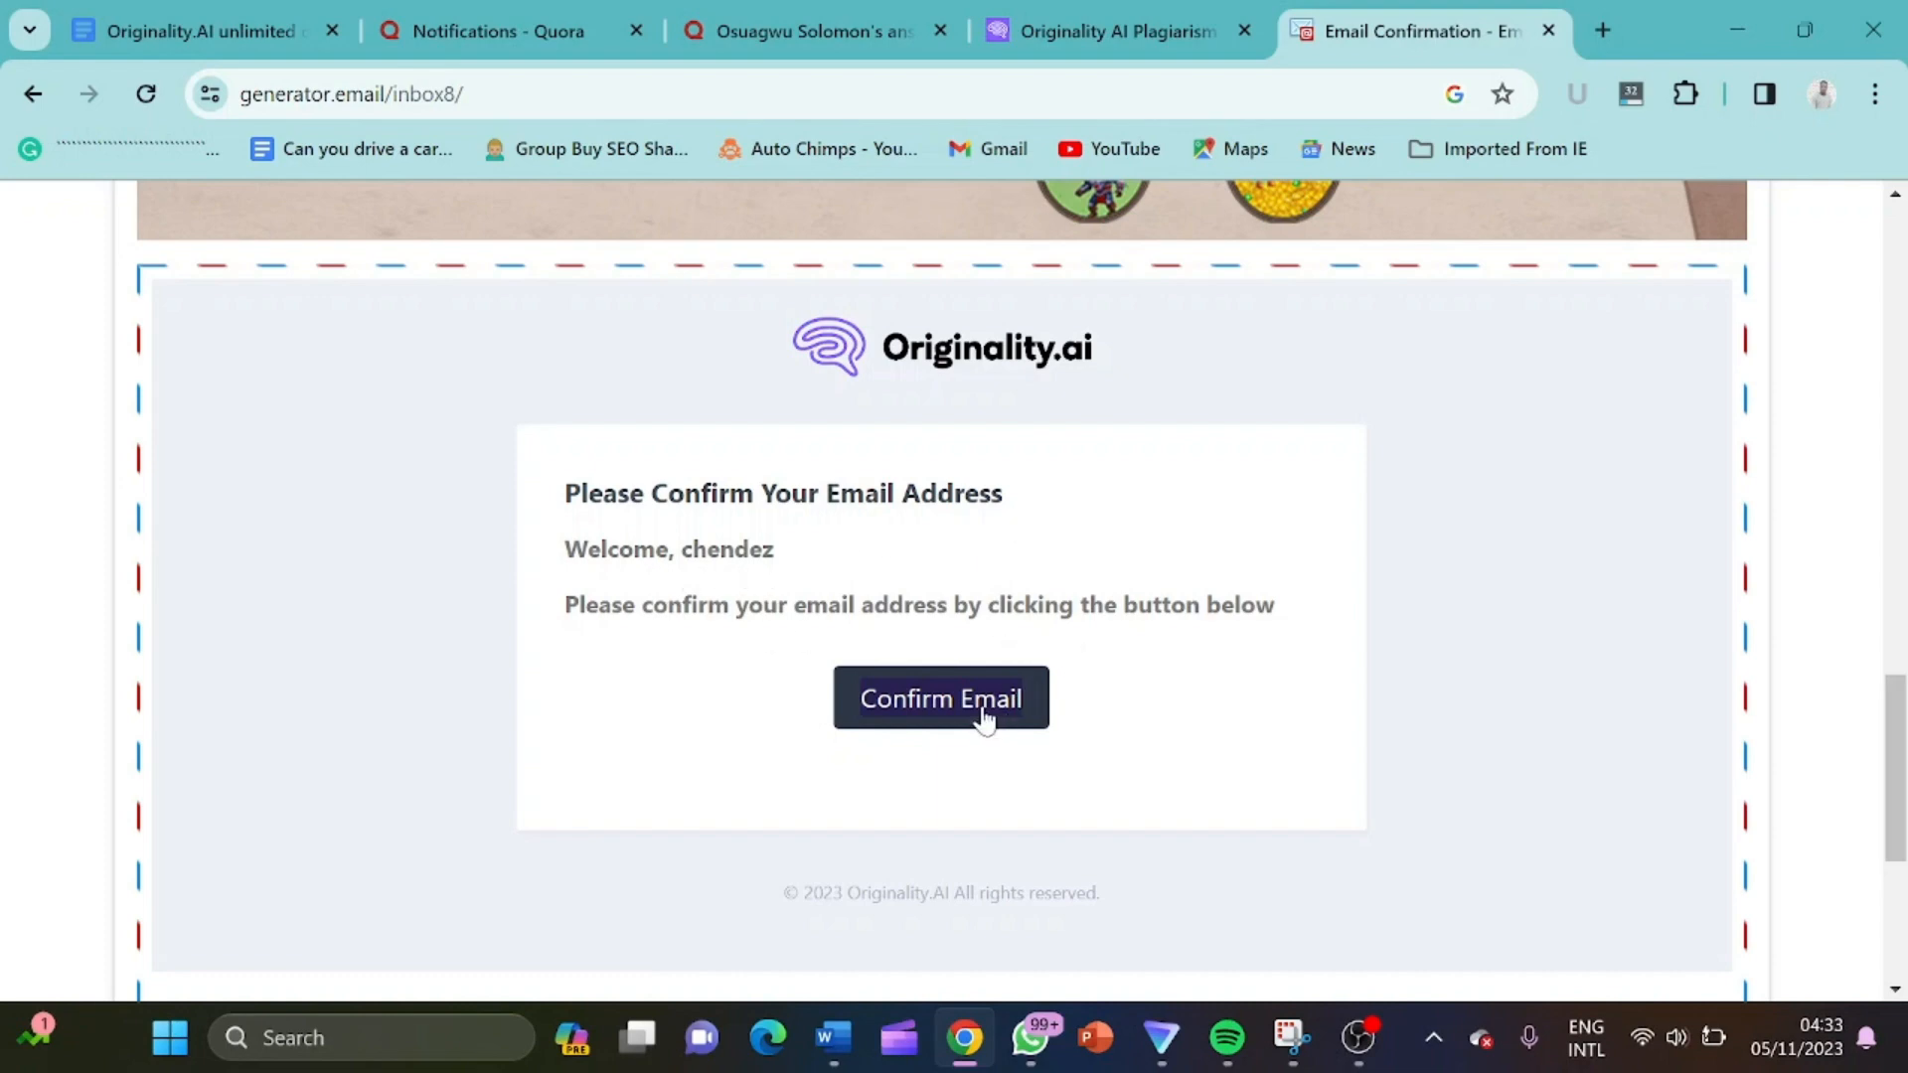
pyautogui.click(939, 698)
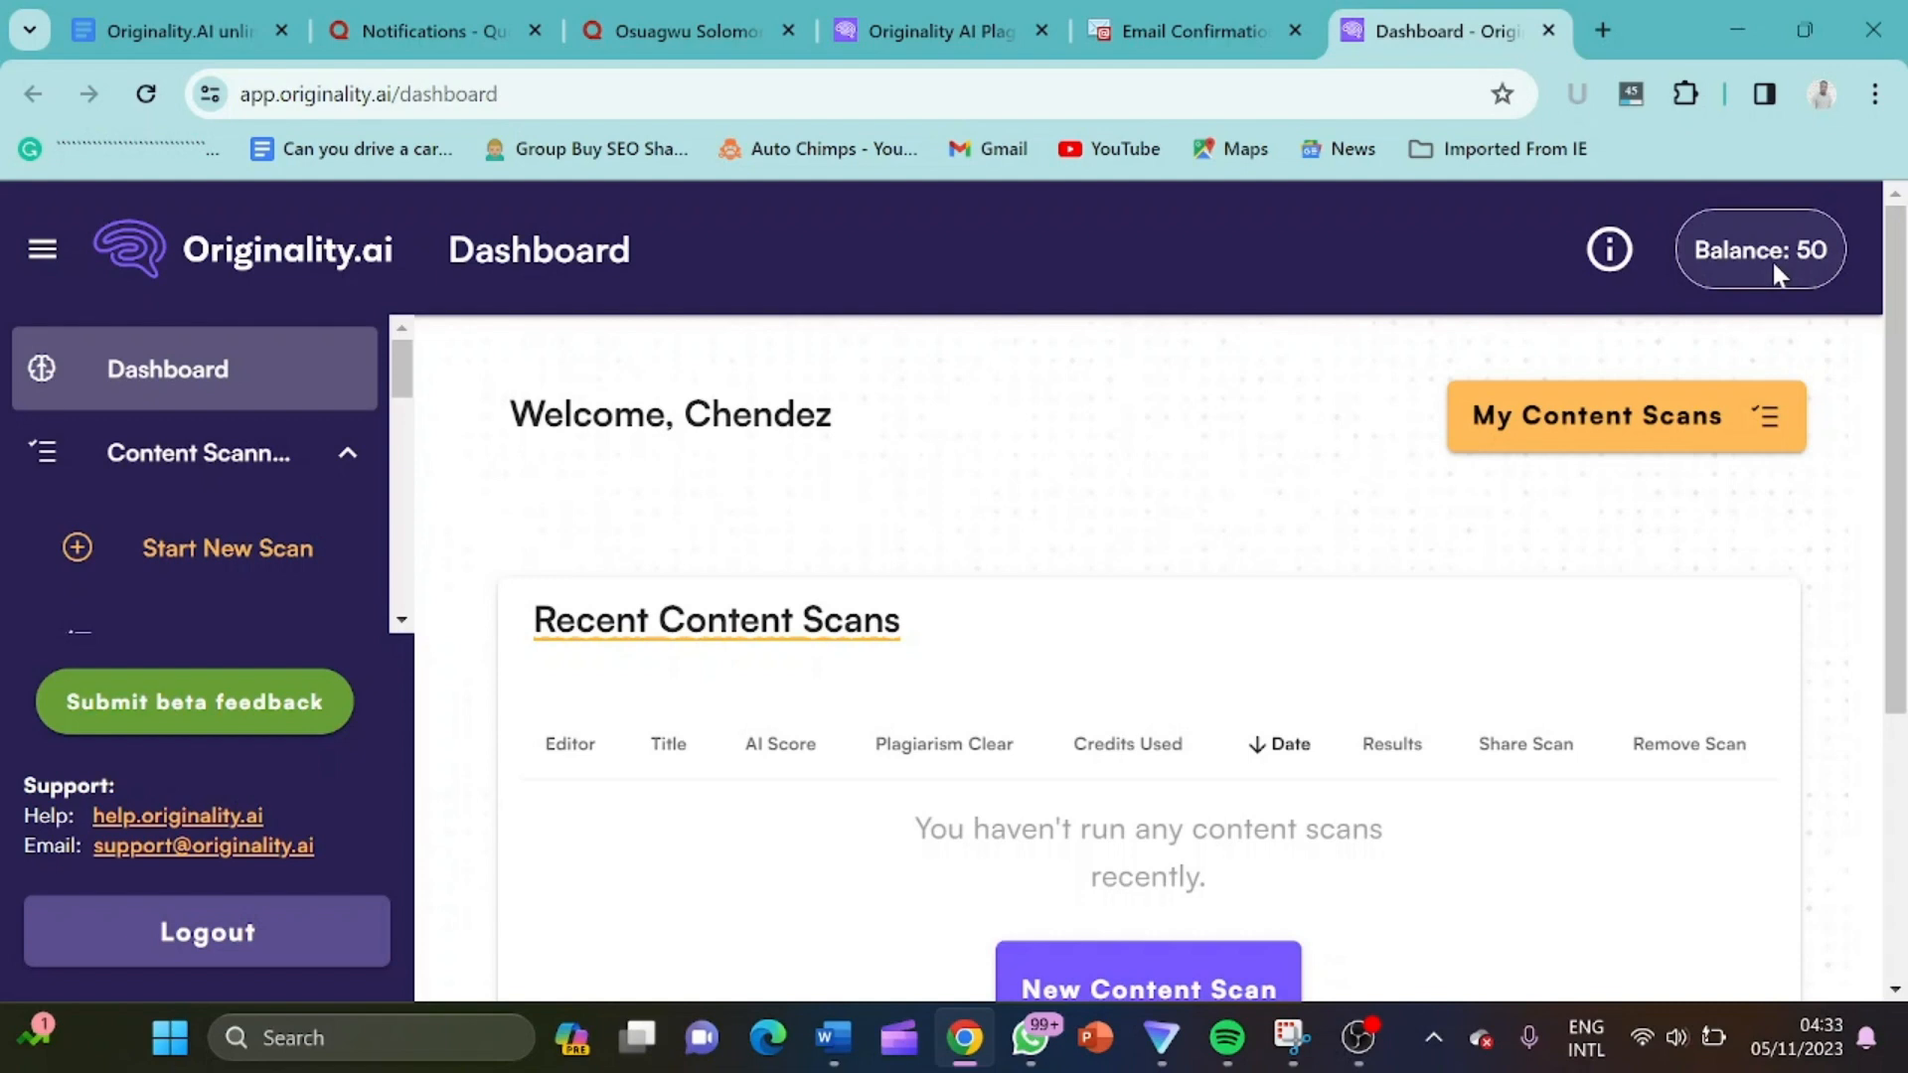
pyautogui.moveTo(1146, 986)
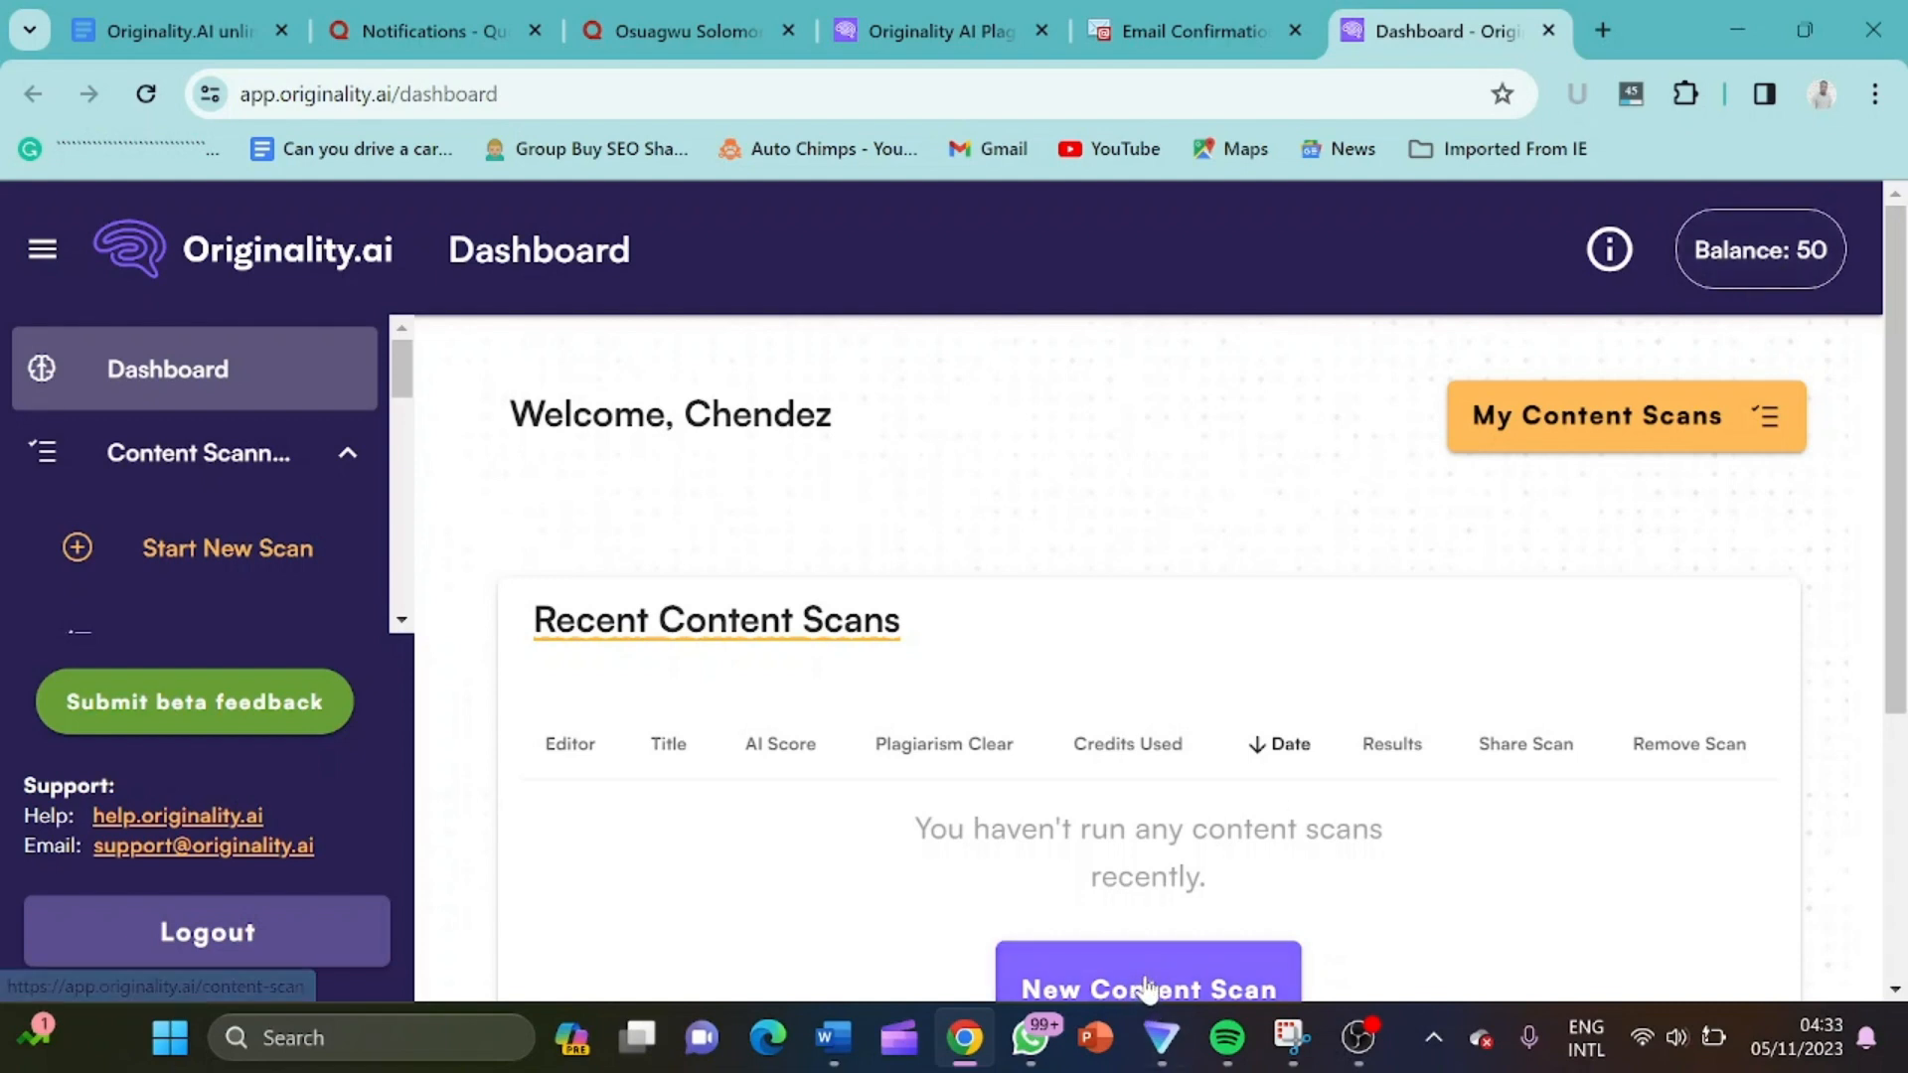
# Step: Start a New Content Scan from the Originality.ai dashboard
pyautogui.click(1145, 987)
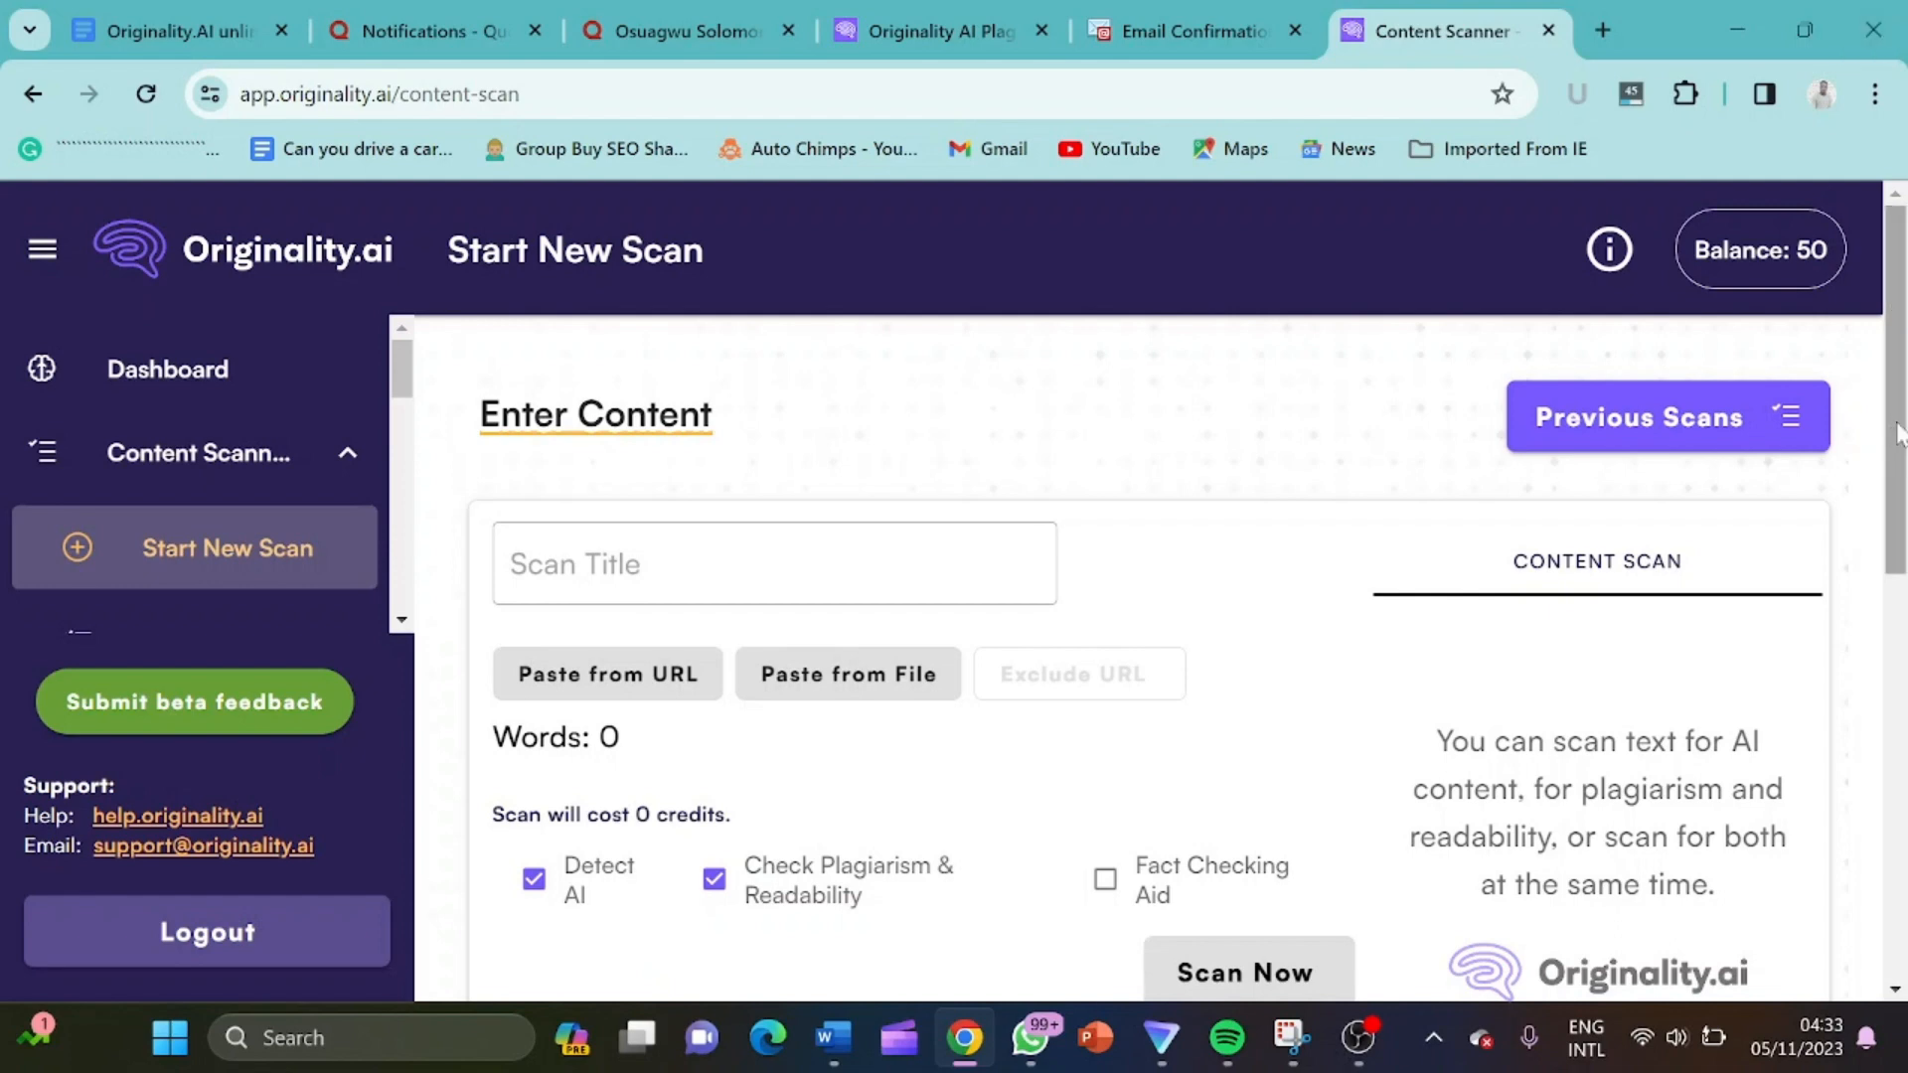
pyautogui.scroll(-3)
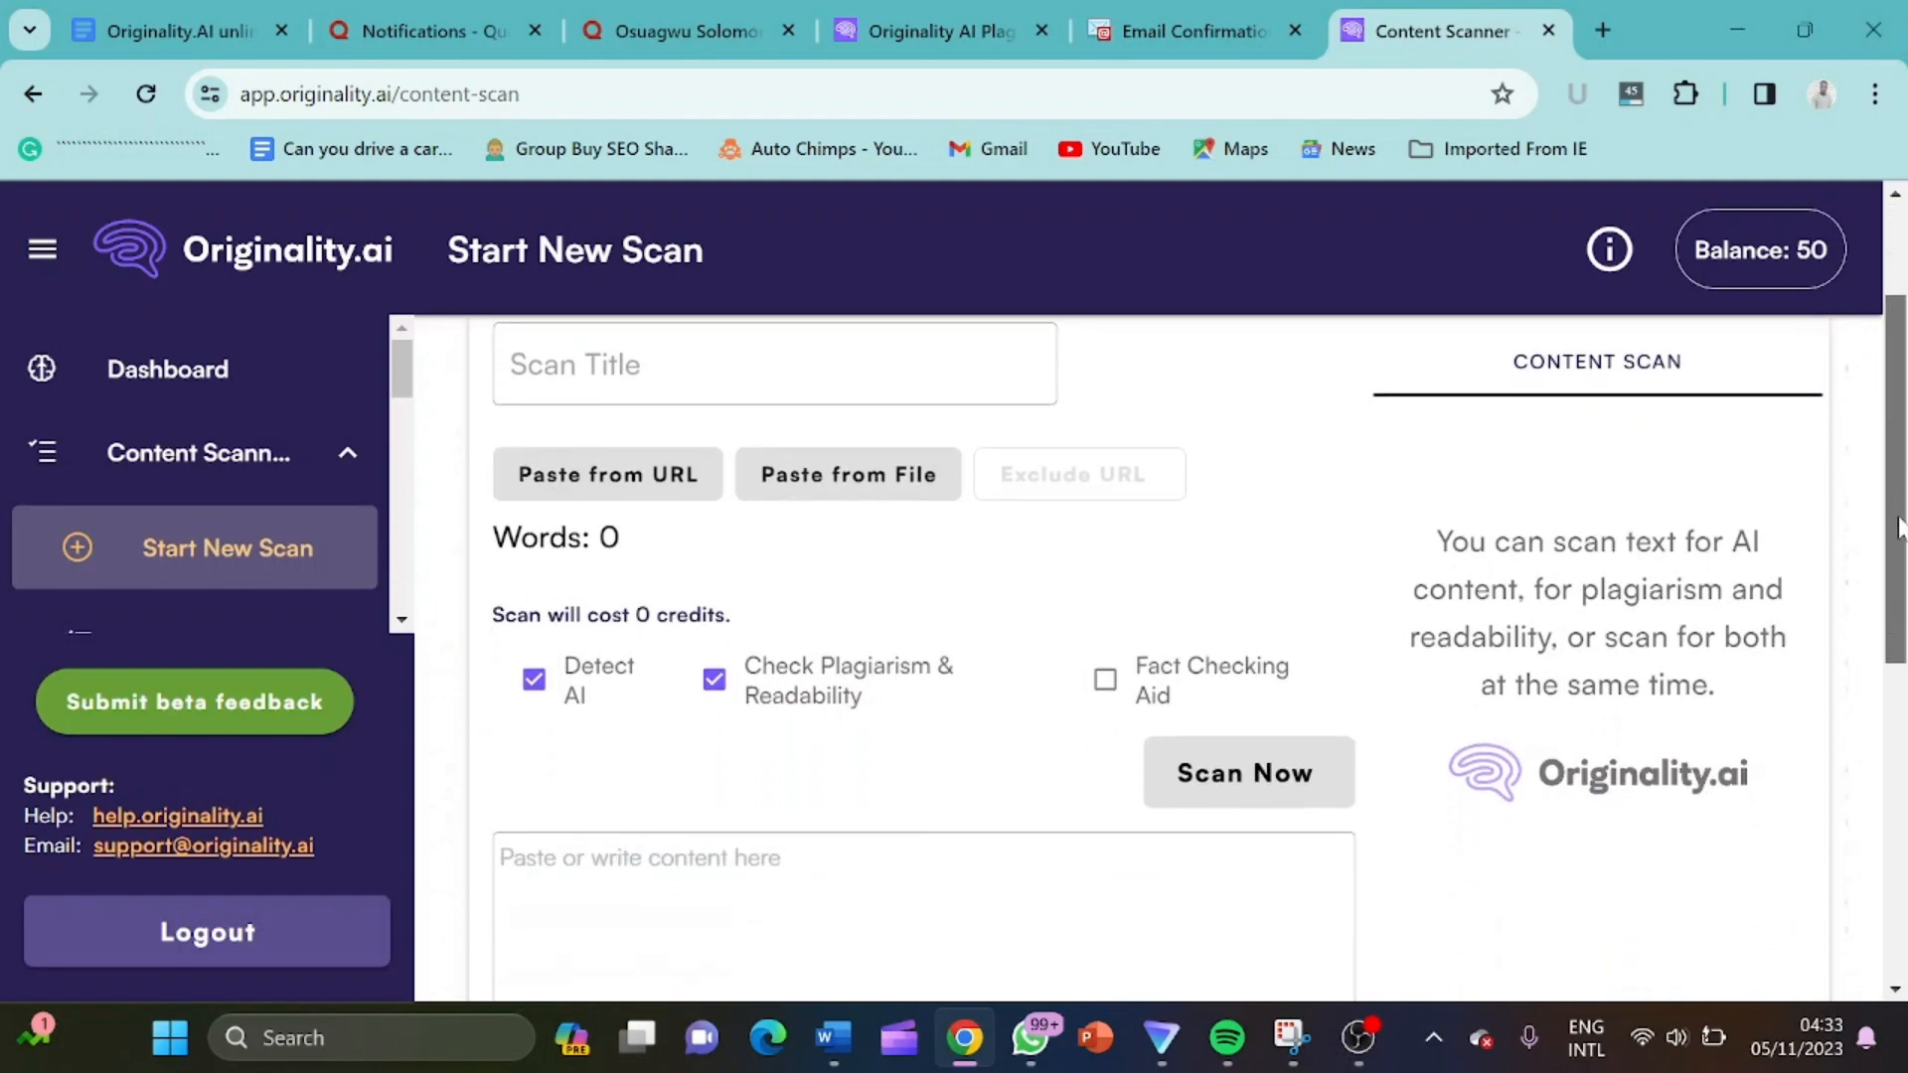
pyautogui.scroll(-3)
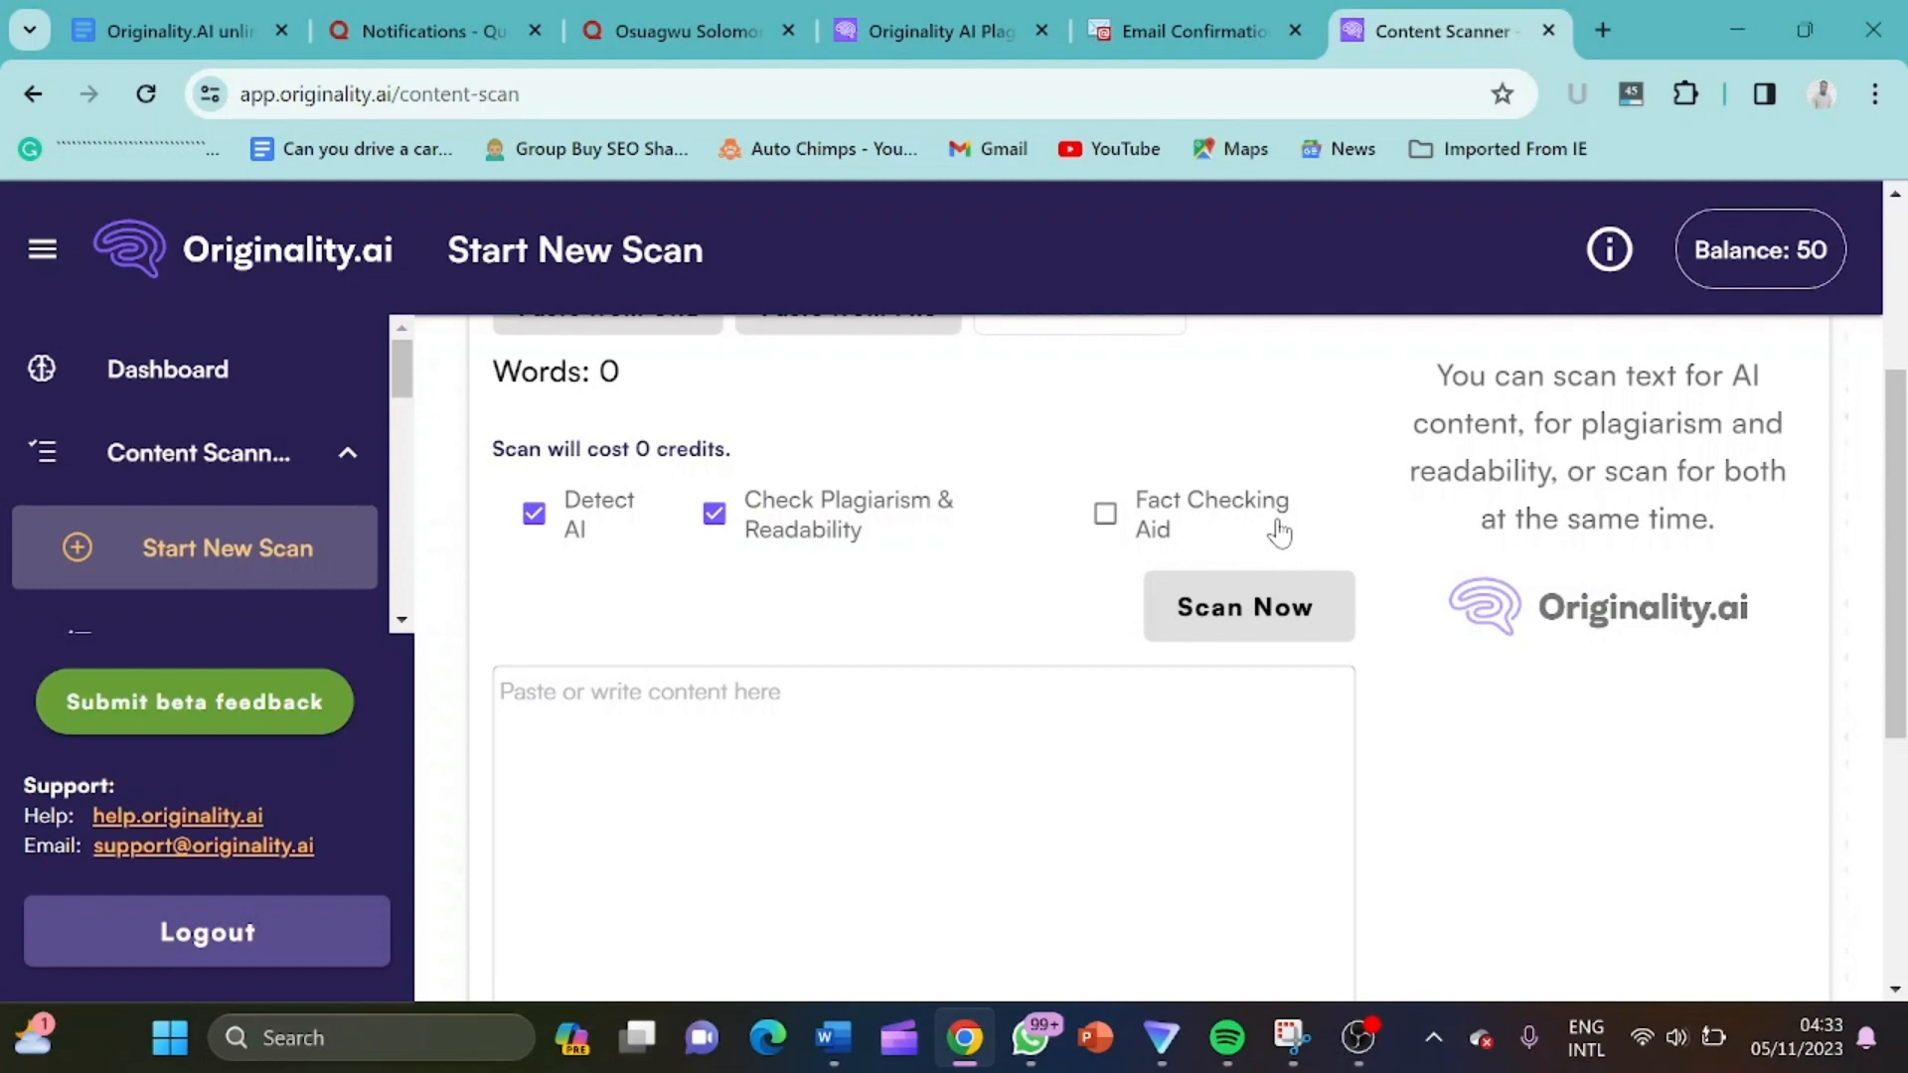
pyautogui.moveTo(598, 511)
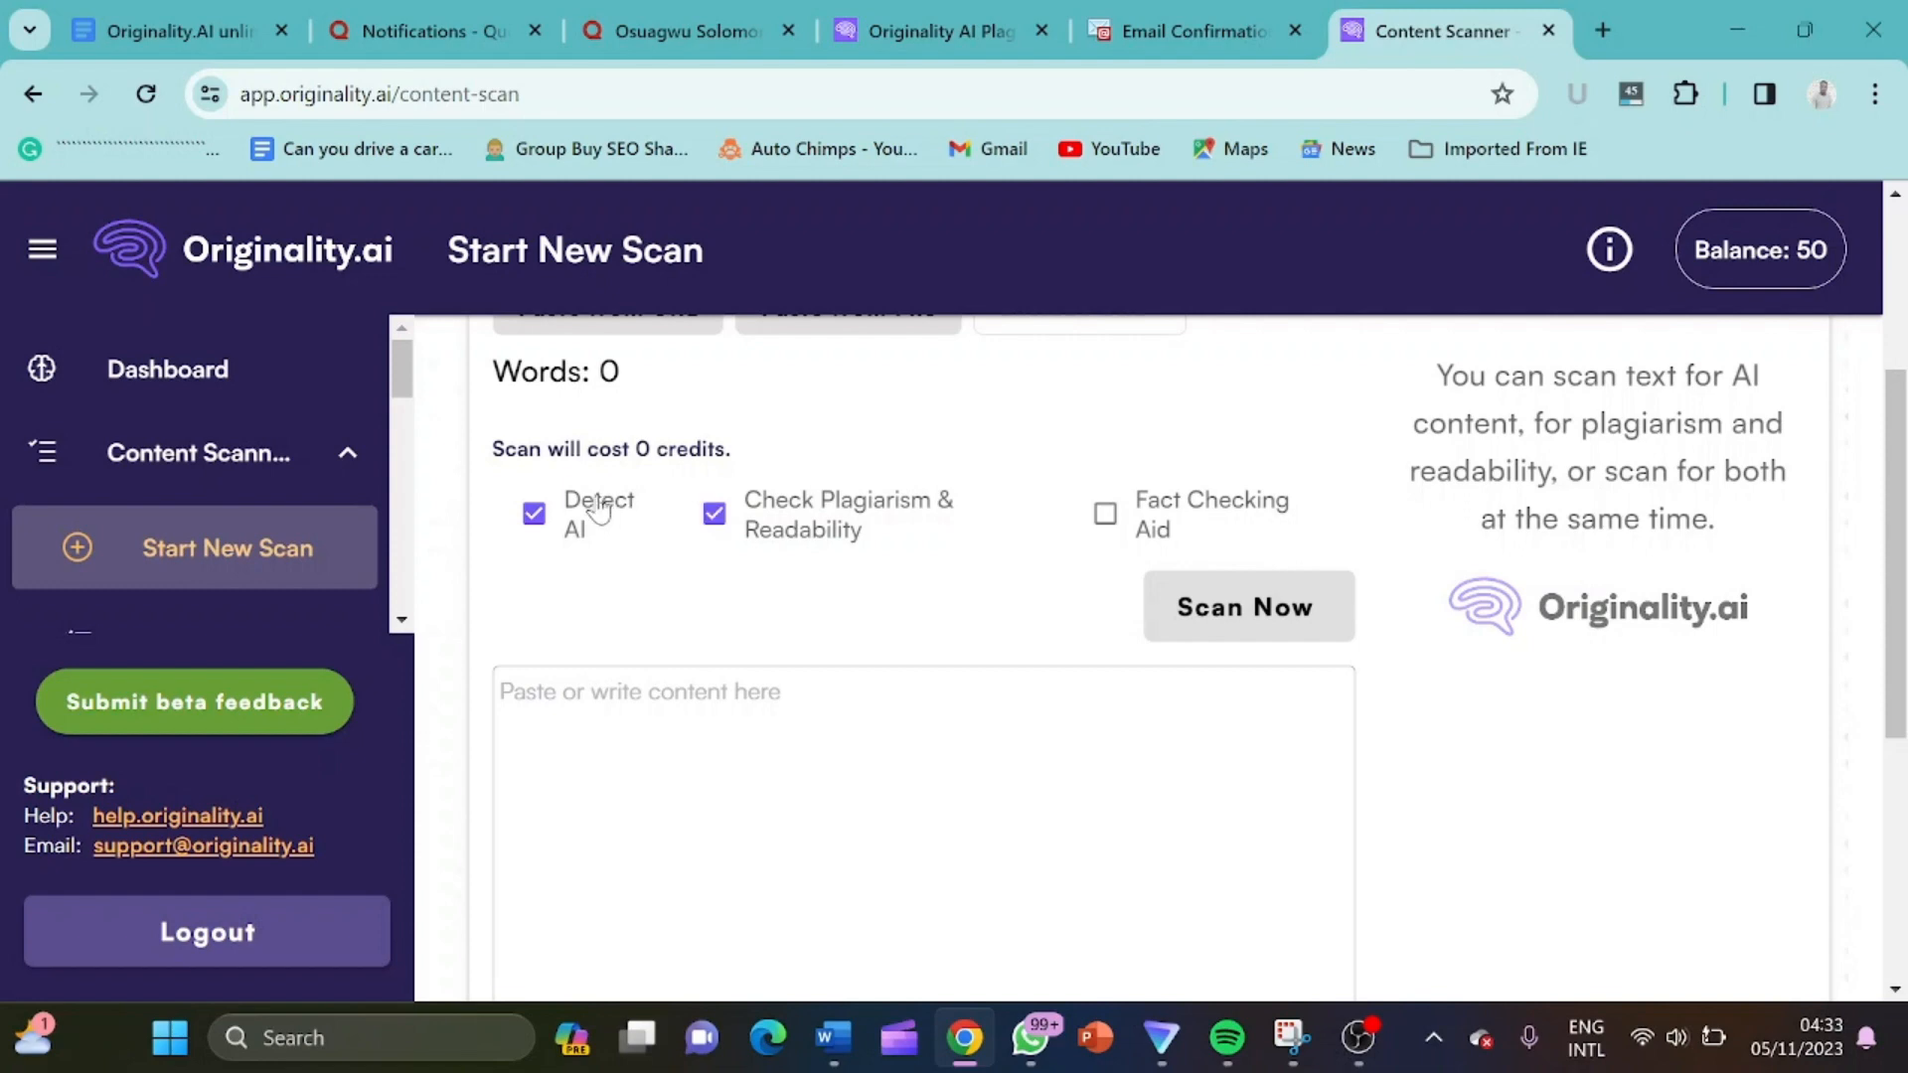
pyautogui.moveTo(713, 513)
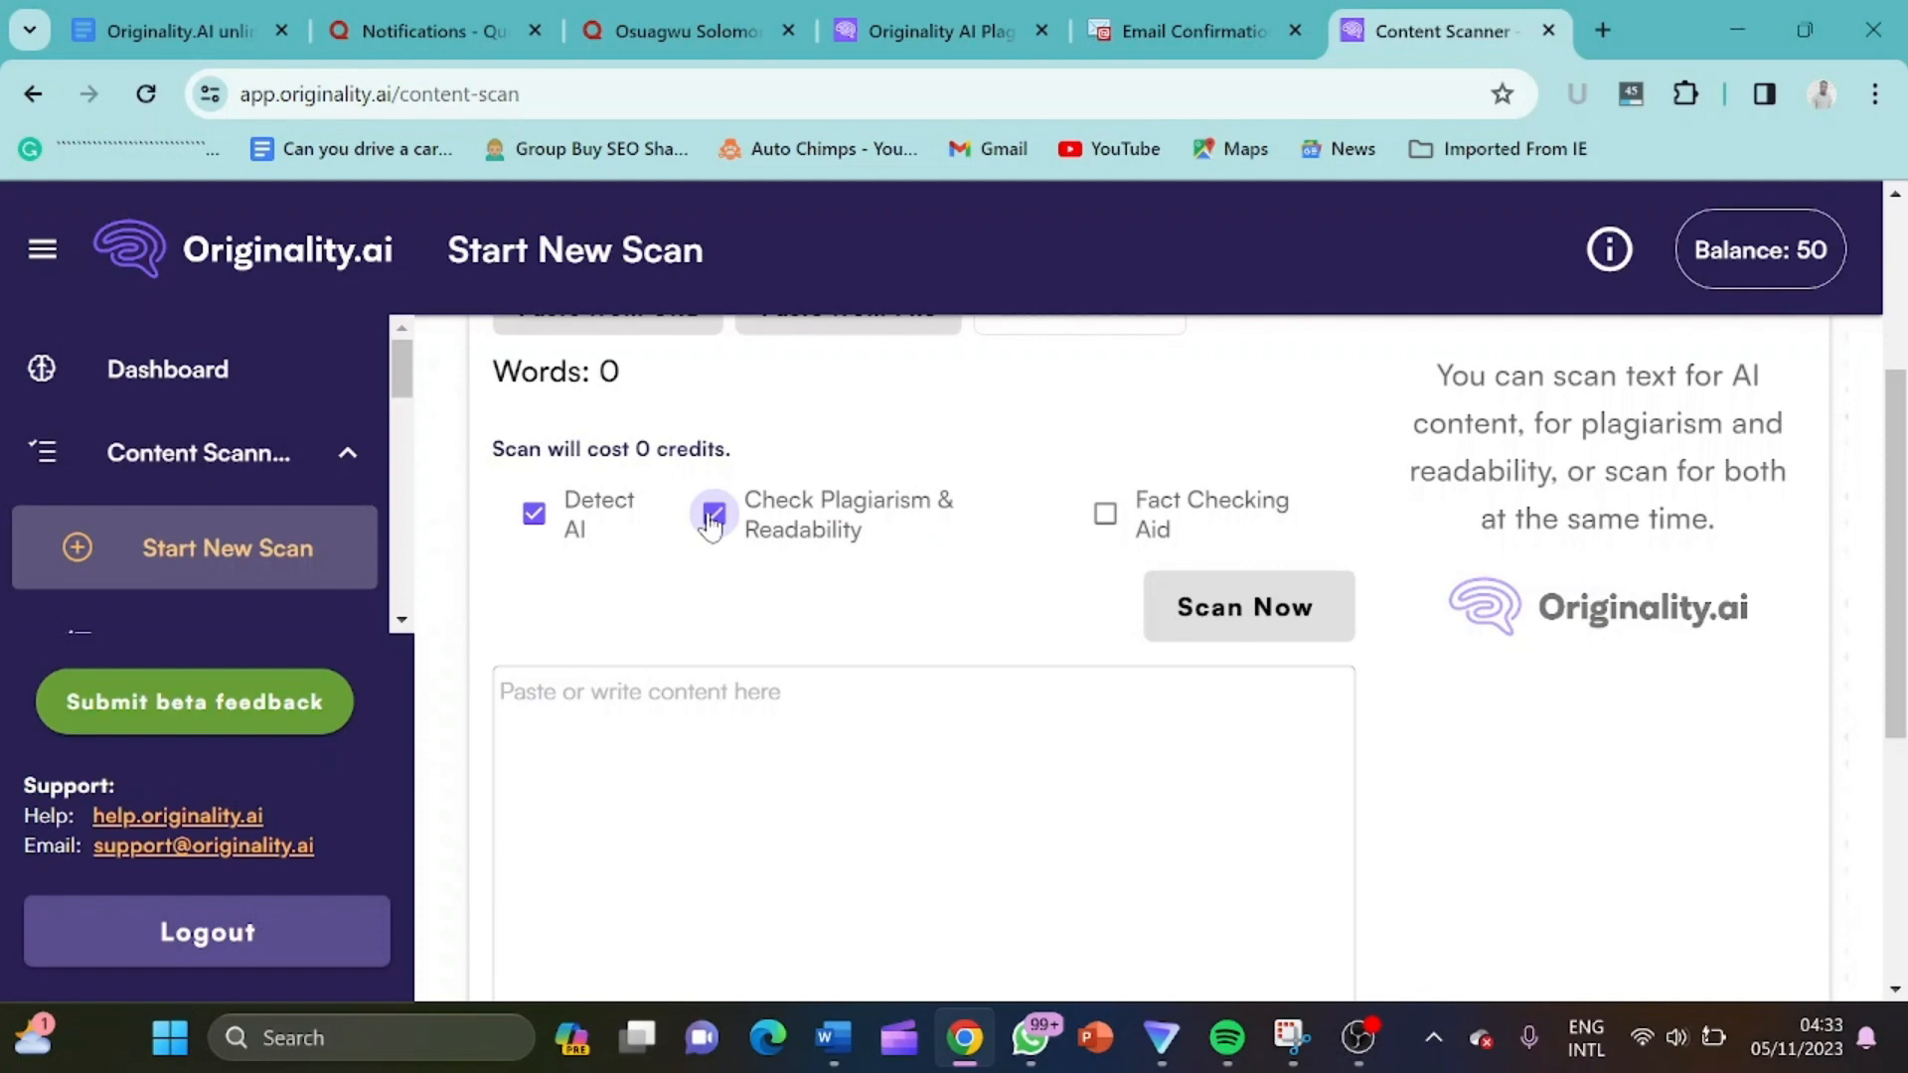
# Step: Uncheck Check Plagiarism & Readability, keeping only Detect AI selected
pyautogui.click(713, 513)
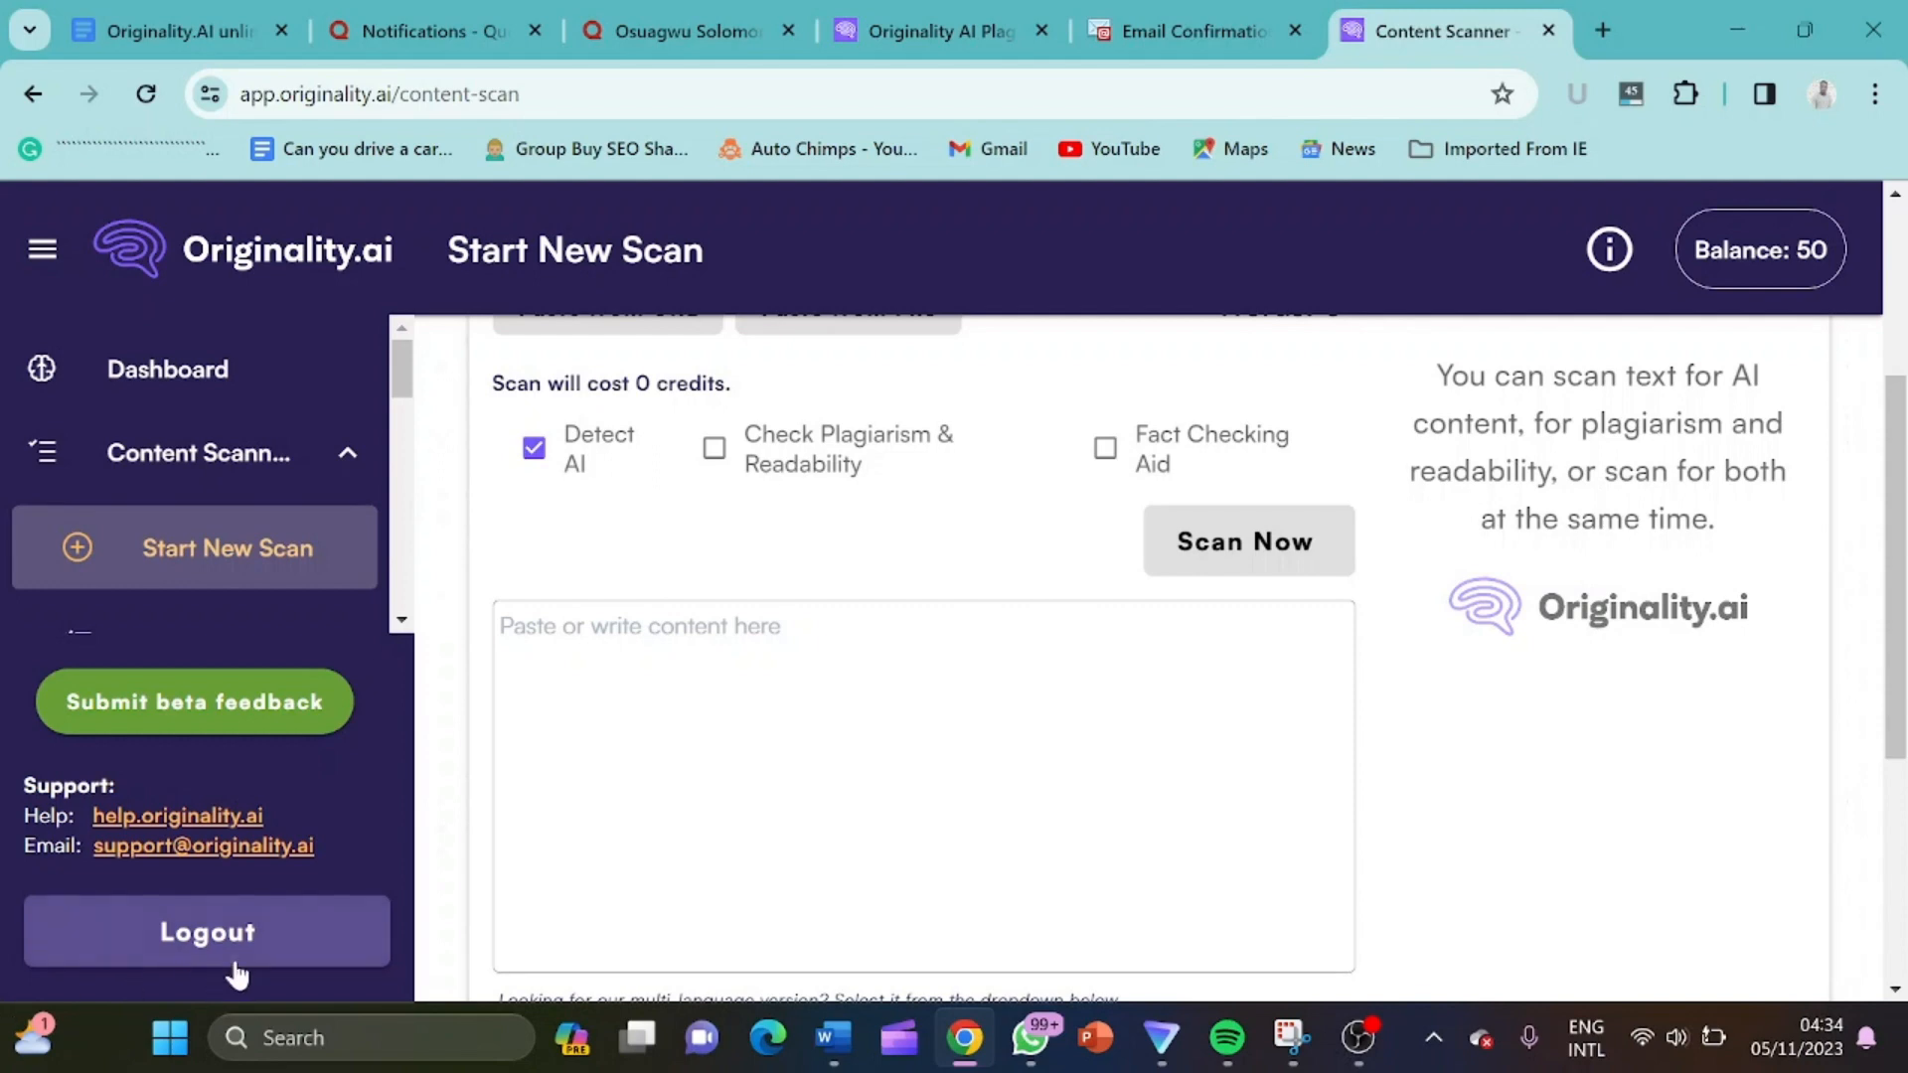
pyautogui.moveTo(256, 949)
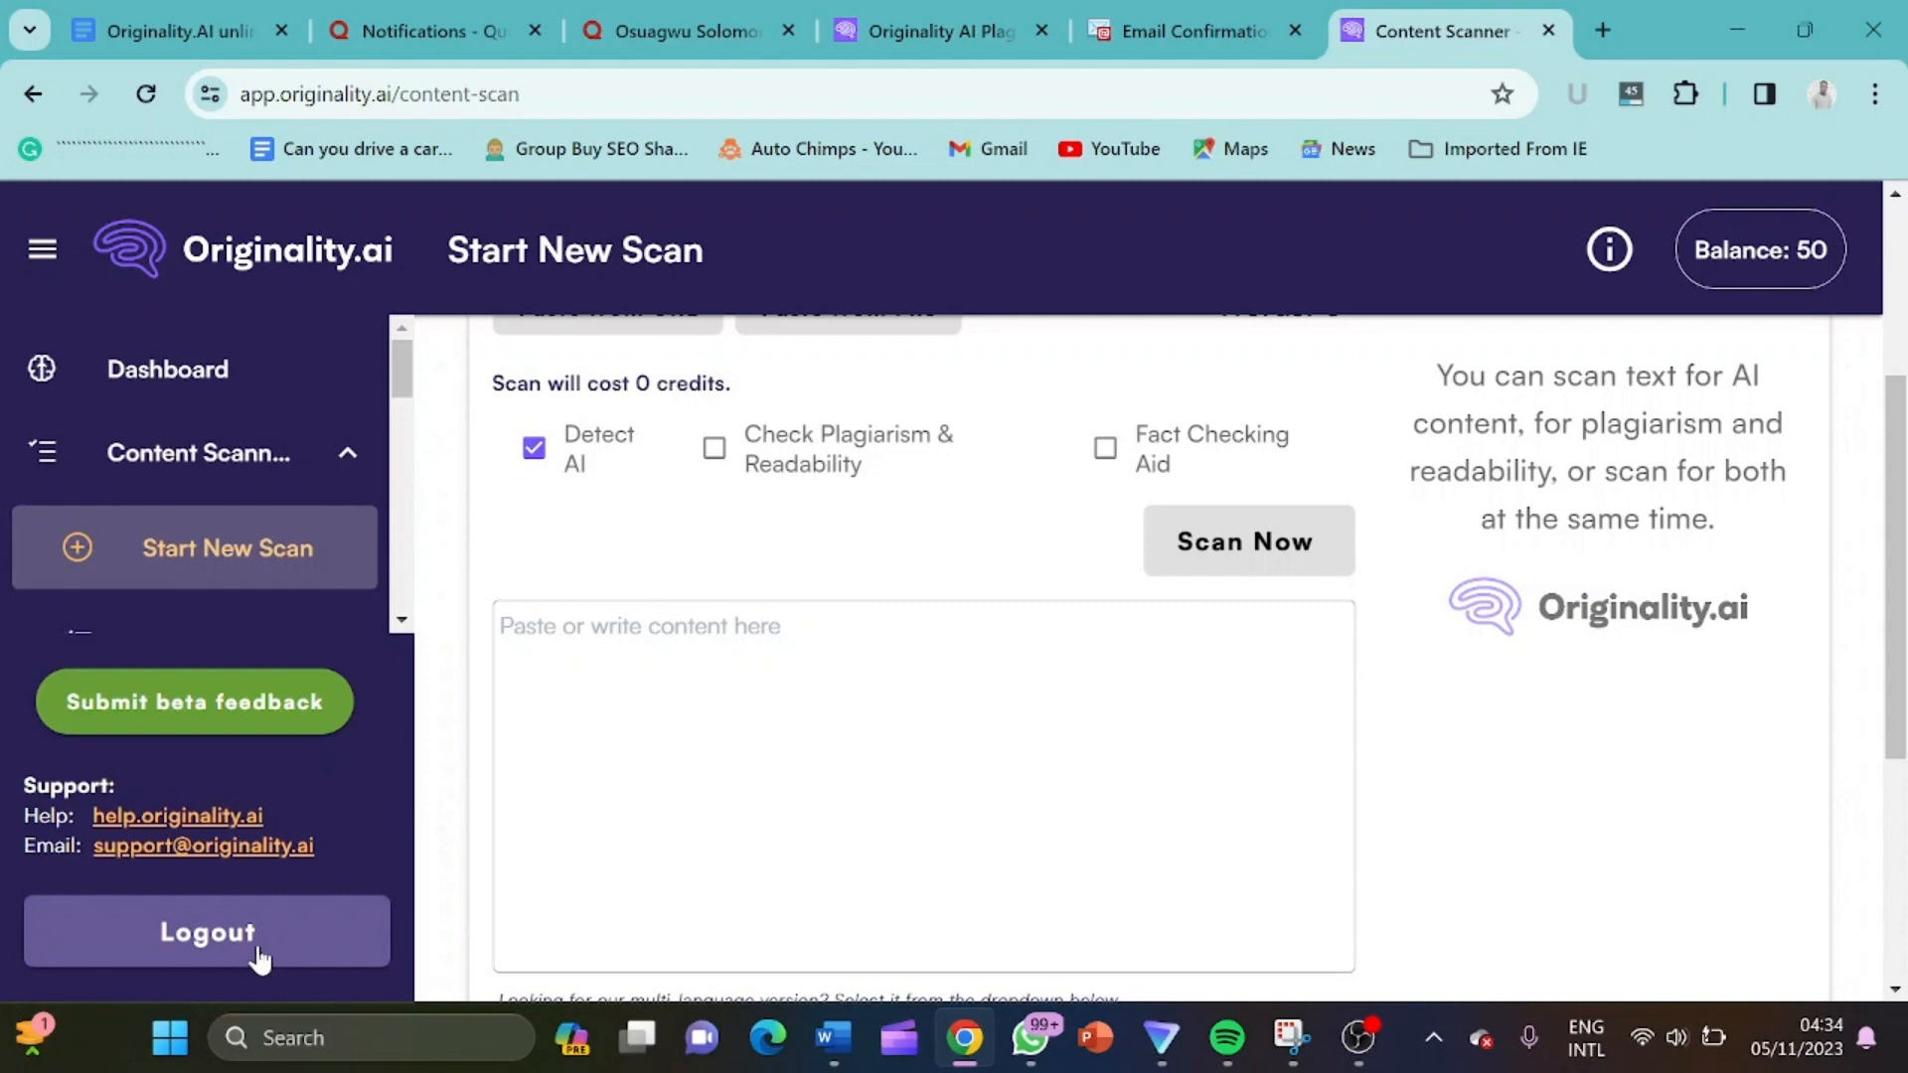
# Step: Log out of Originality.ai and return to the Email Confirmation message tab
pyautogui.click(167, 368)
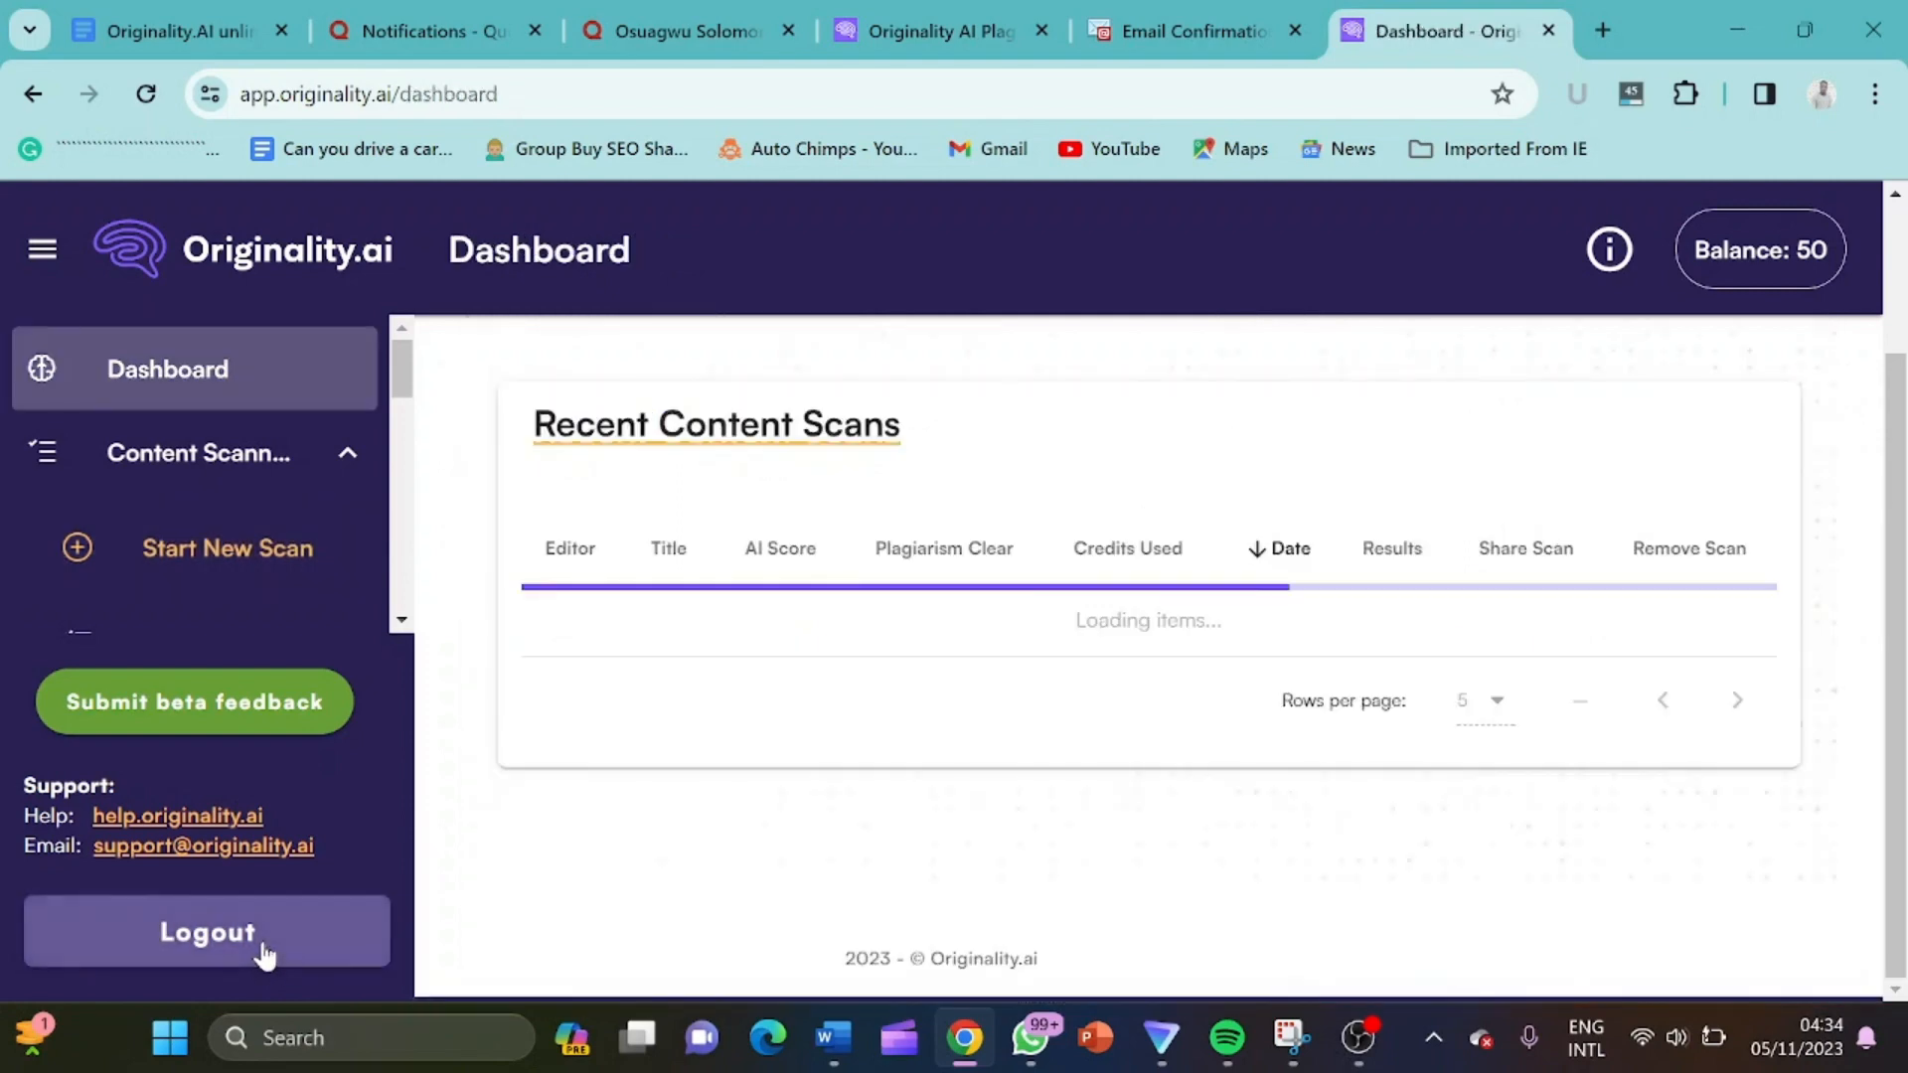
pyautogui.click(205, 932)
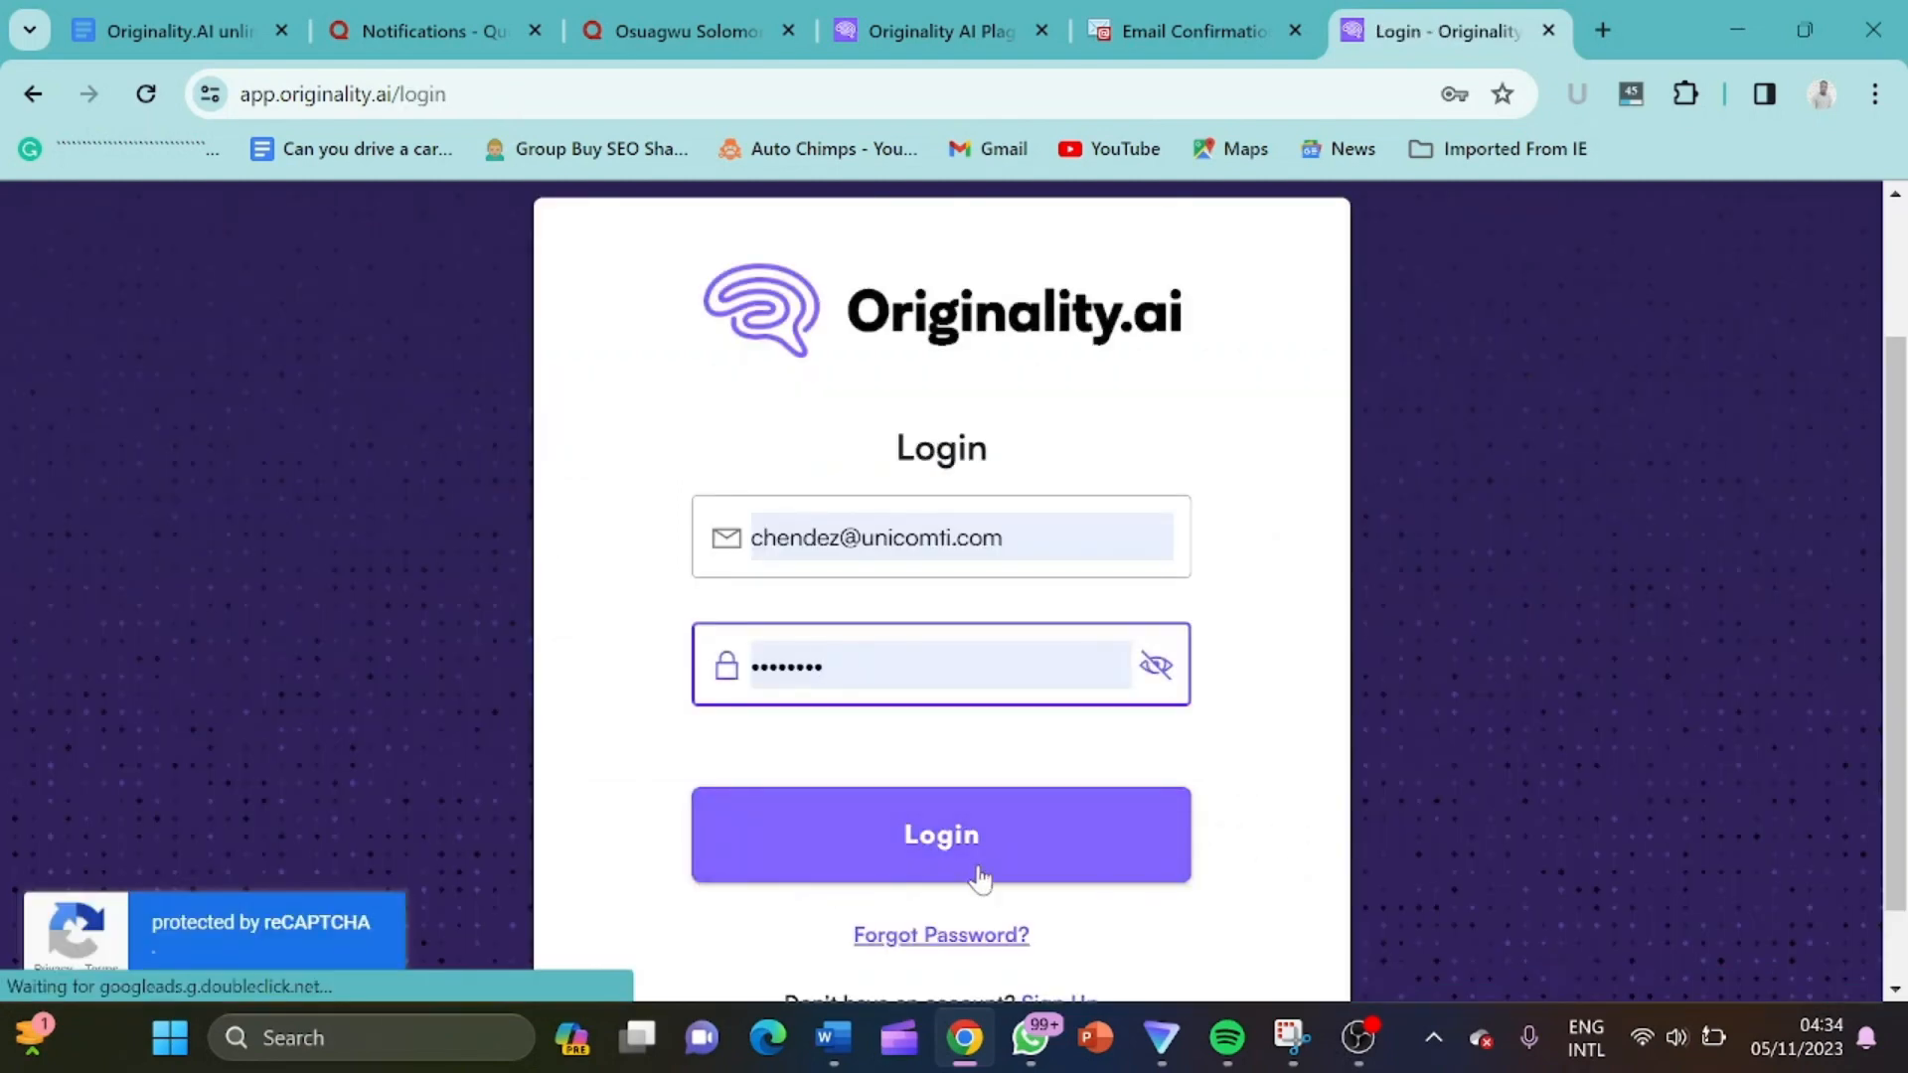
pyautogui.scroll(-3)
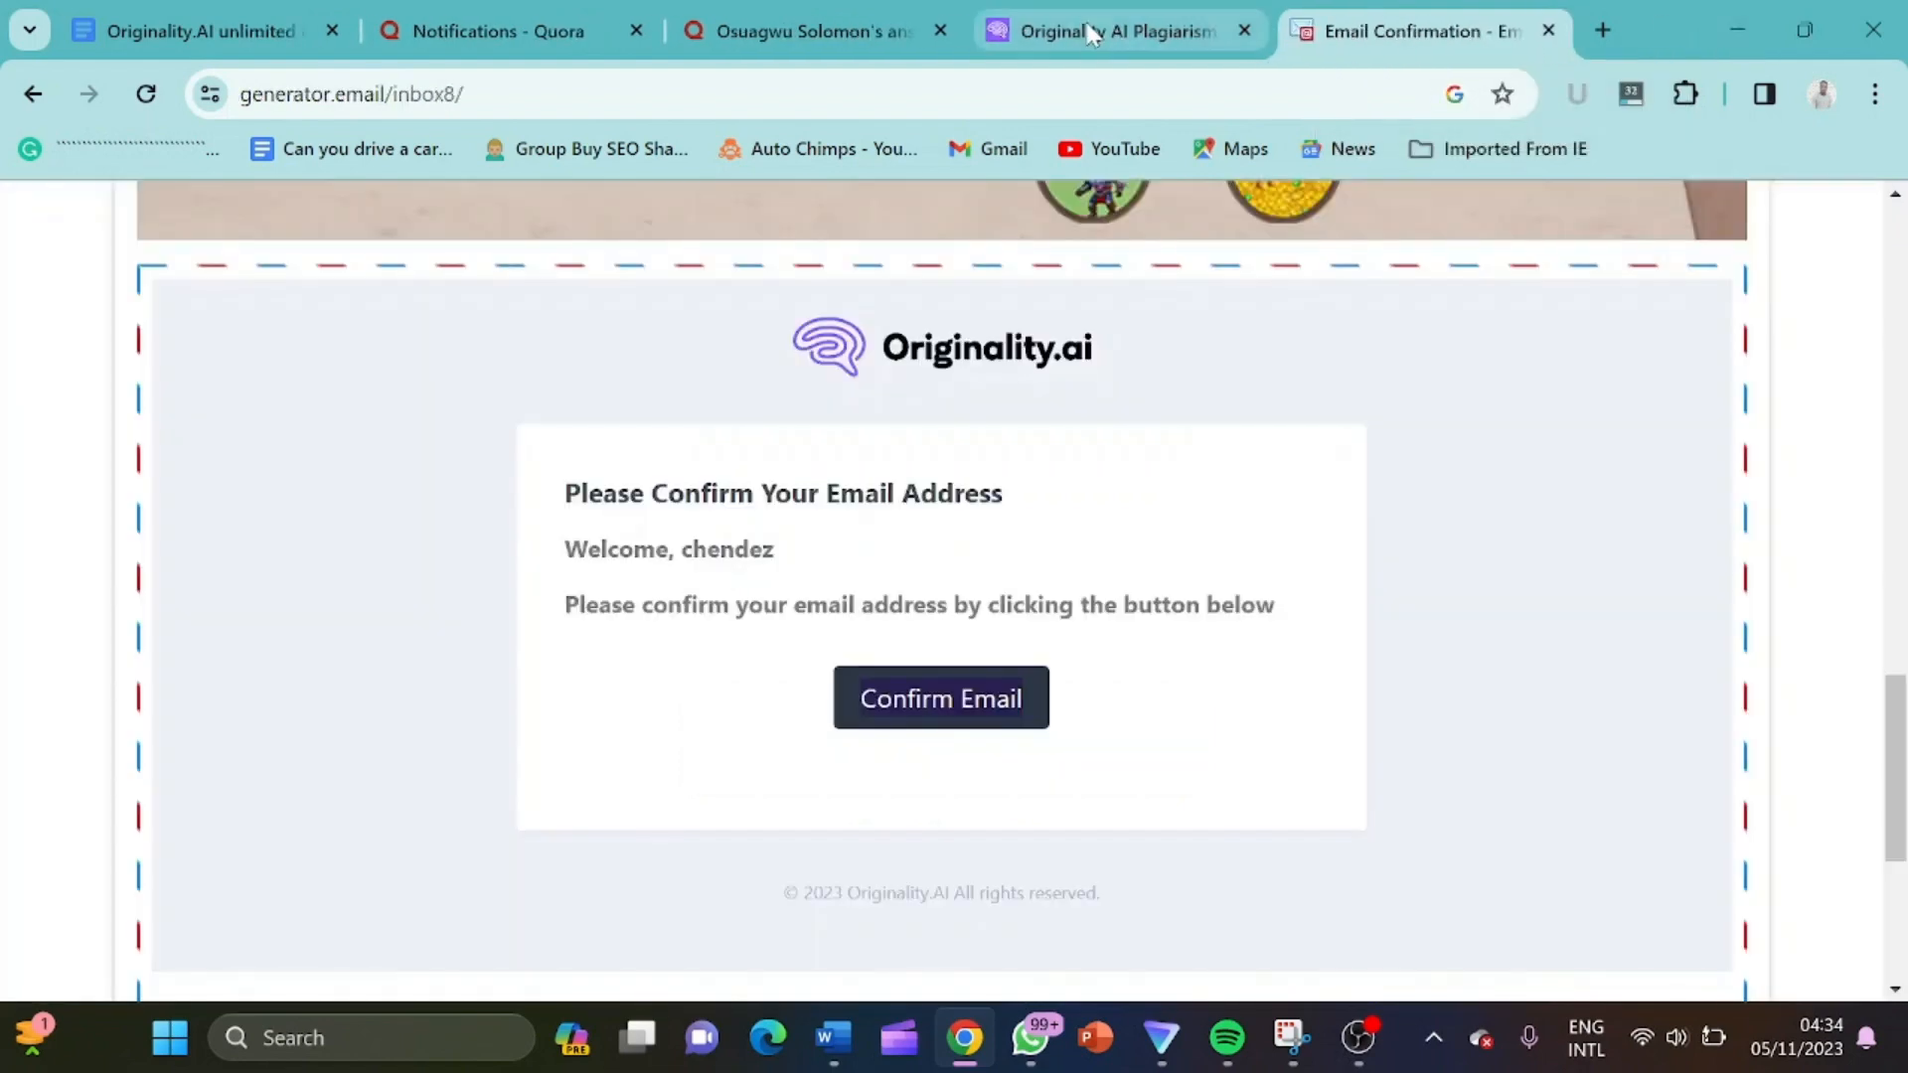
pyautogui.click(1095, 31)
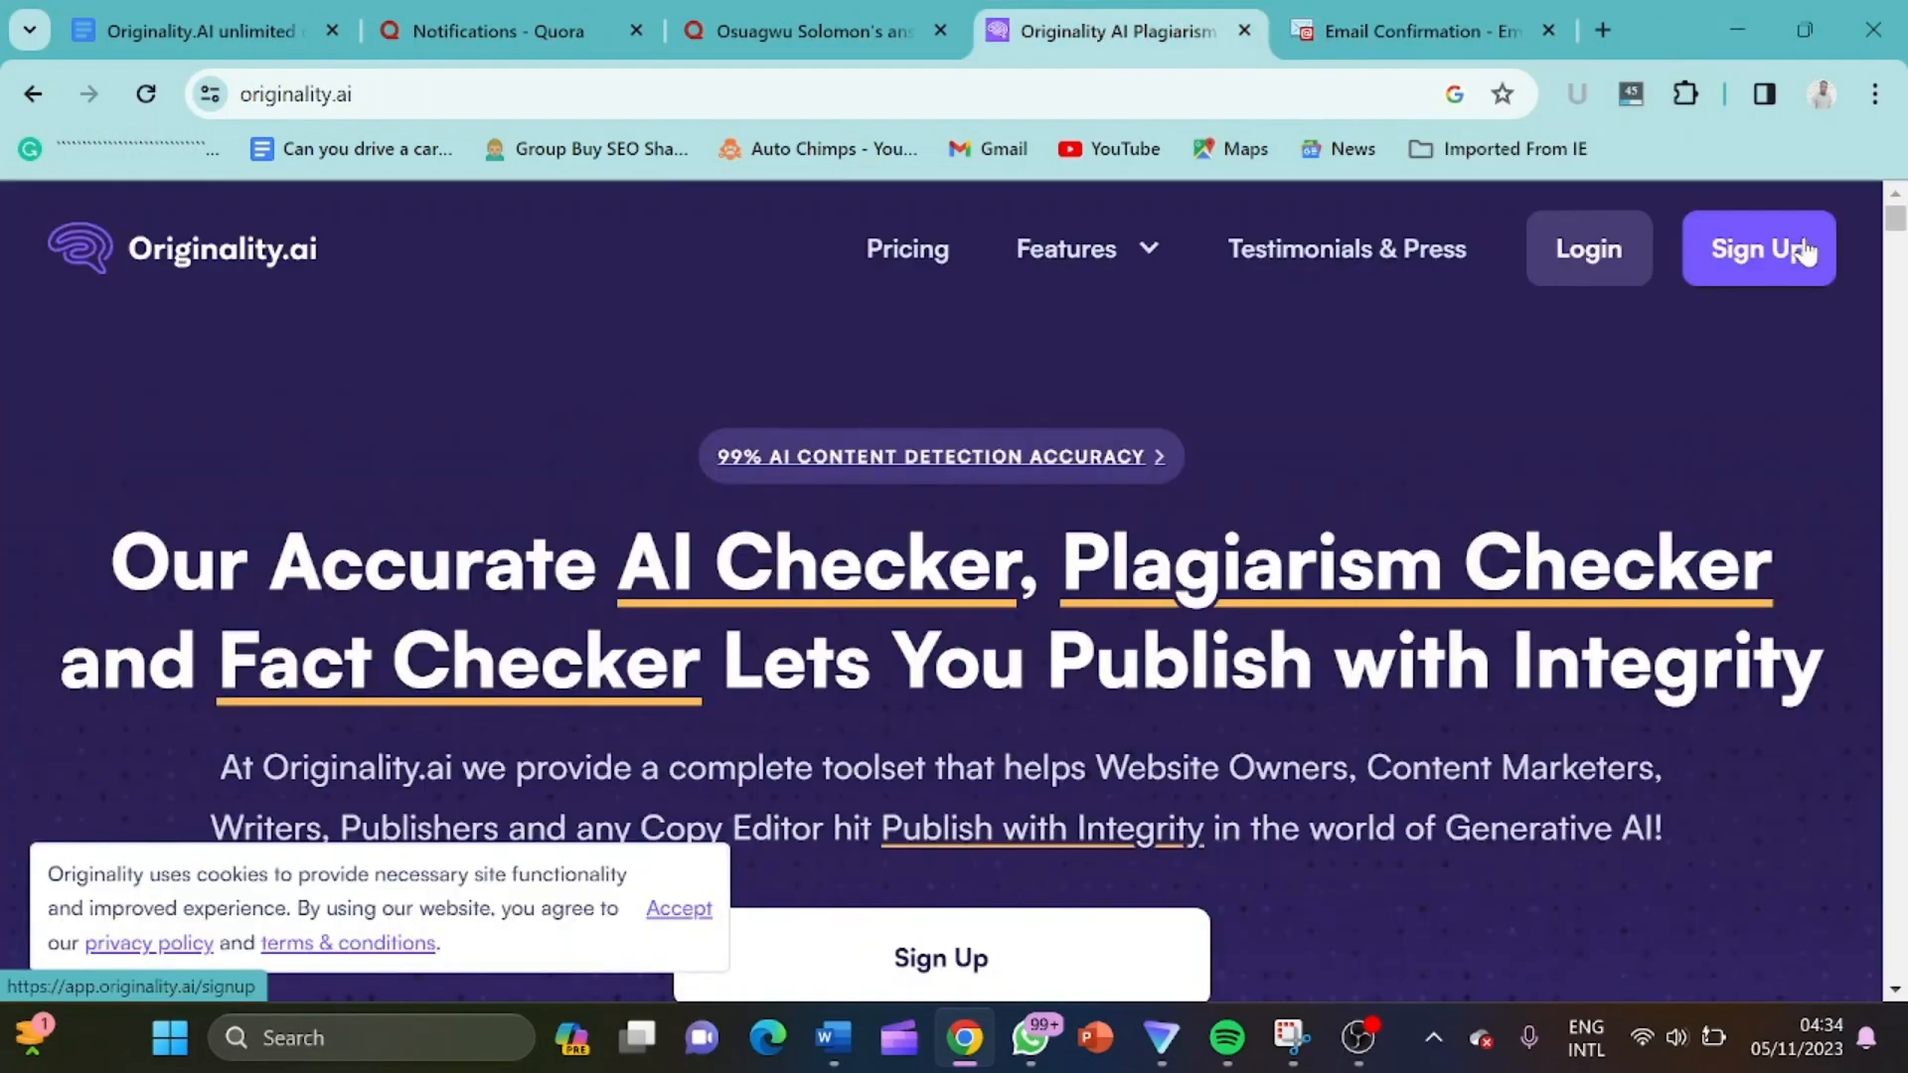
pyautogui.click(1756, 249)
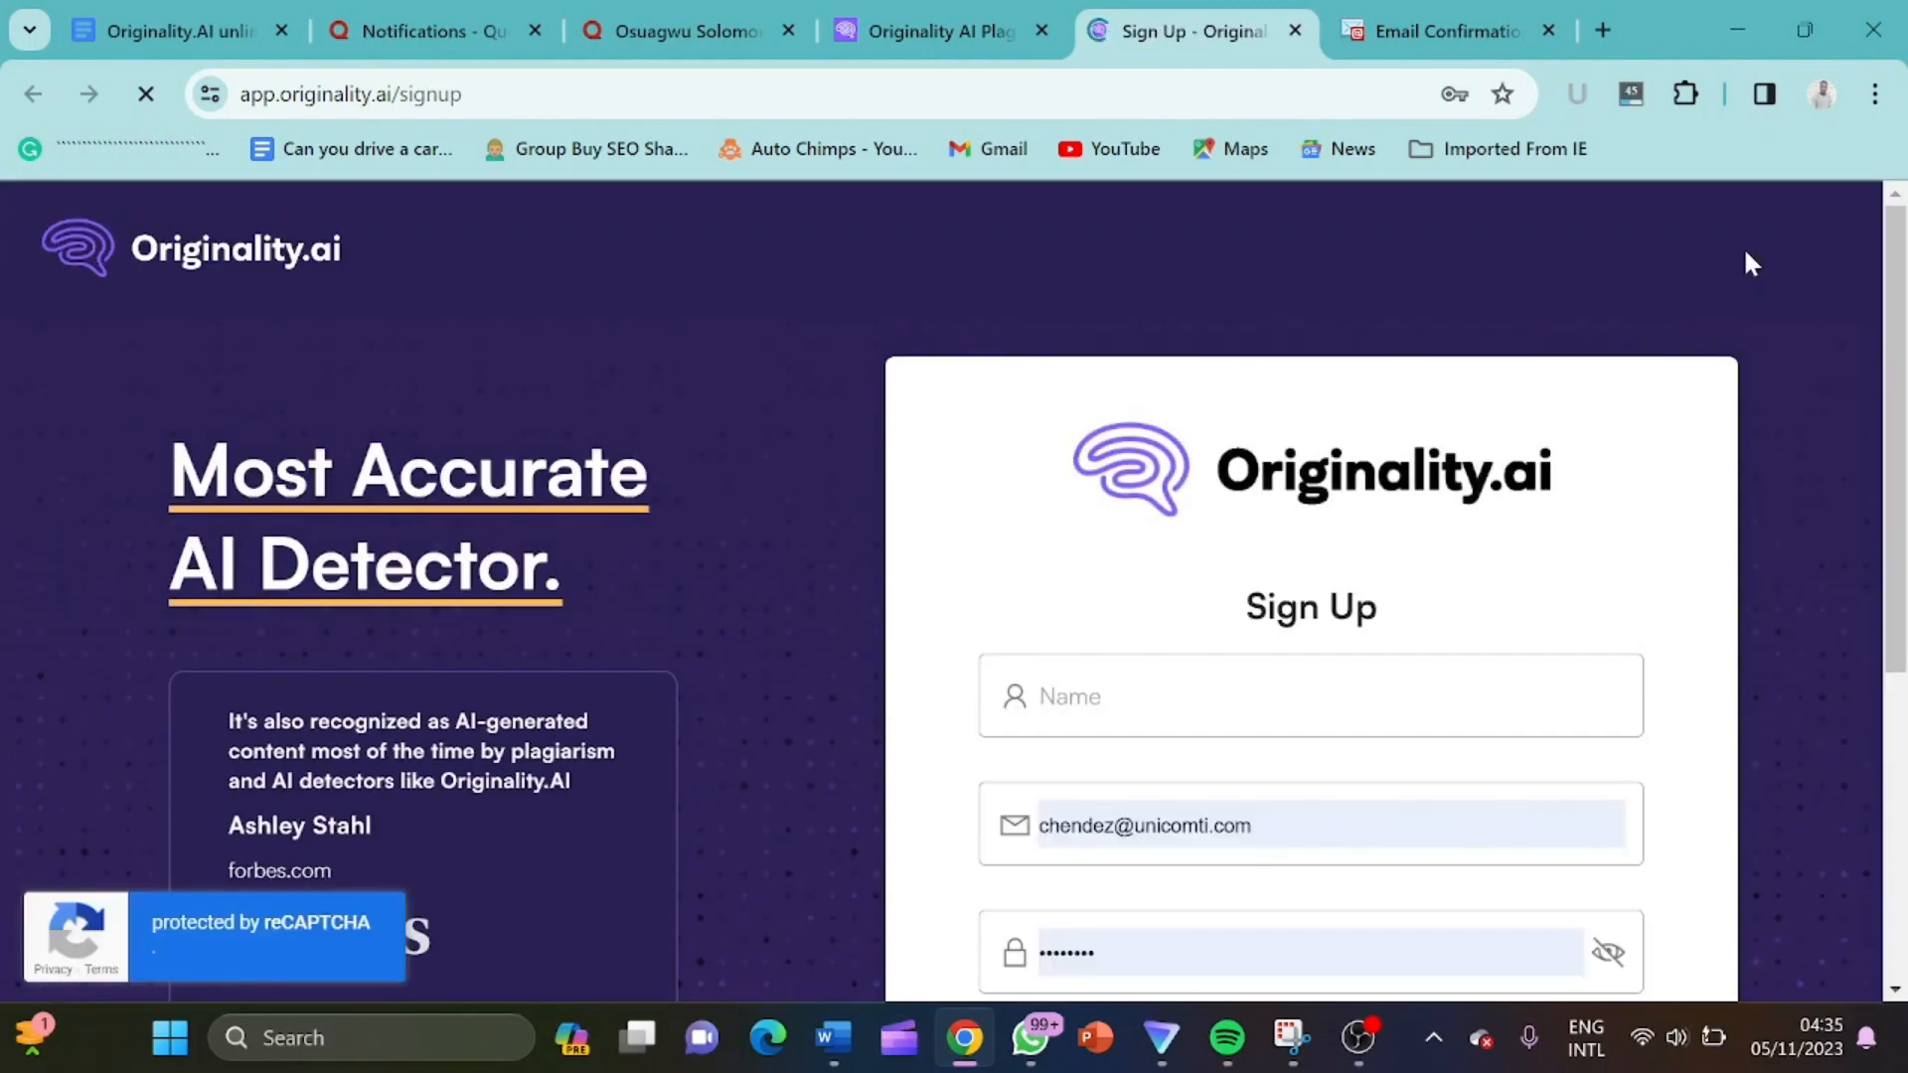
pyautogui.click(1442, 31)
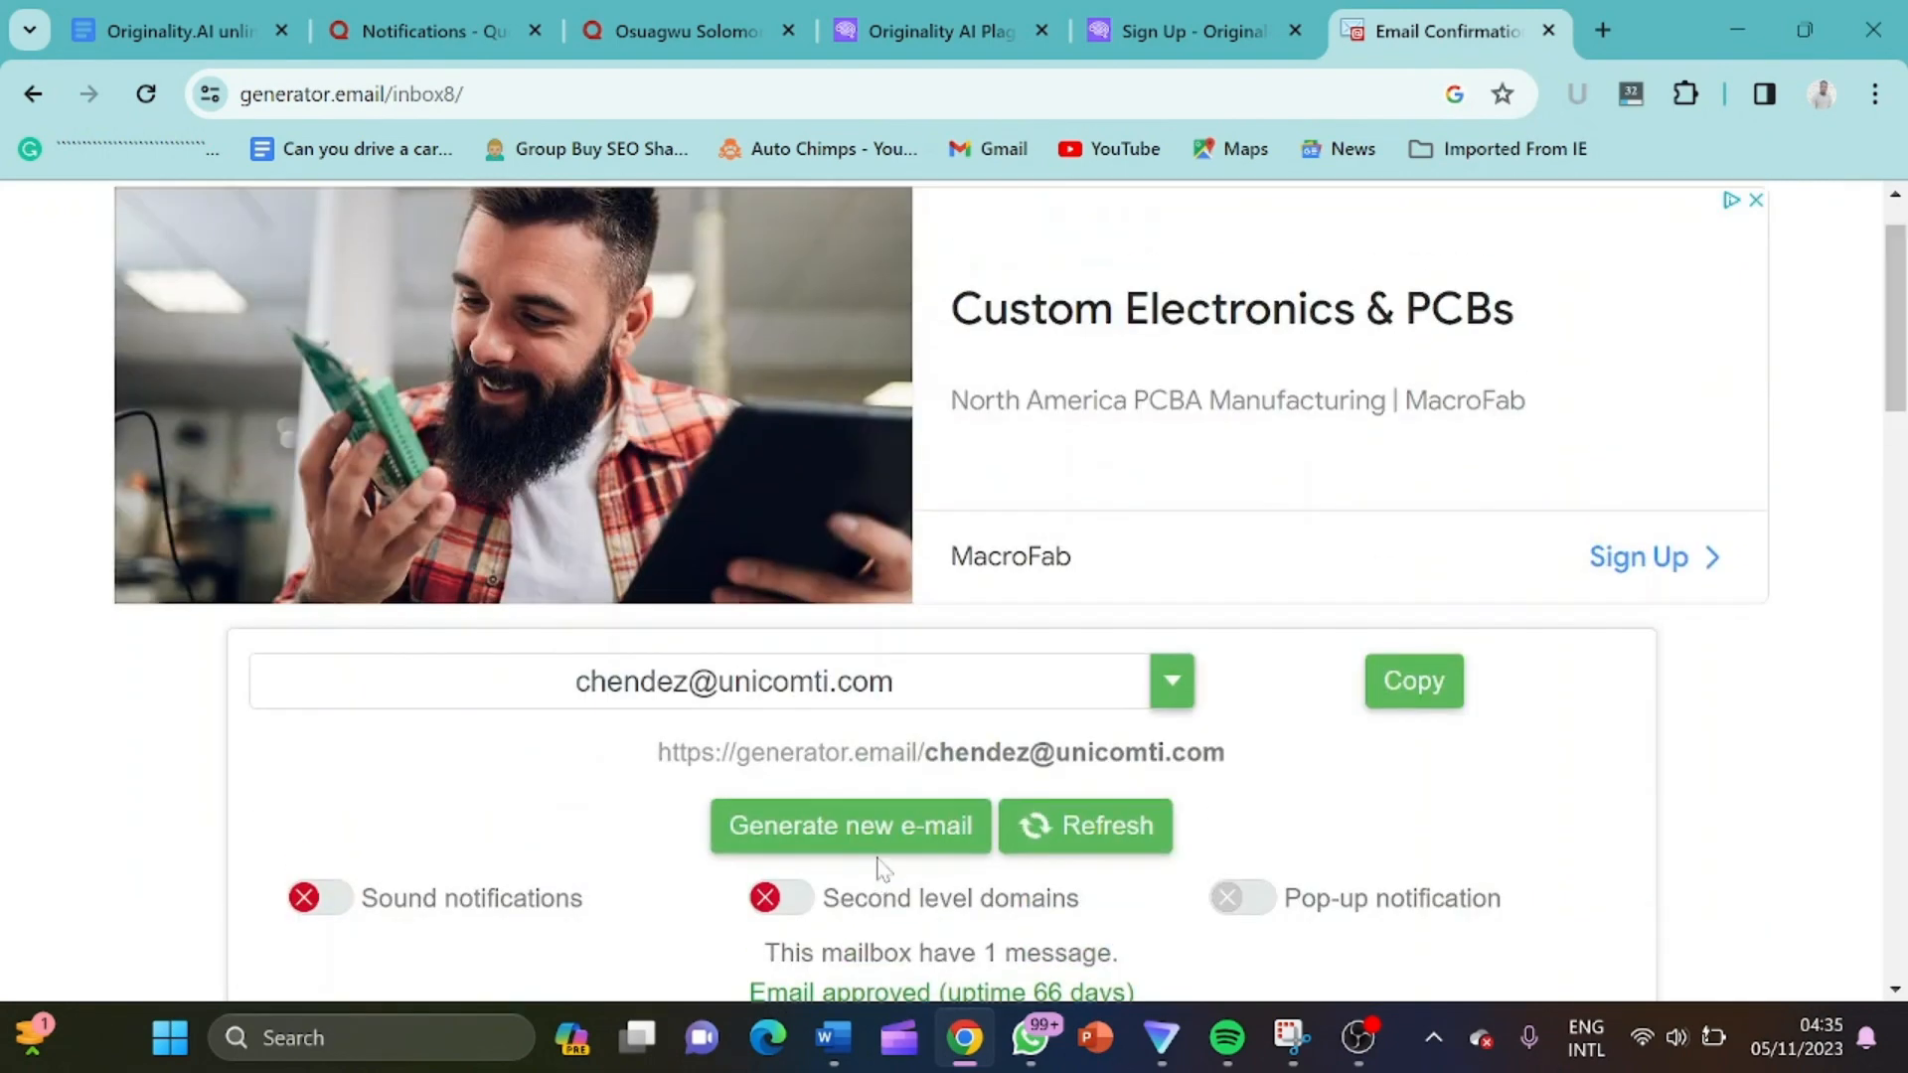
pyautogui.click(850, 825)
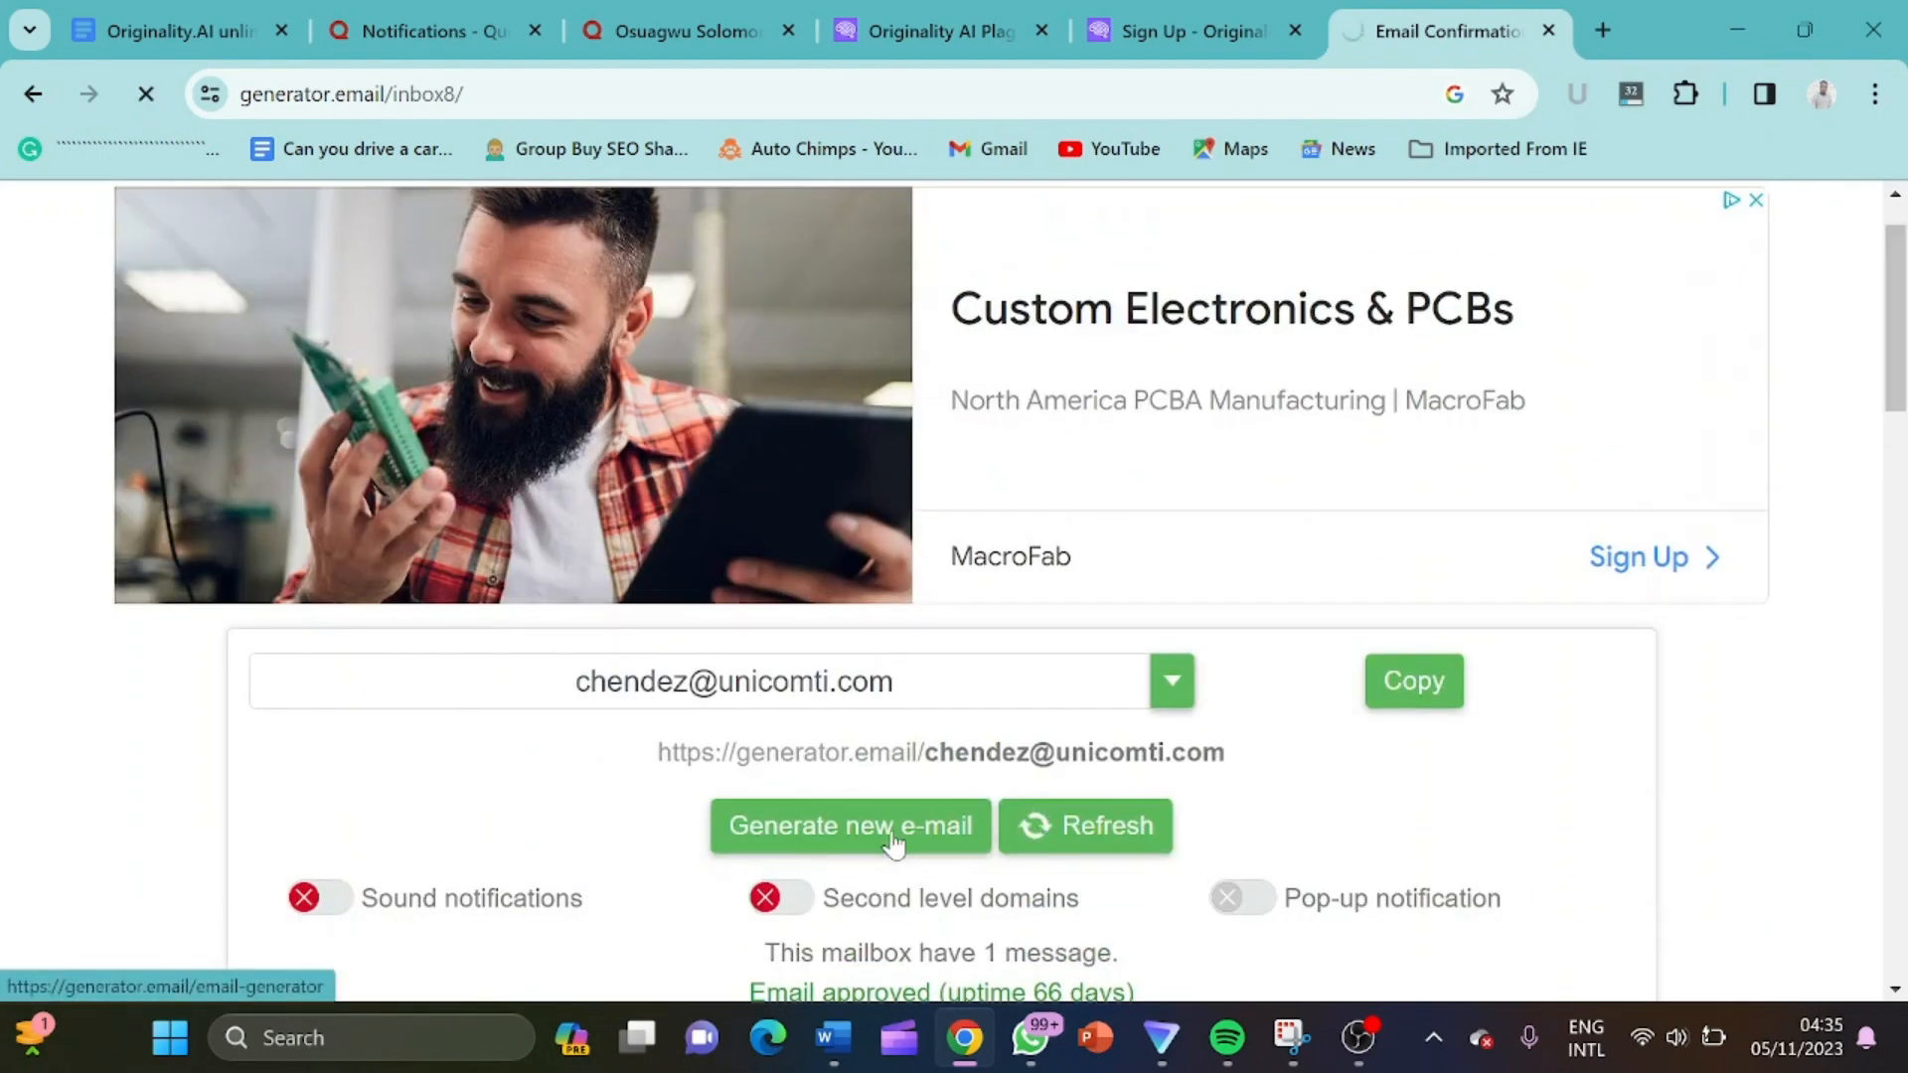
pyautogui.click(849, 826)
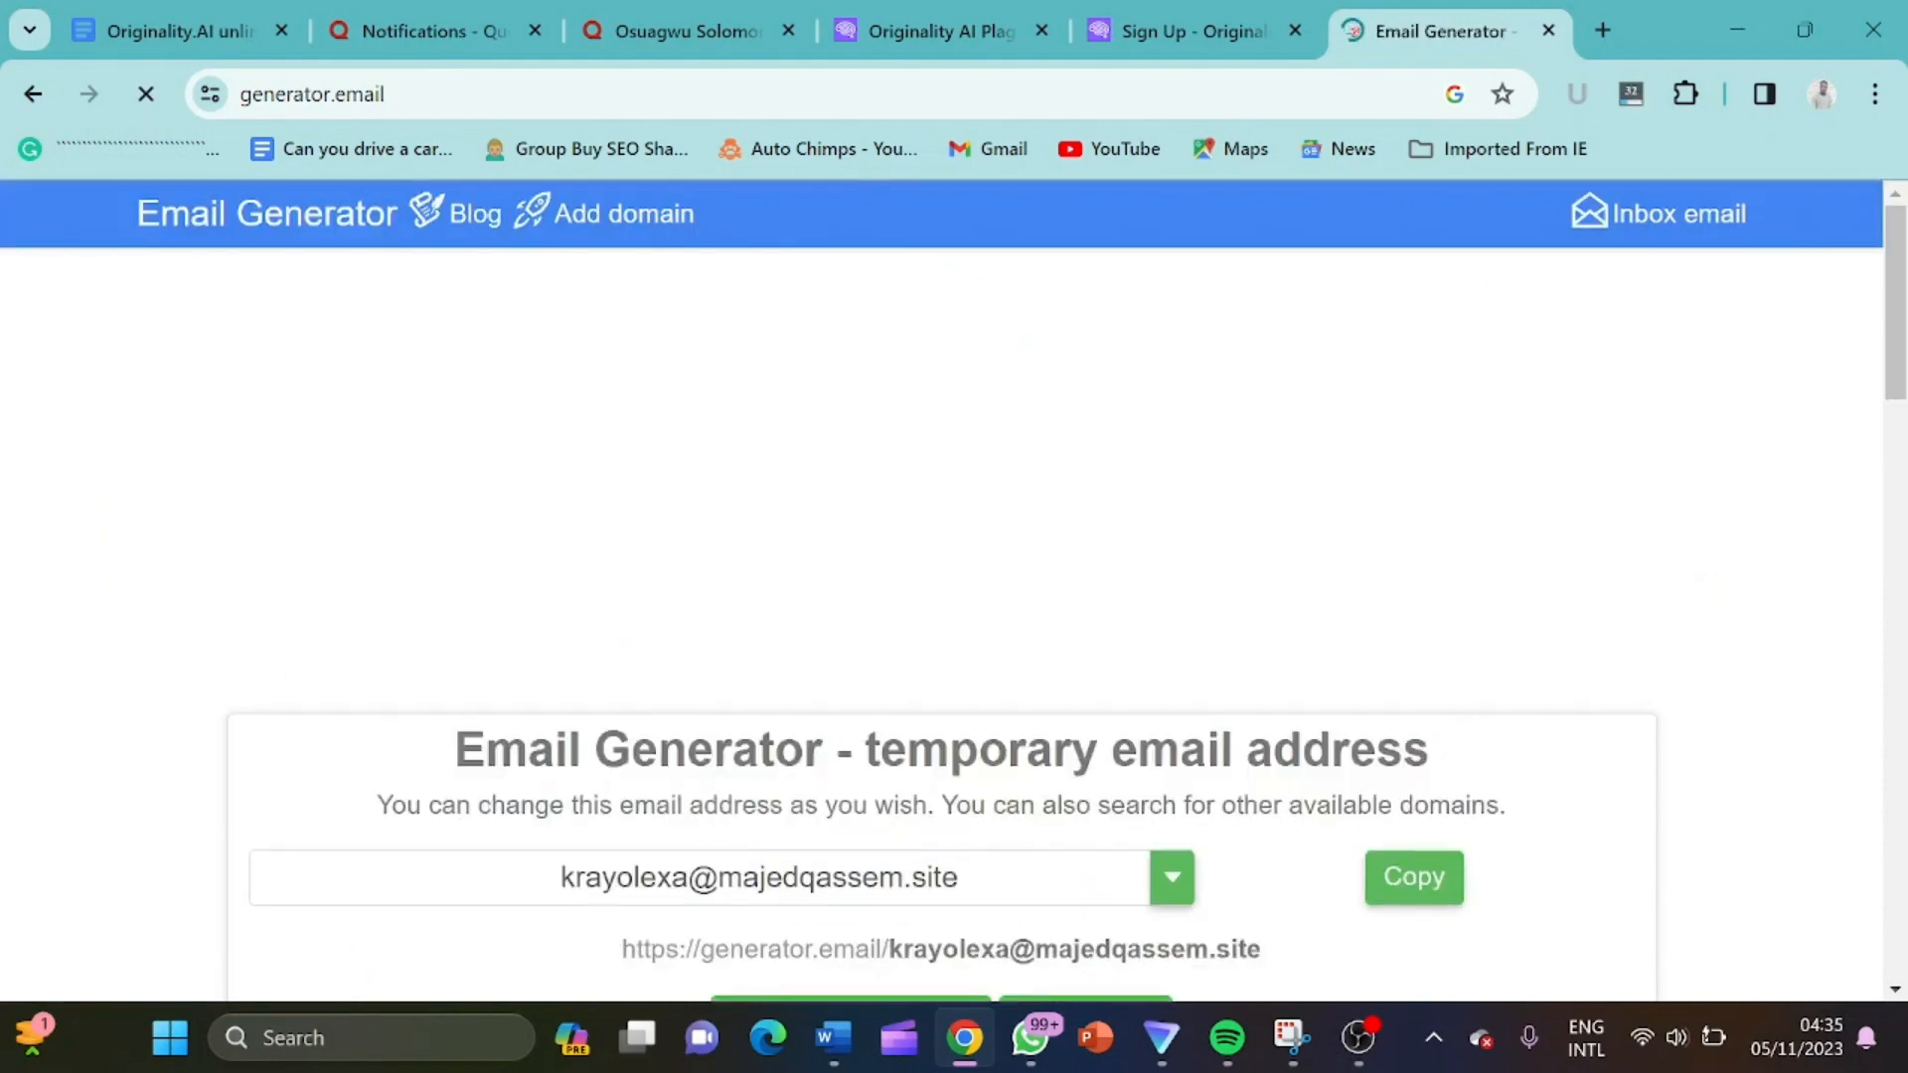
pyautogui.click(1413, 878)
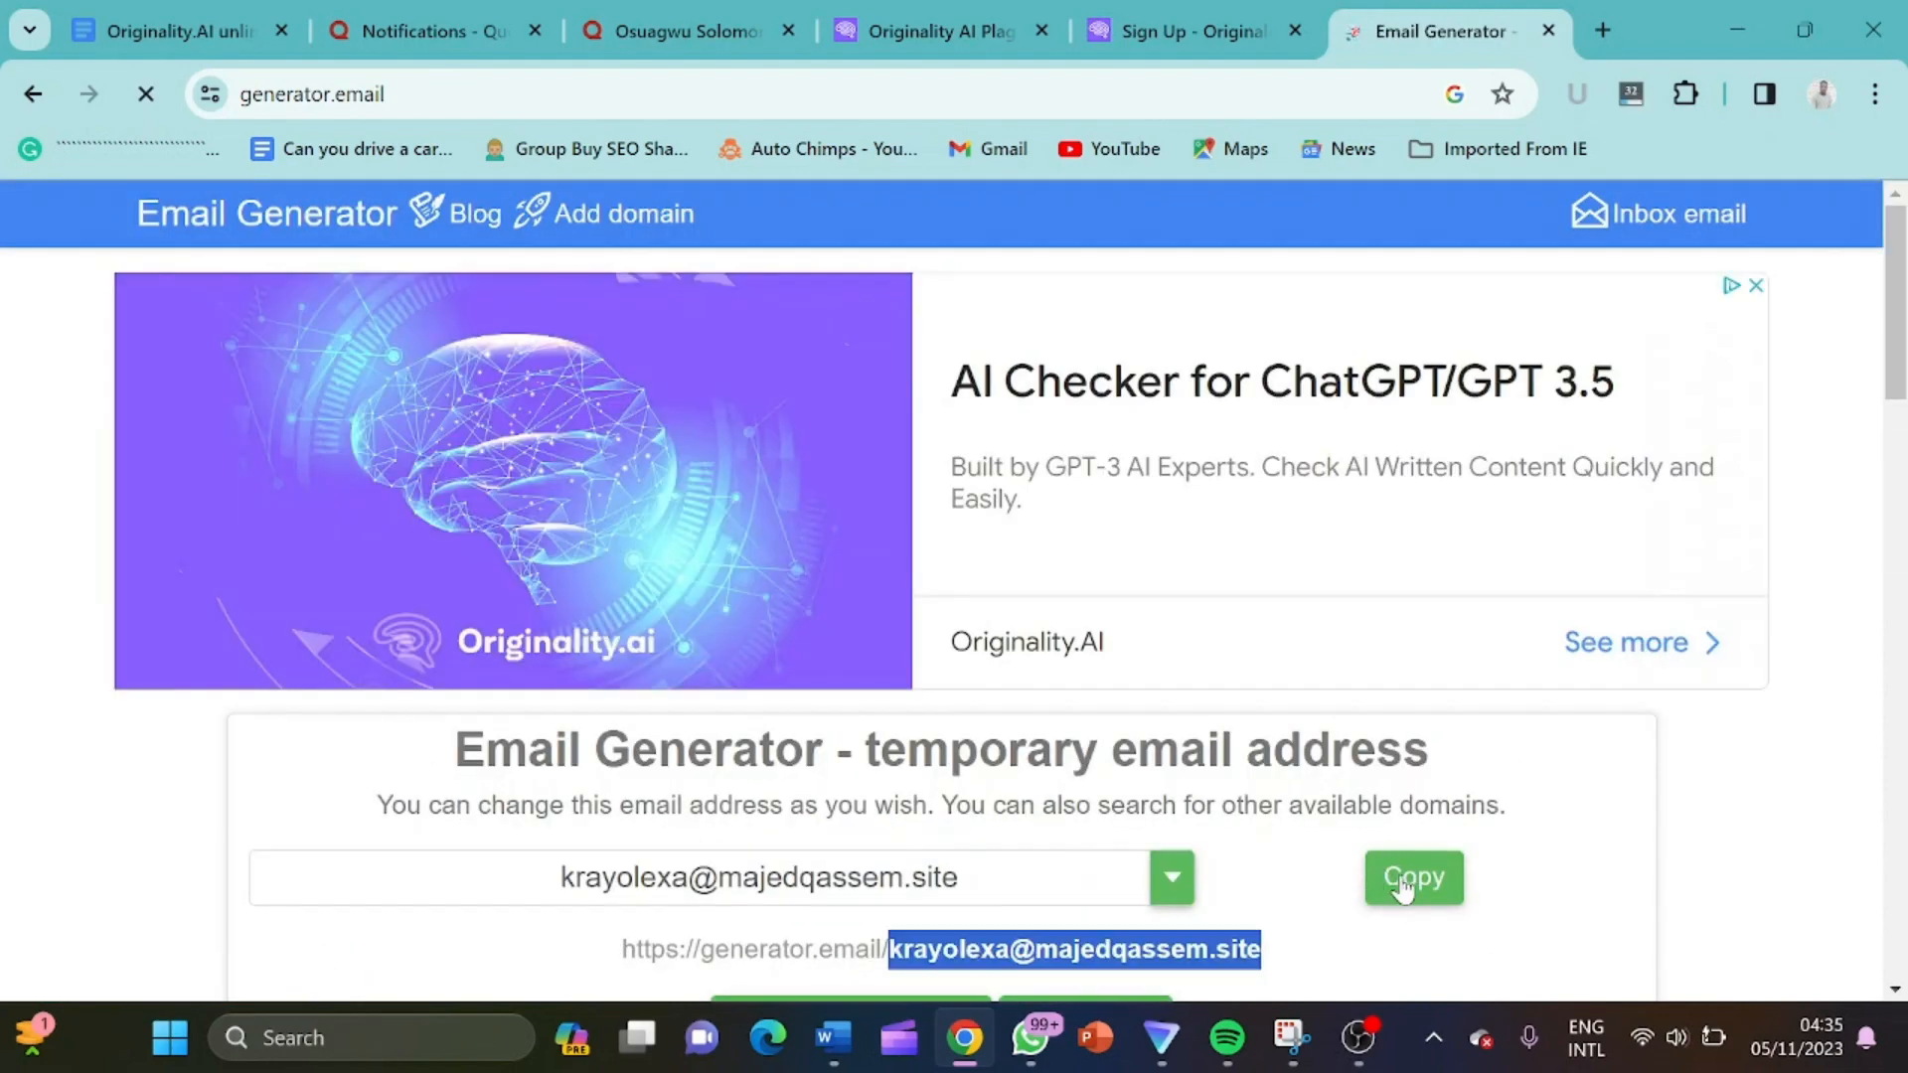
pyautogui.click(1181, 31)
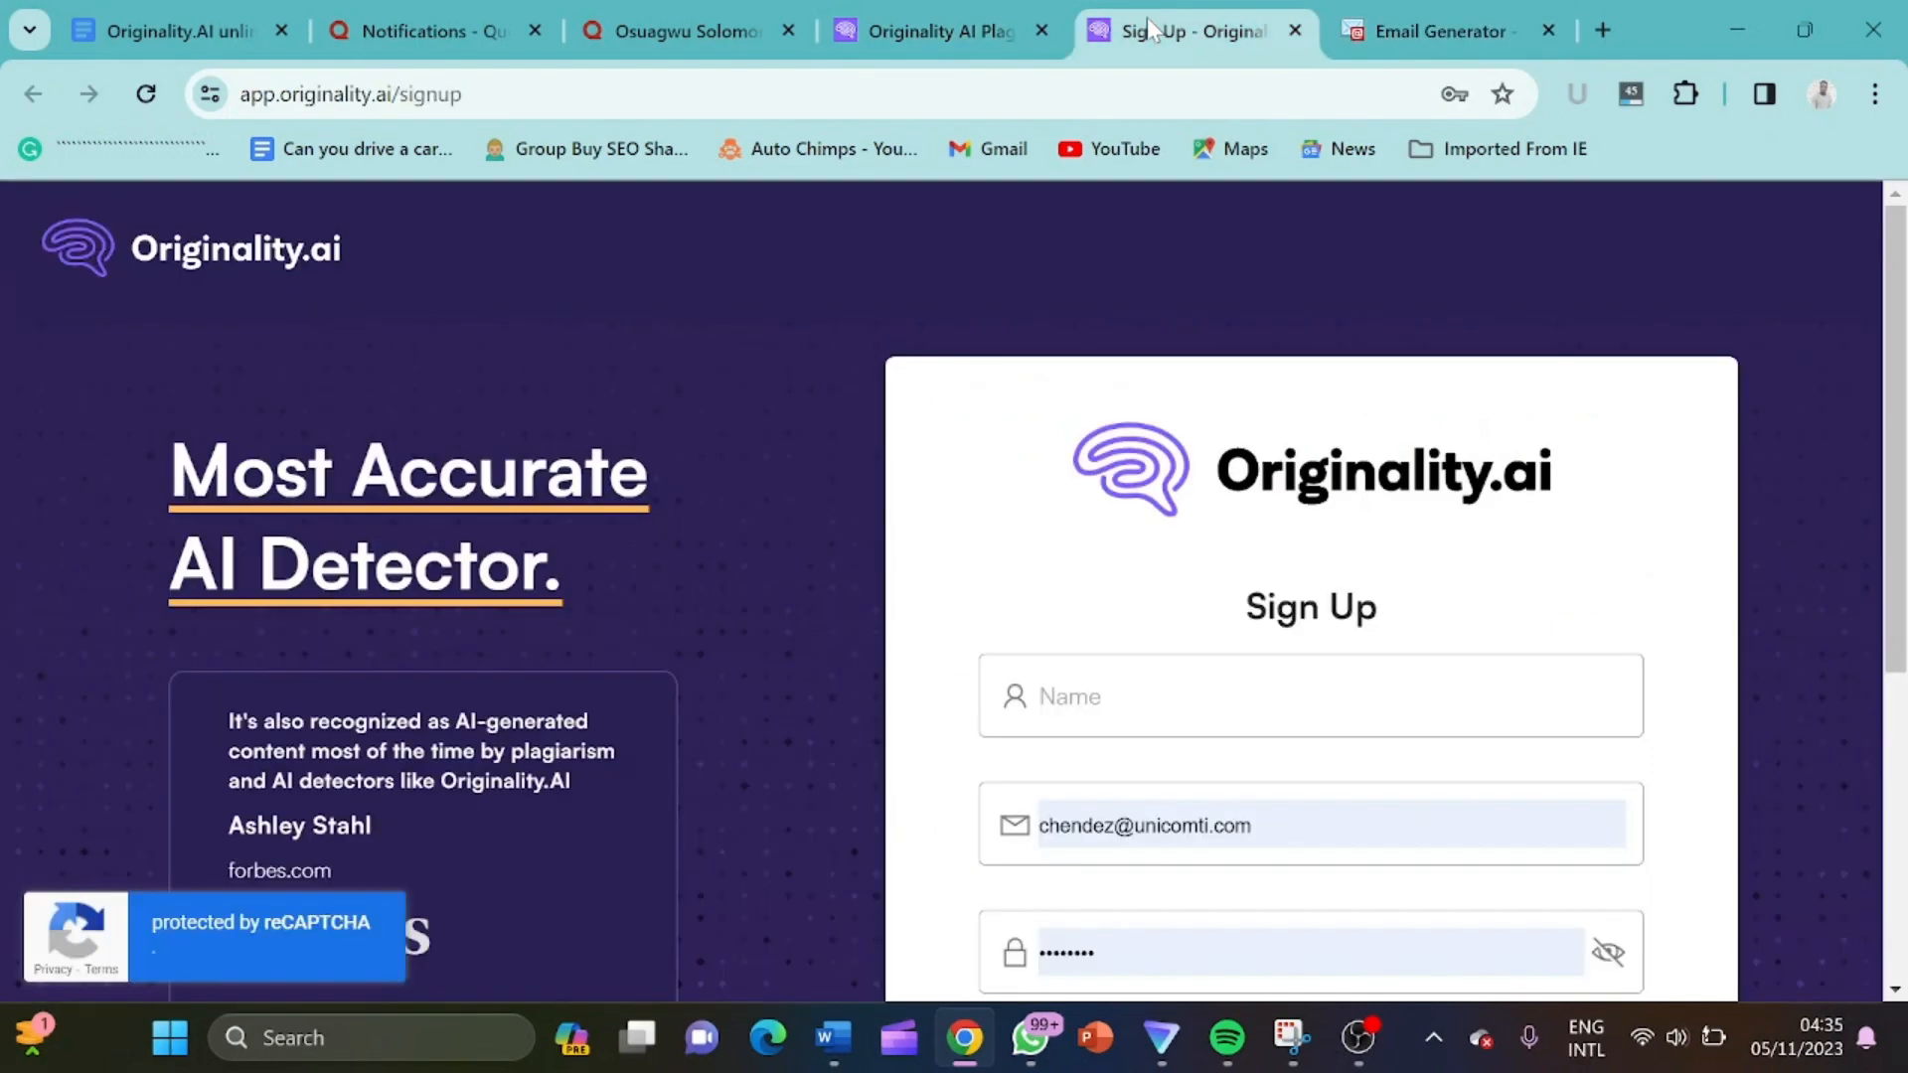
pyautogui.click(1311, 824)
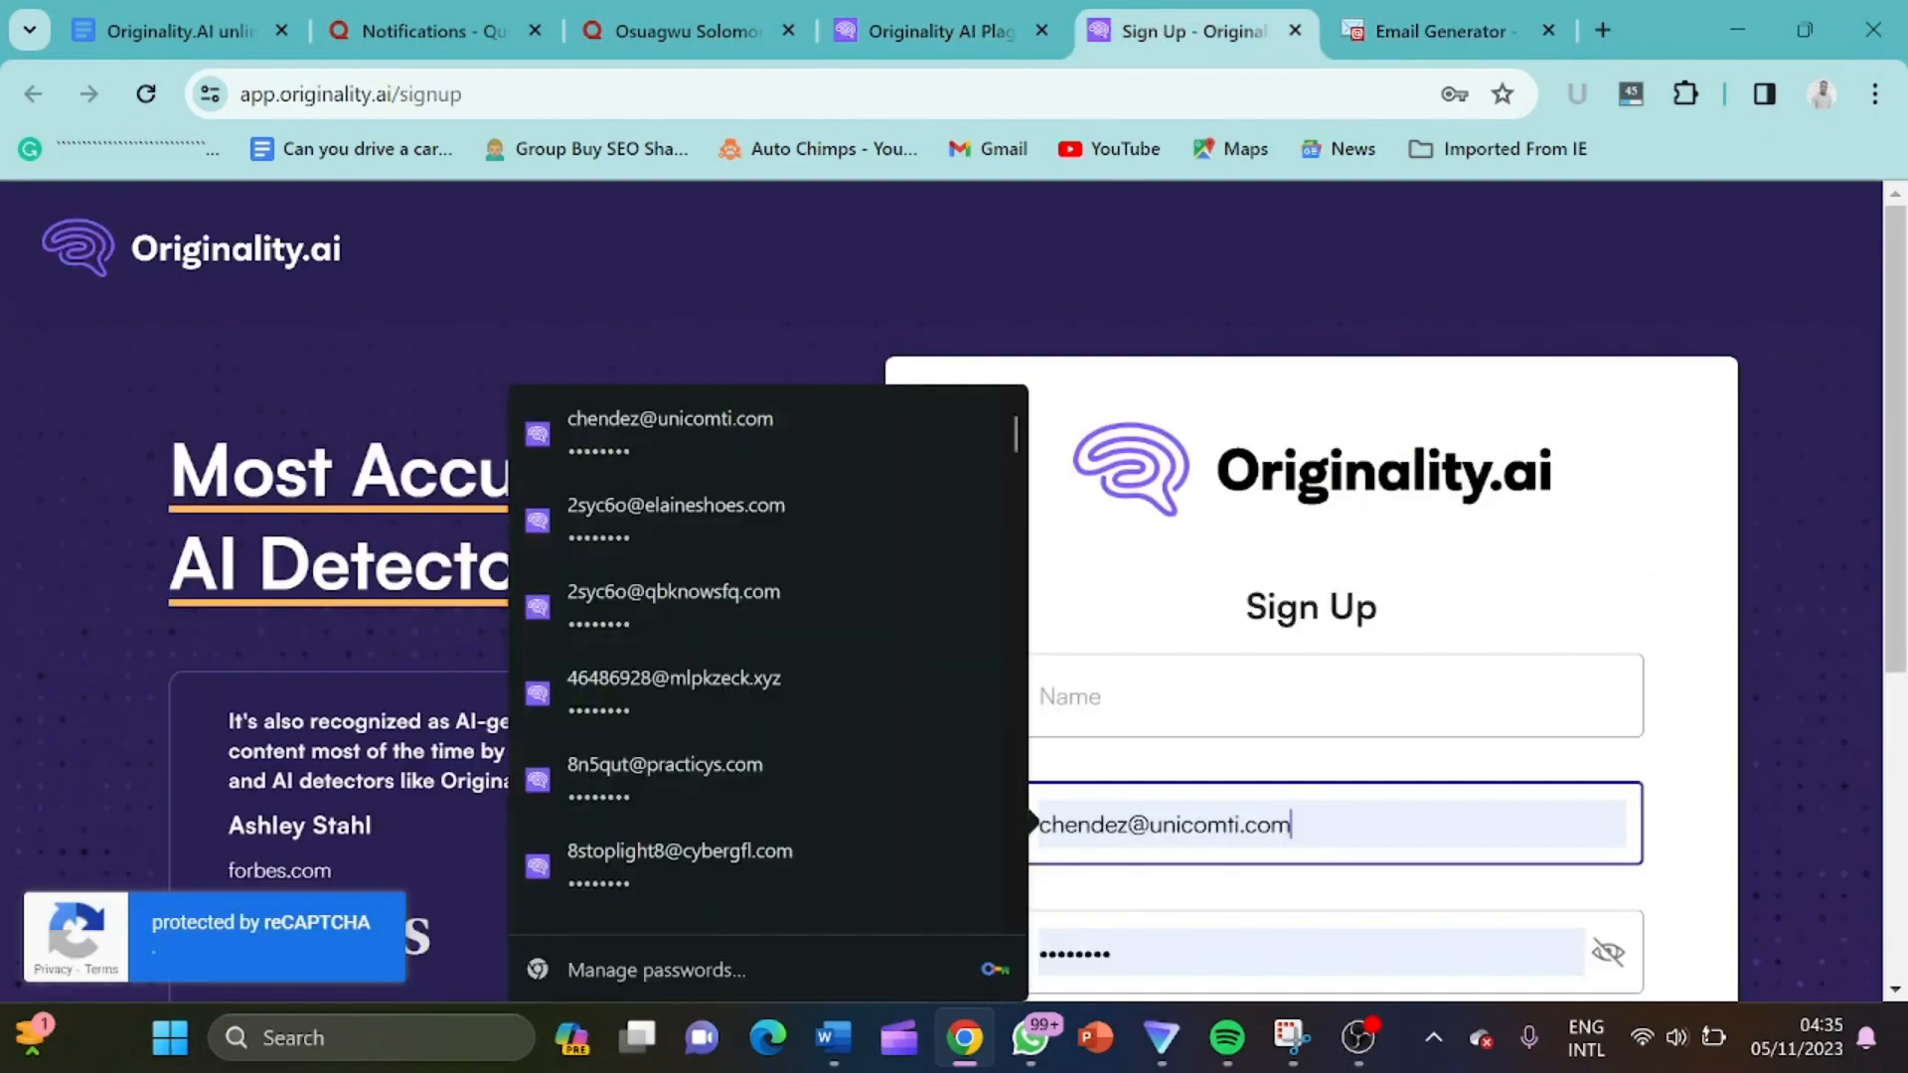
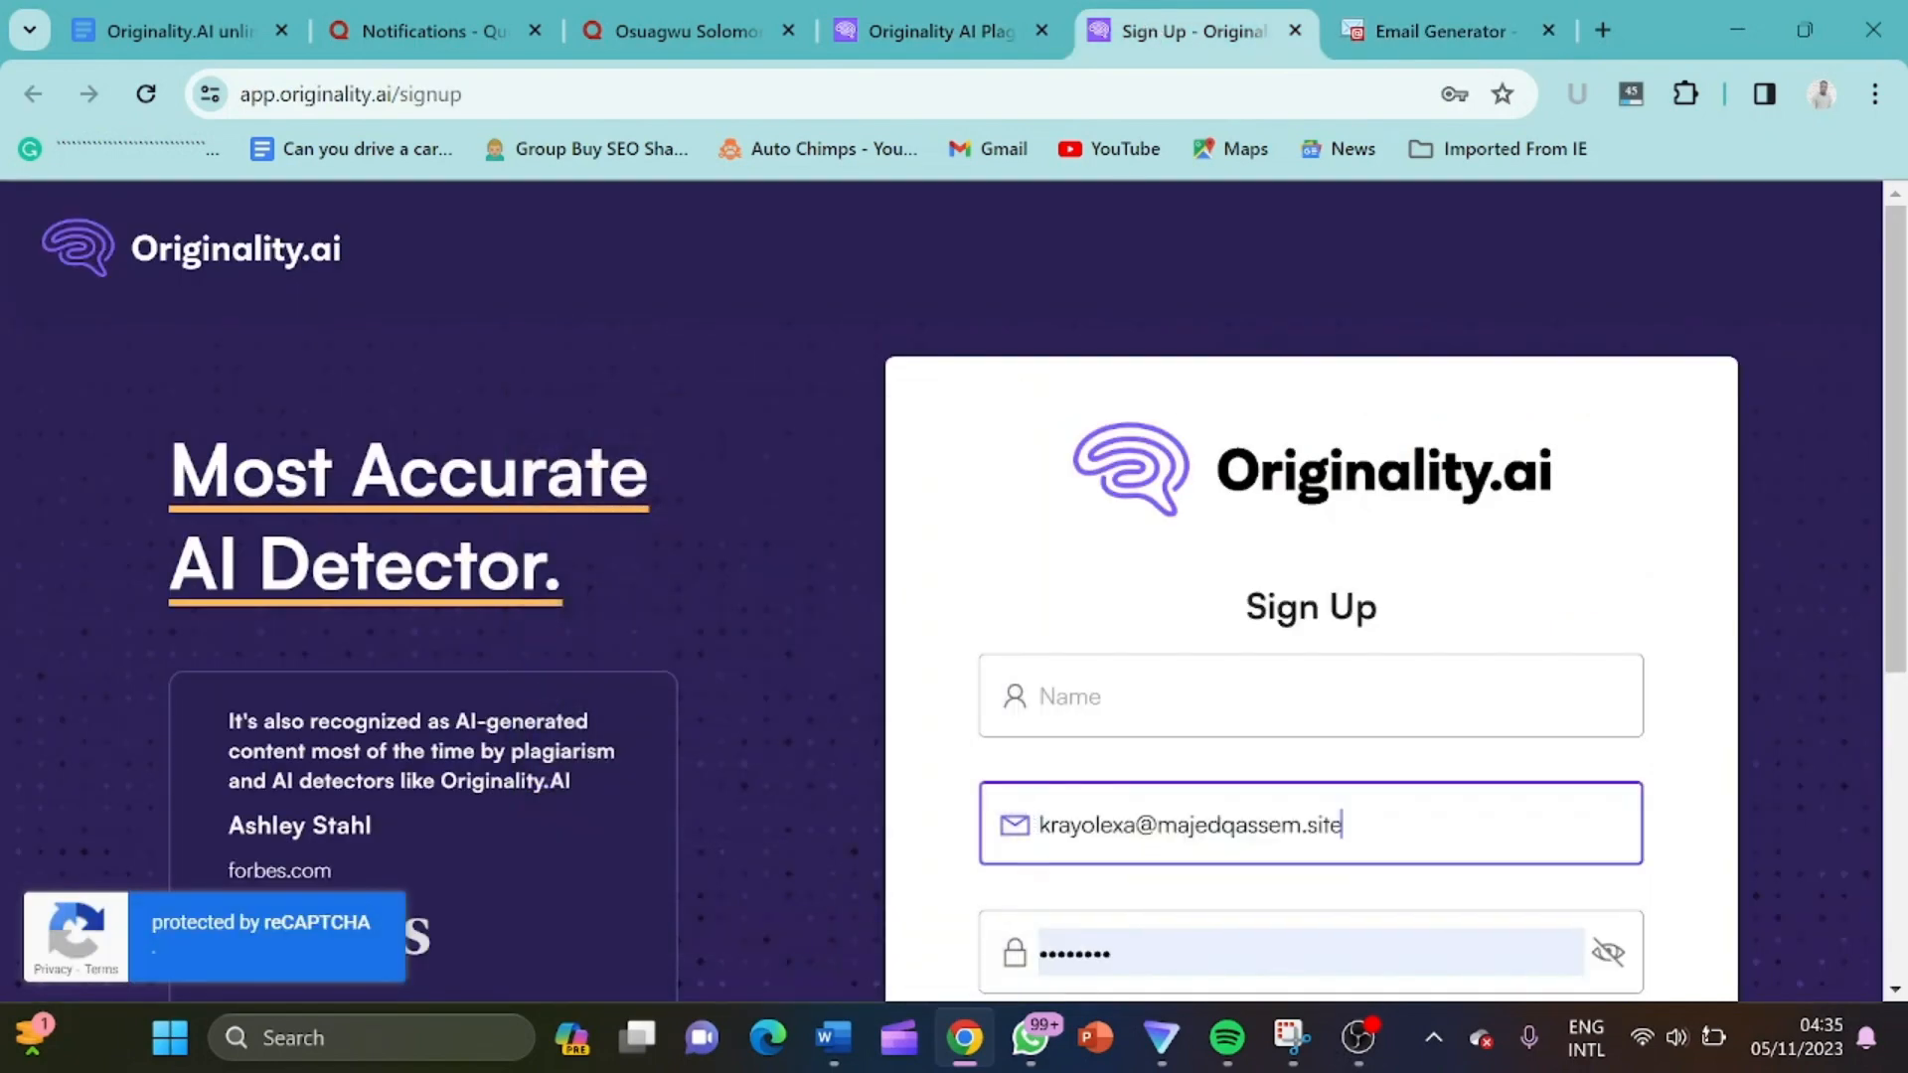
pyautogui.click(1310, 695)
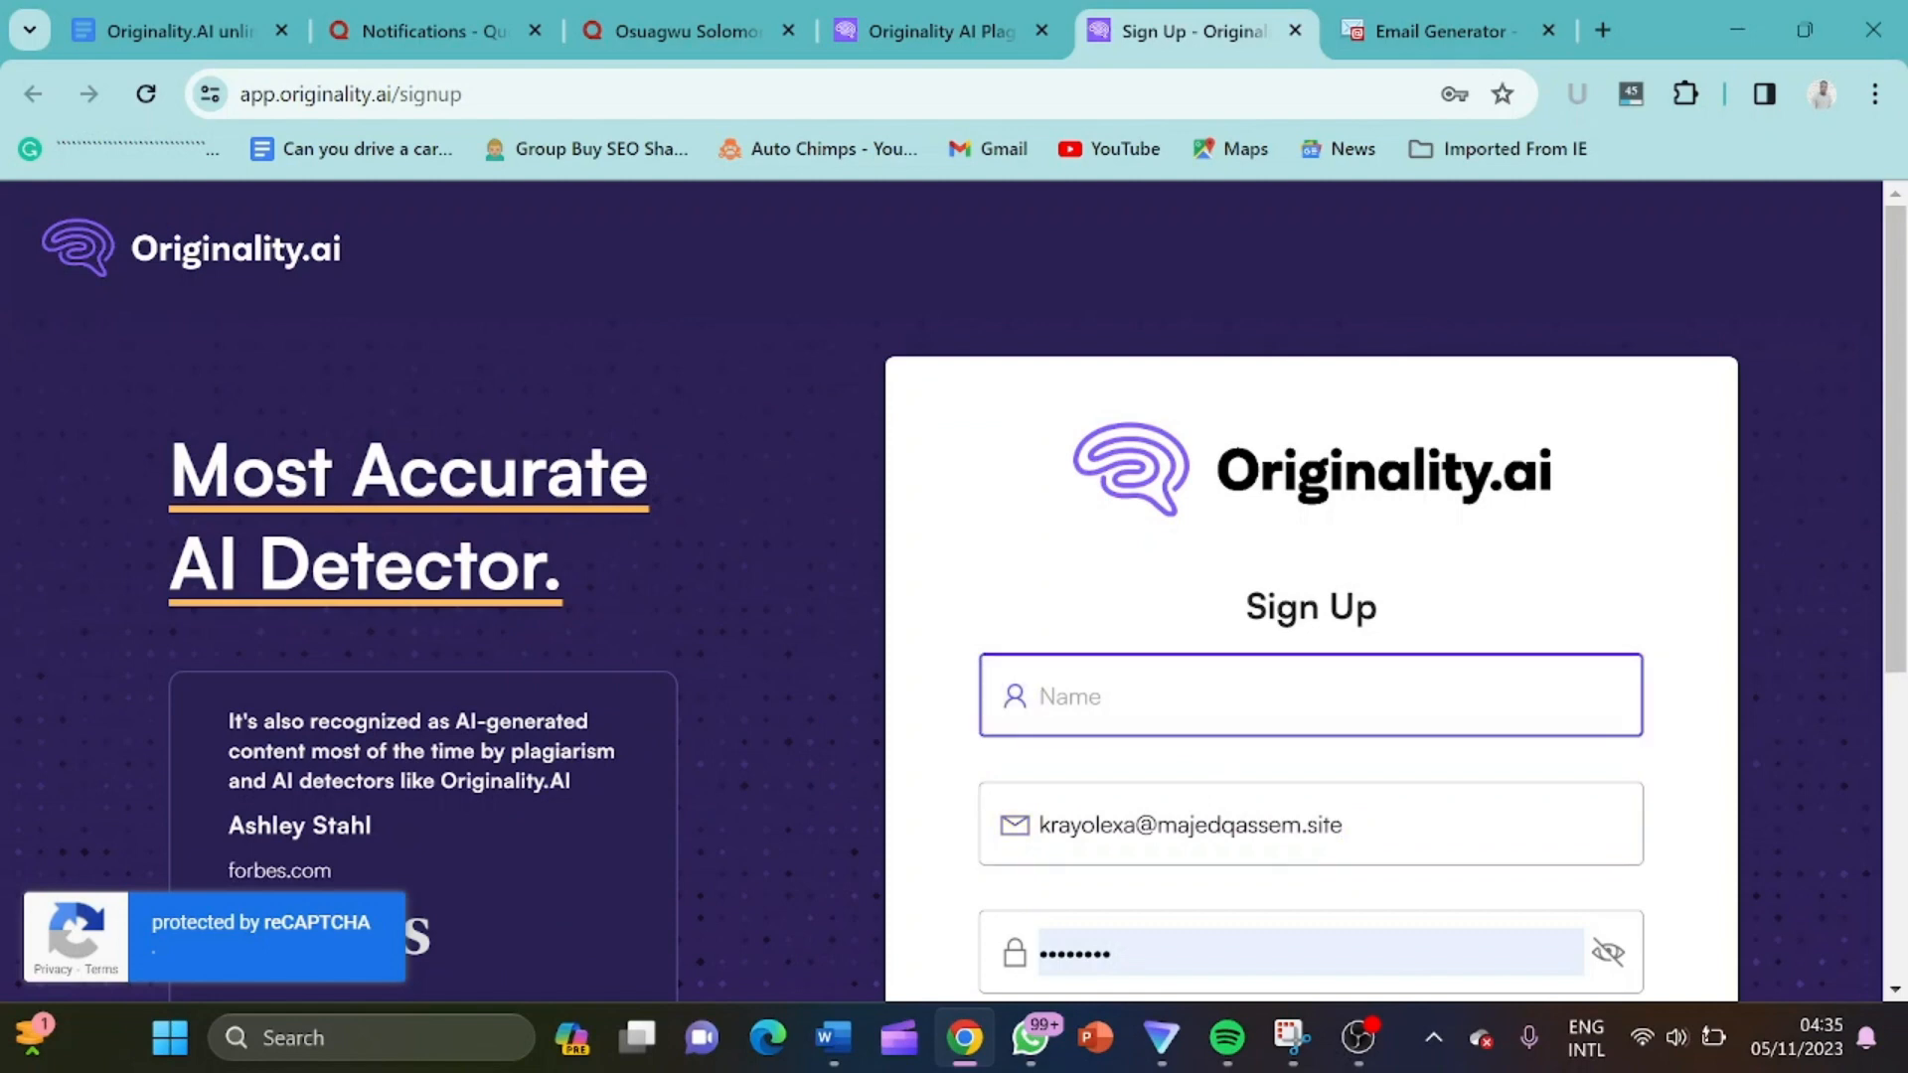
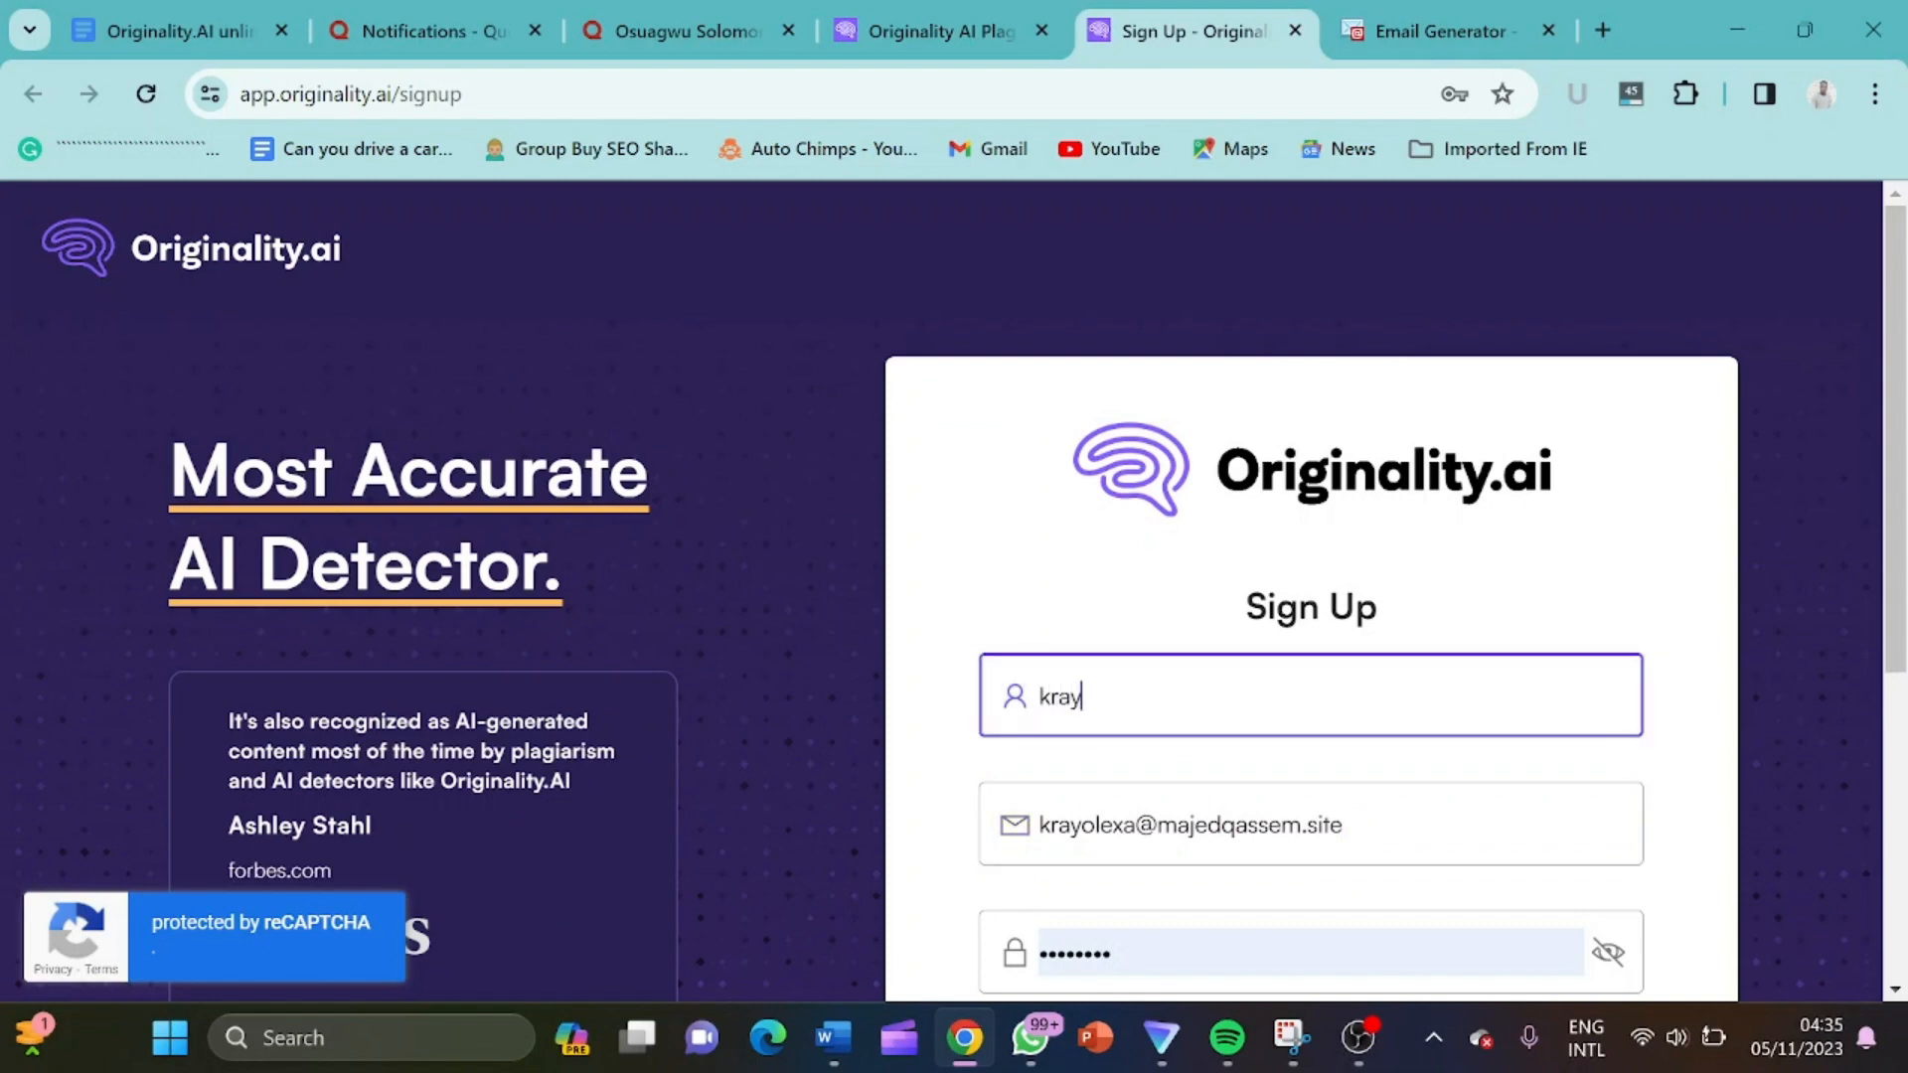
# Step: Accept the Terms & Conditions and submit the sign-up form
pyautogui.scroll(-3)
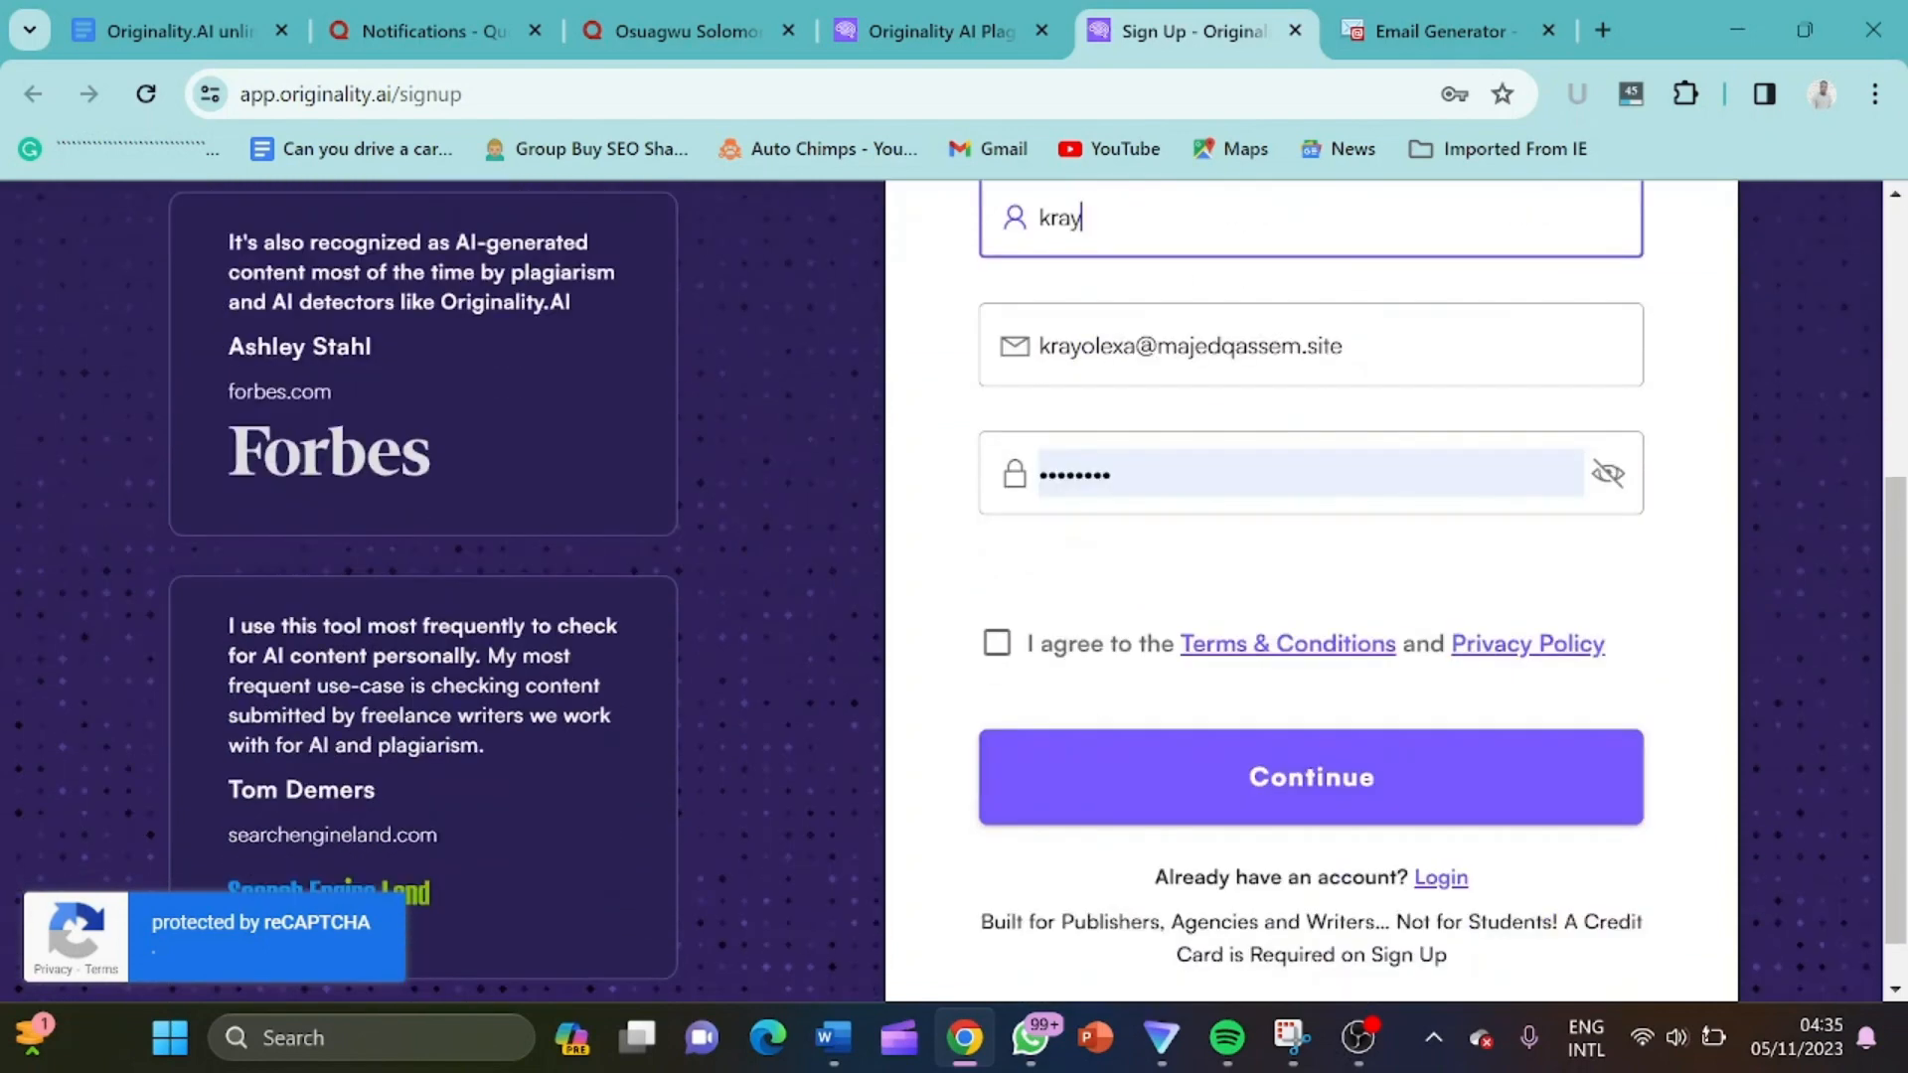
pyautogui.click(997, 643)
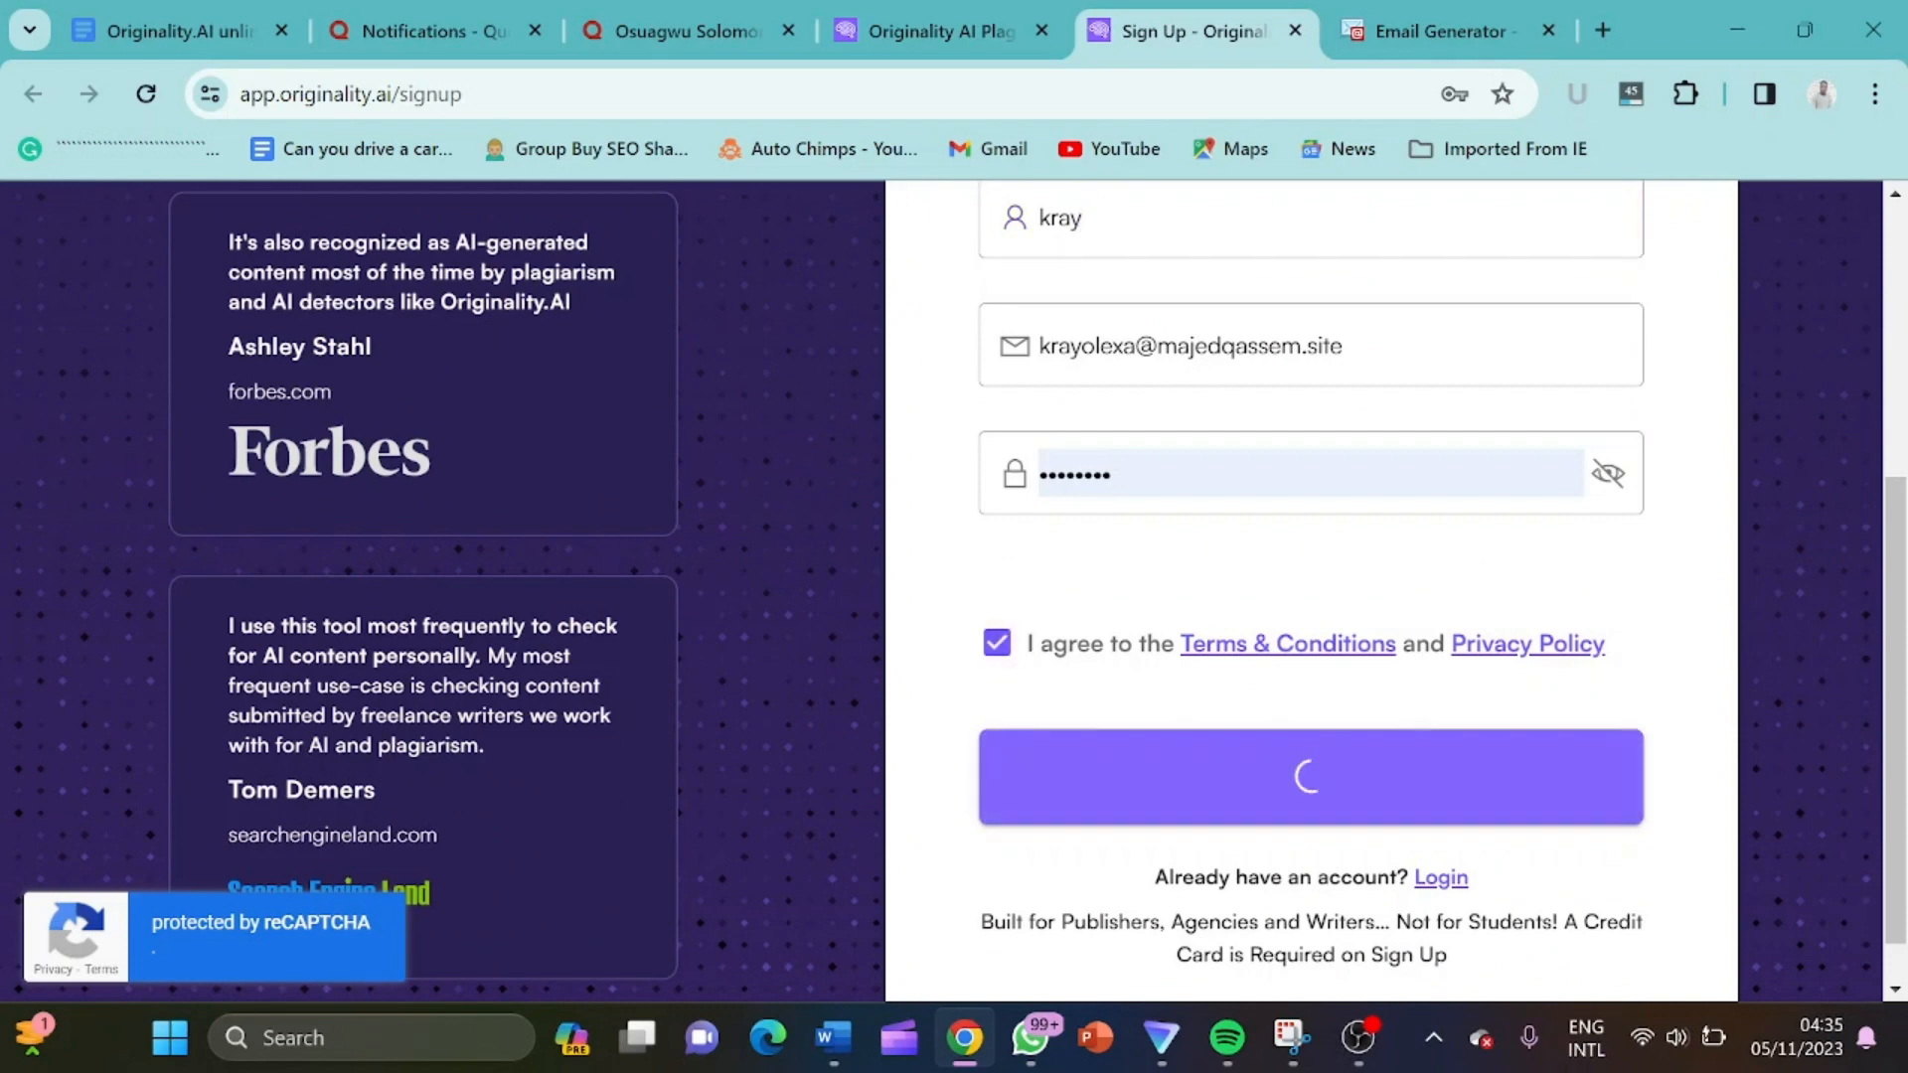
pyautogui.click(1309, 775)
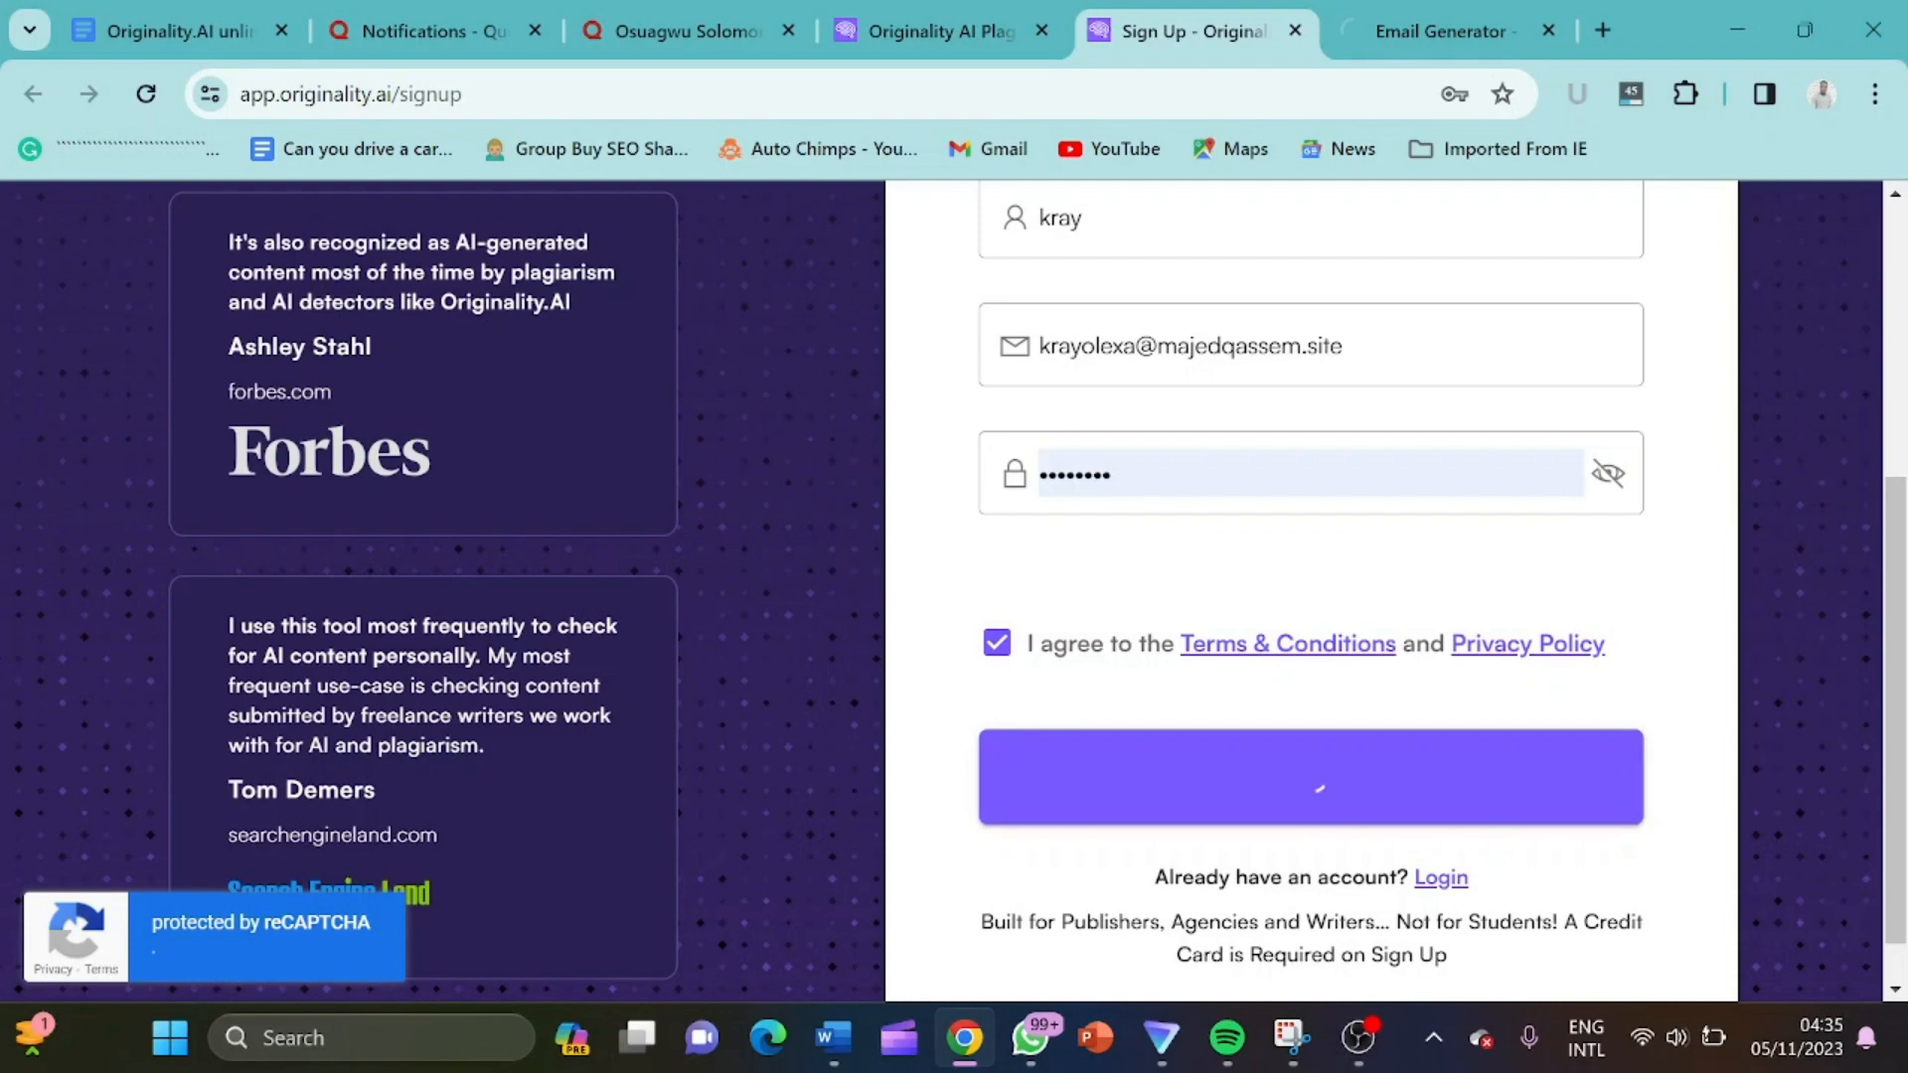
pyautogui.click(1312, 776)
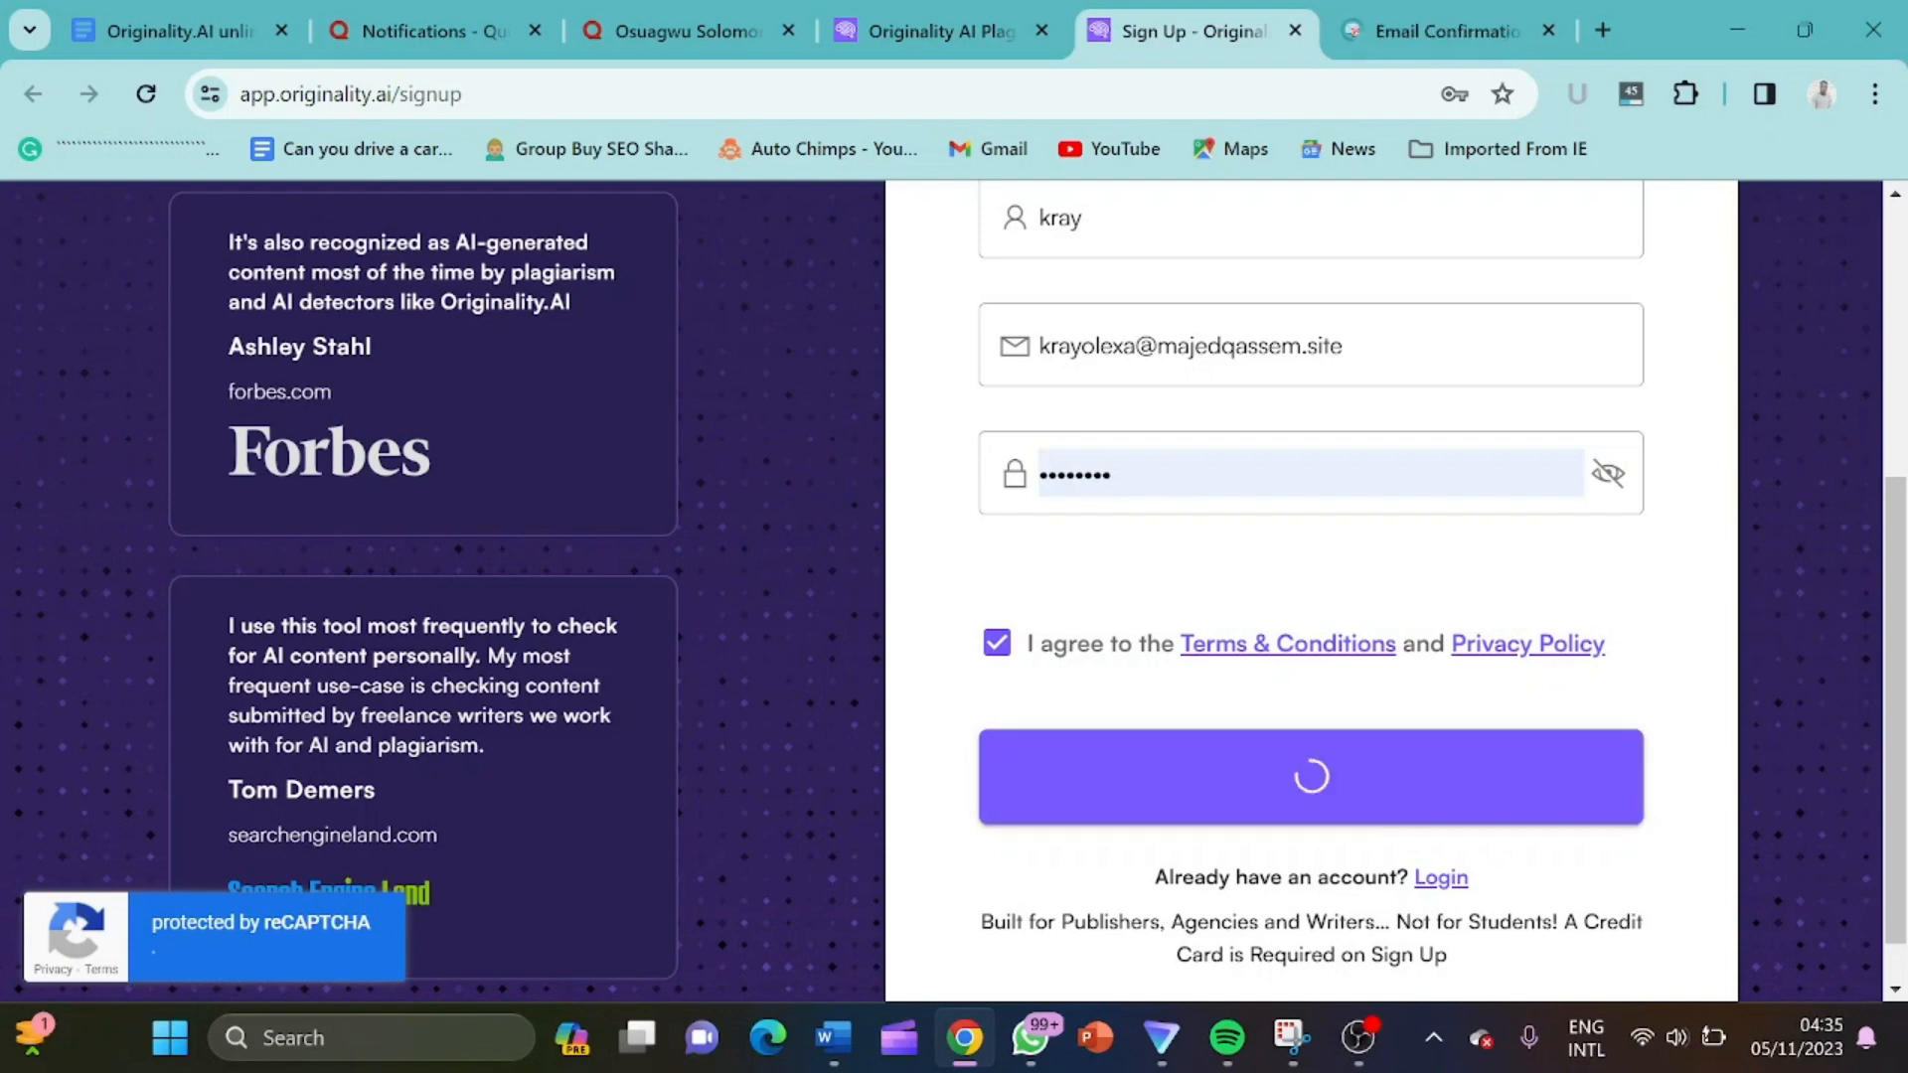
pyautogui.click(1311, 776)
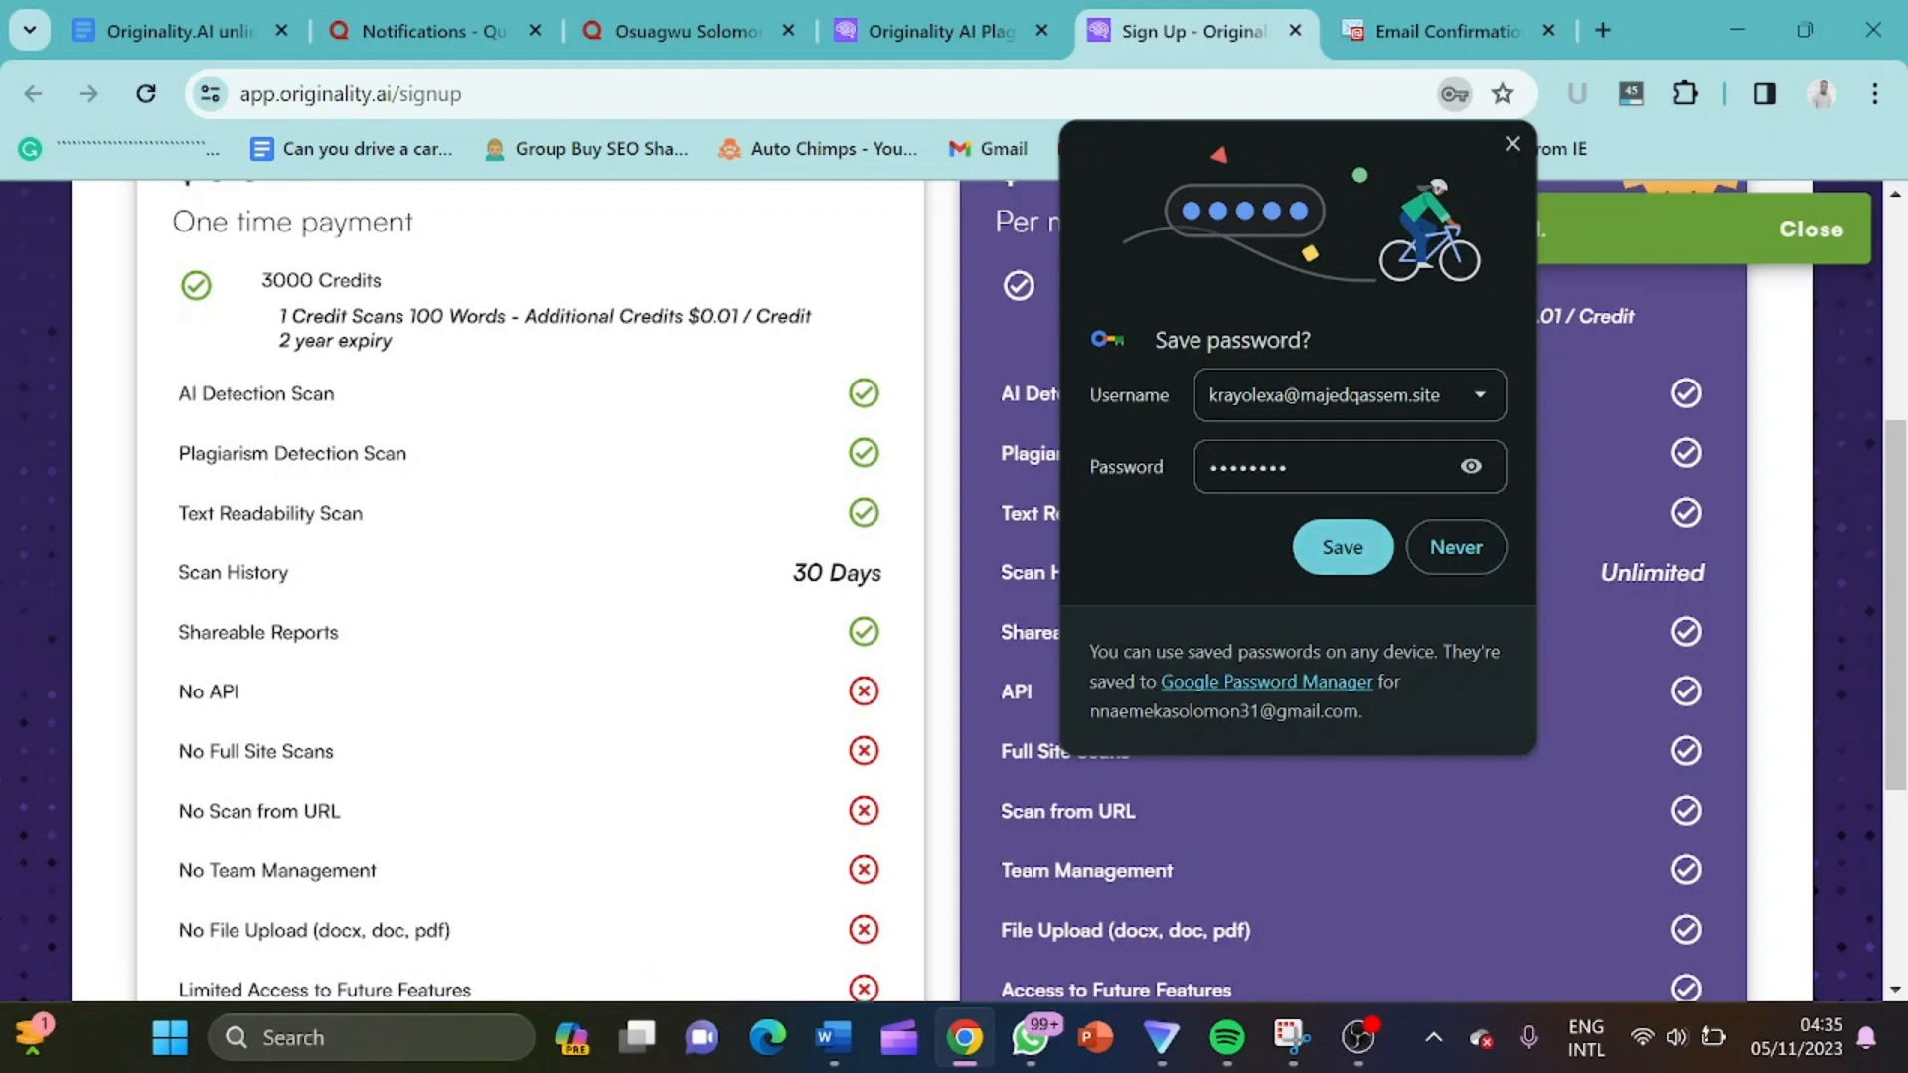
# Step: Dismiss the save-password popup and leave the pricing page for the temporary inbox
pyautogui.click(1455, 547)
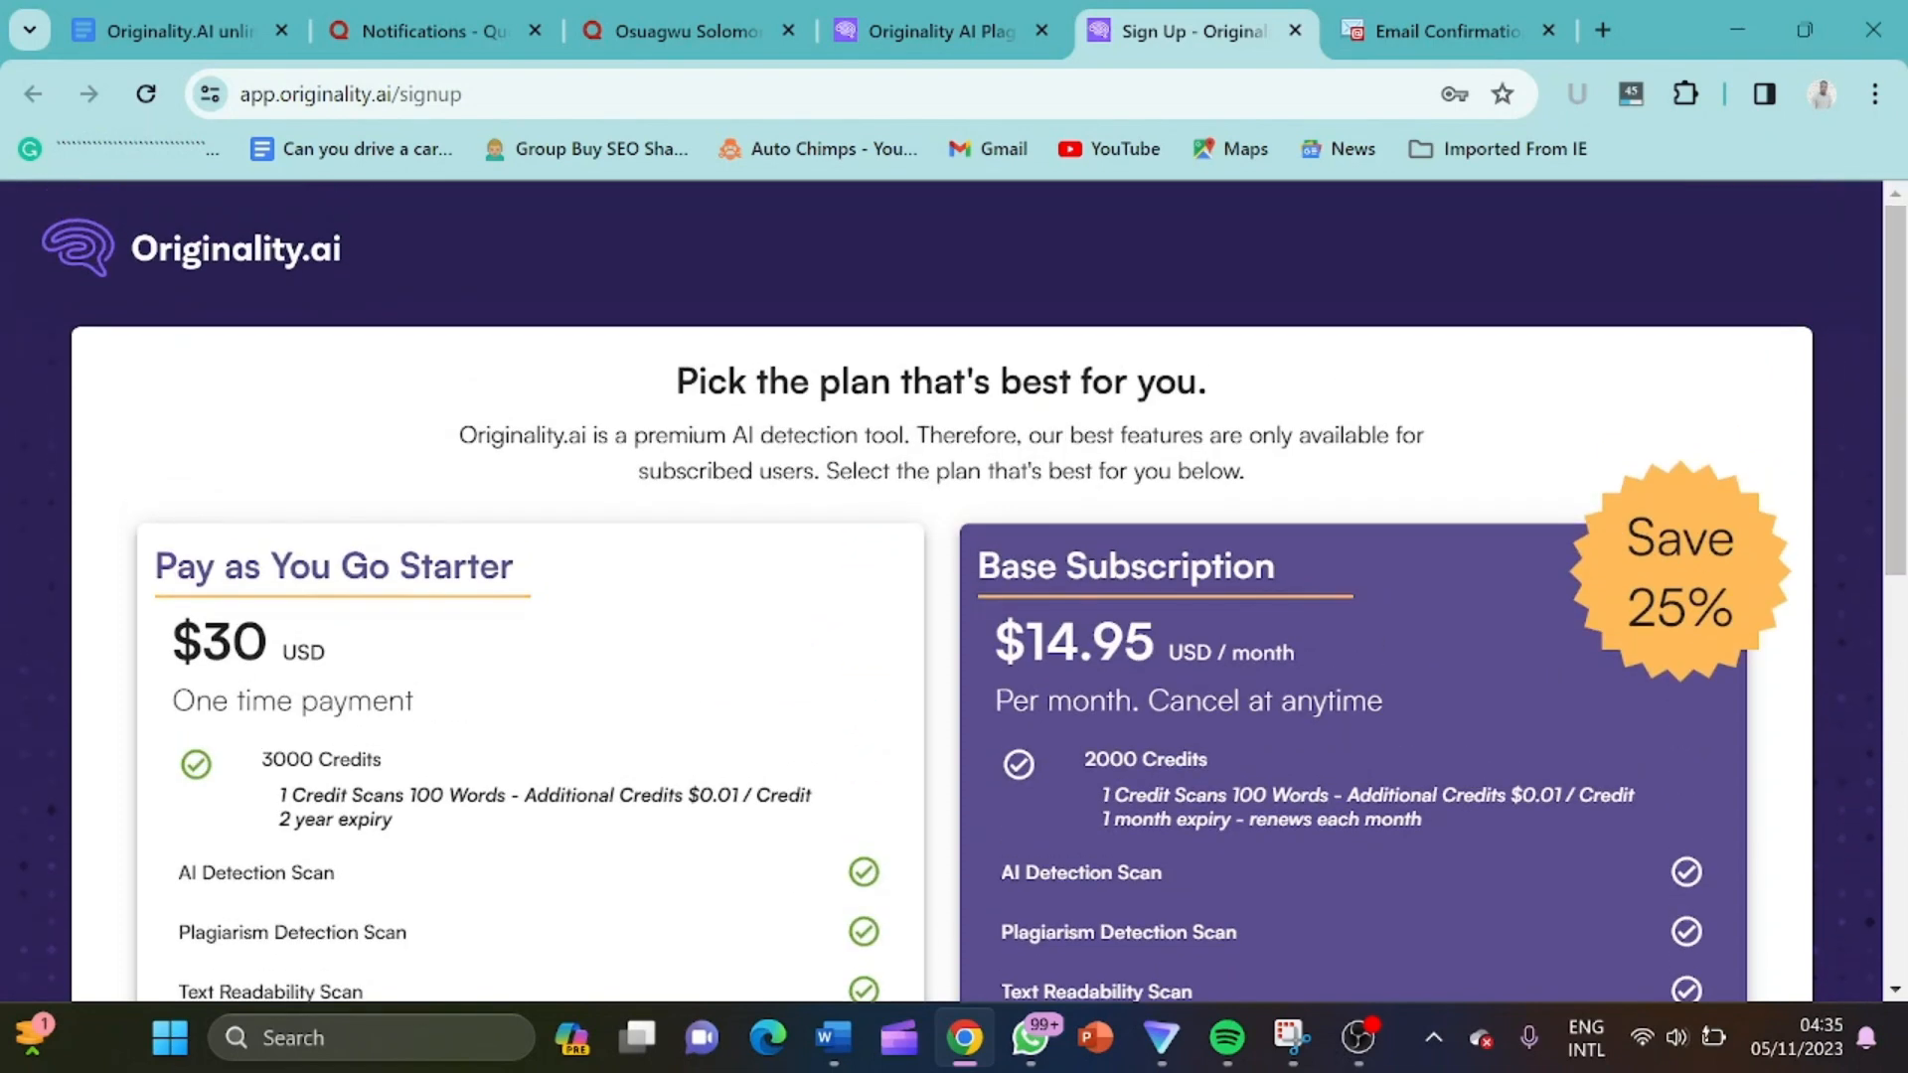
pyautogui.moveTo(1193, 30)
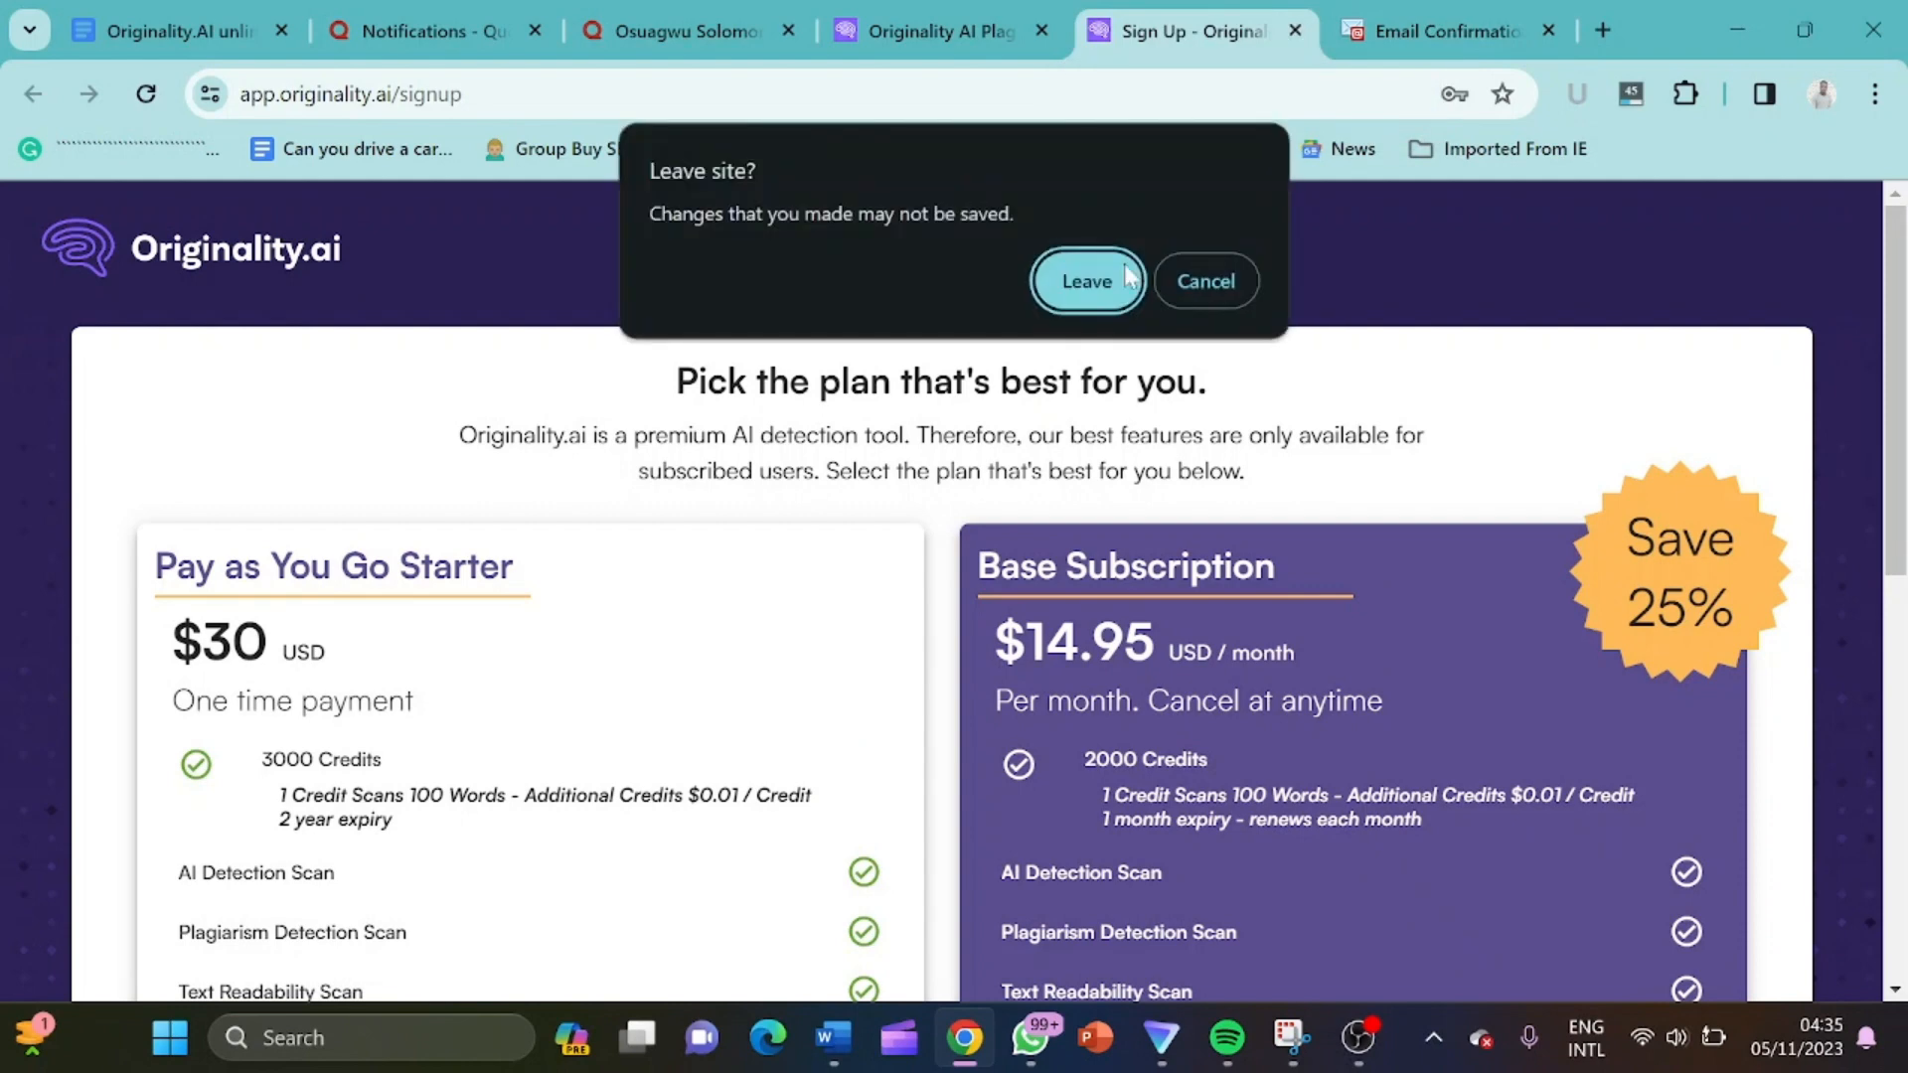
pyautogui.click(1085, 281)
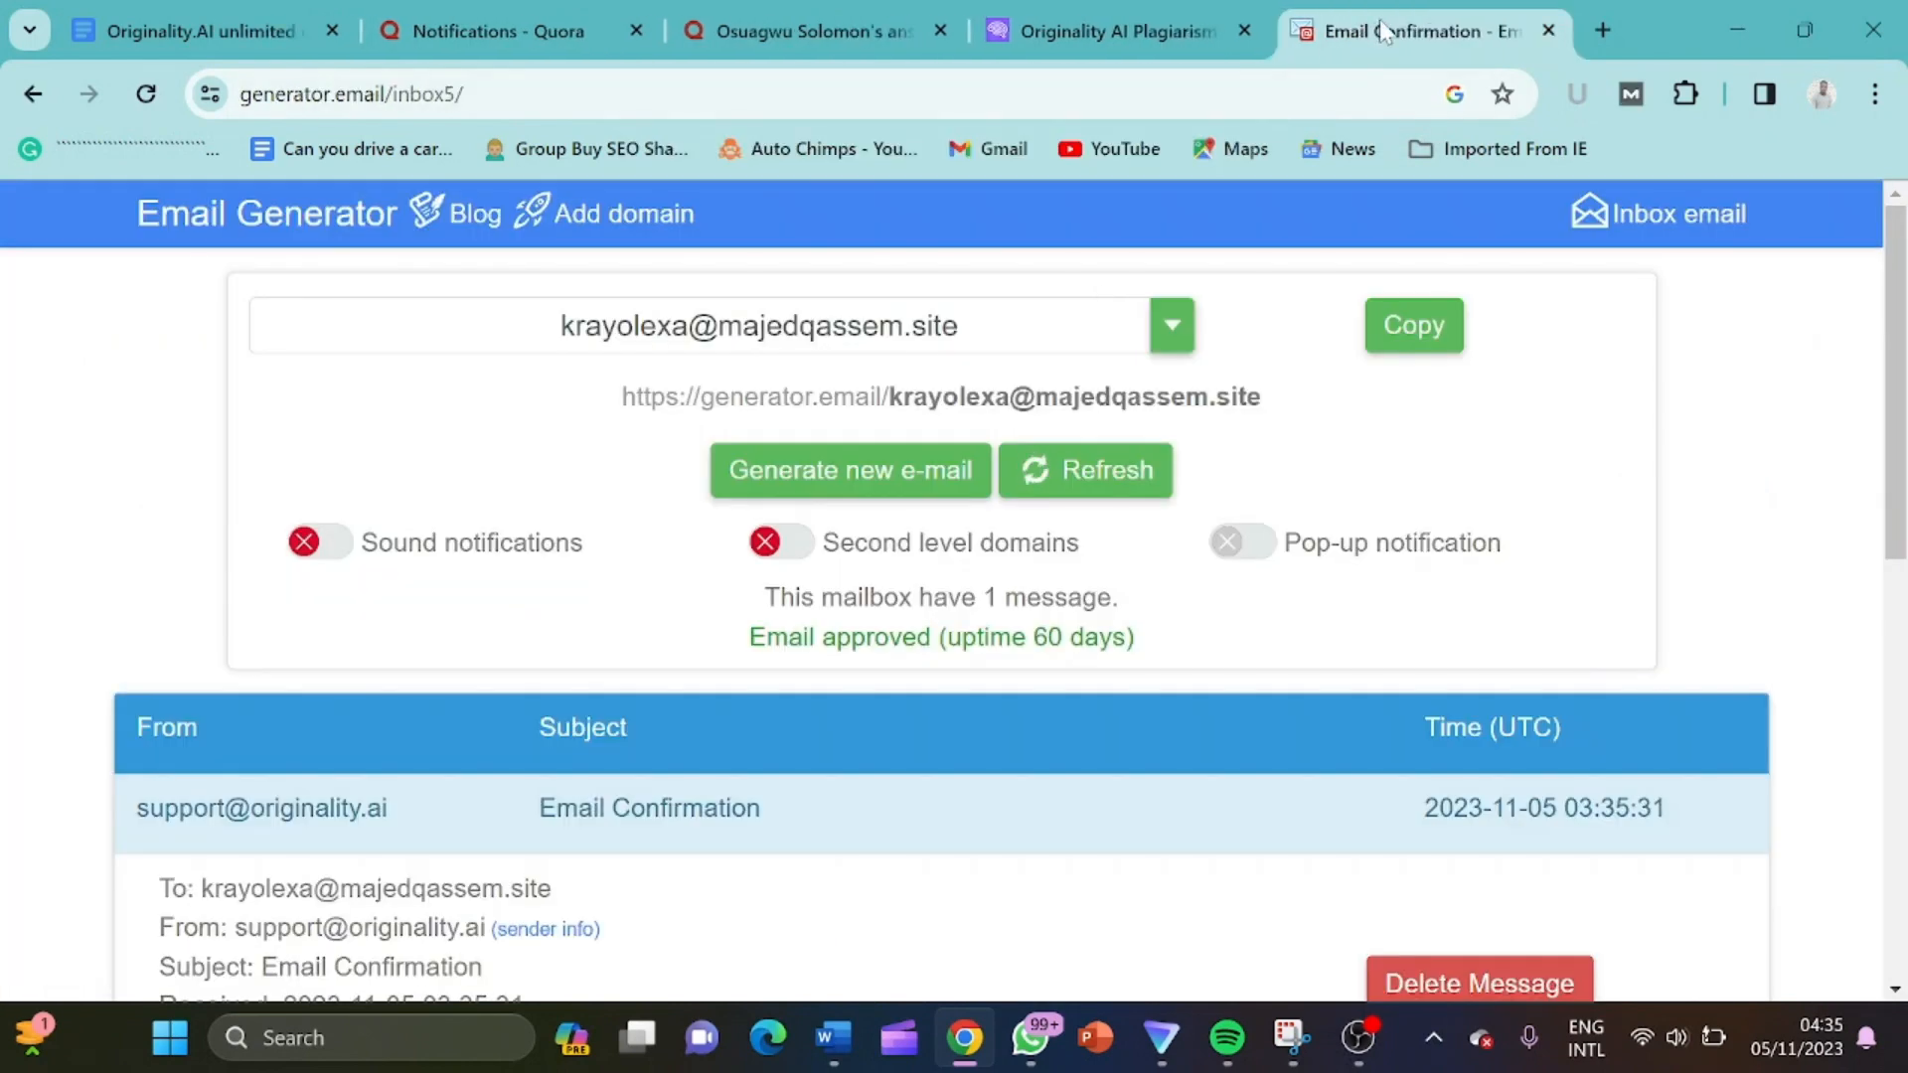
pyautogui.moveTo(953, 693)
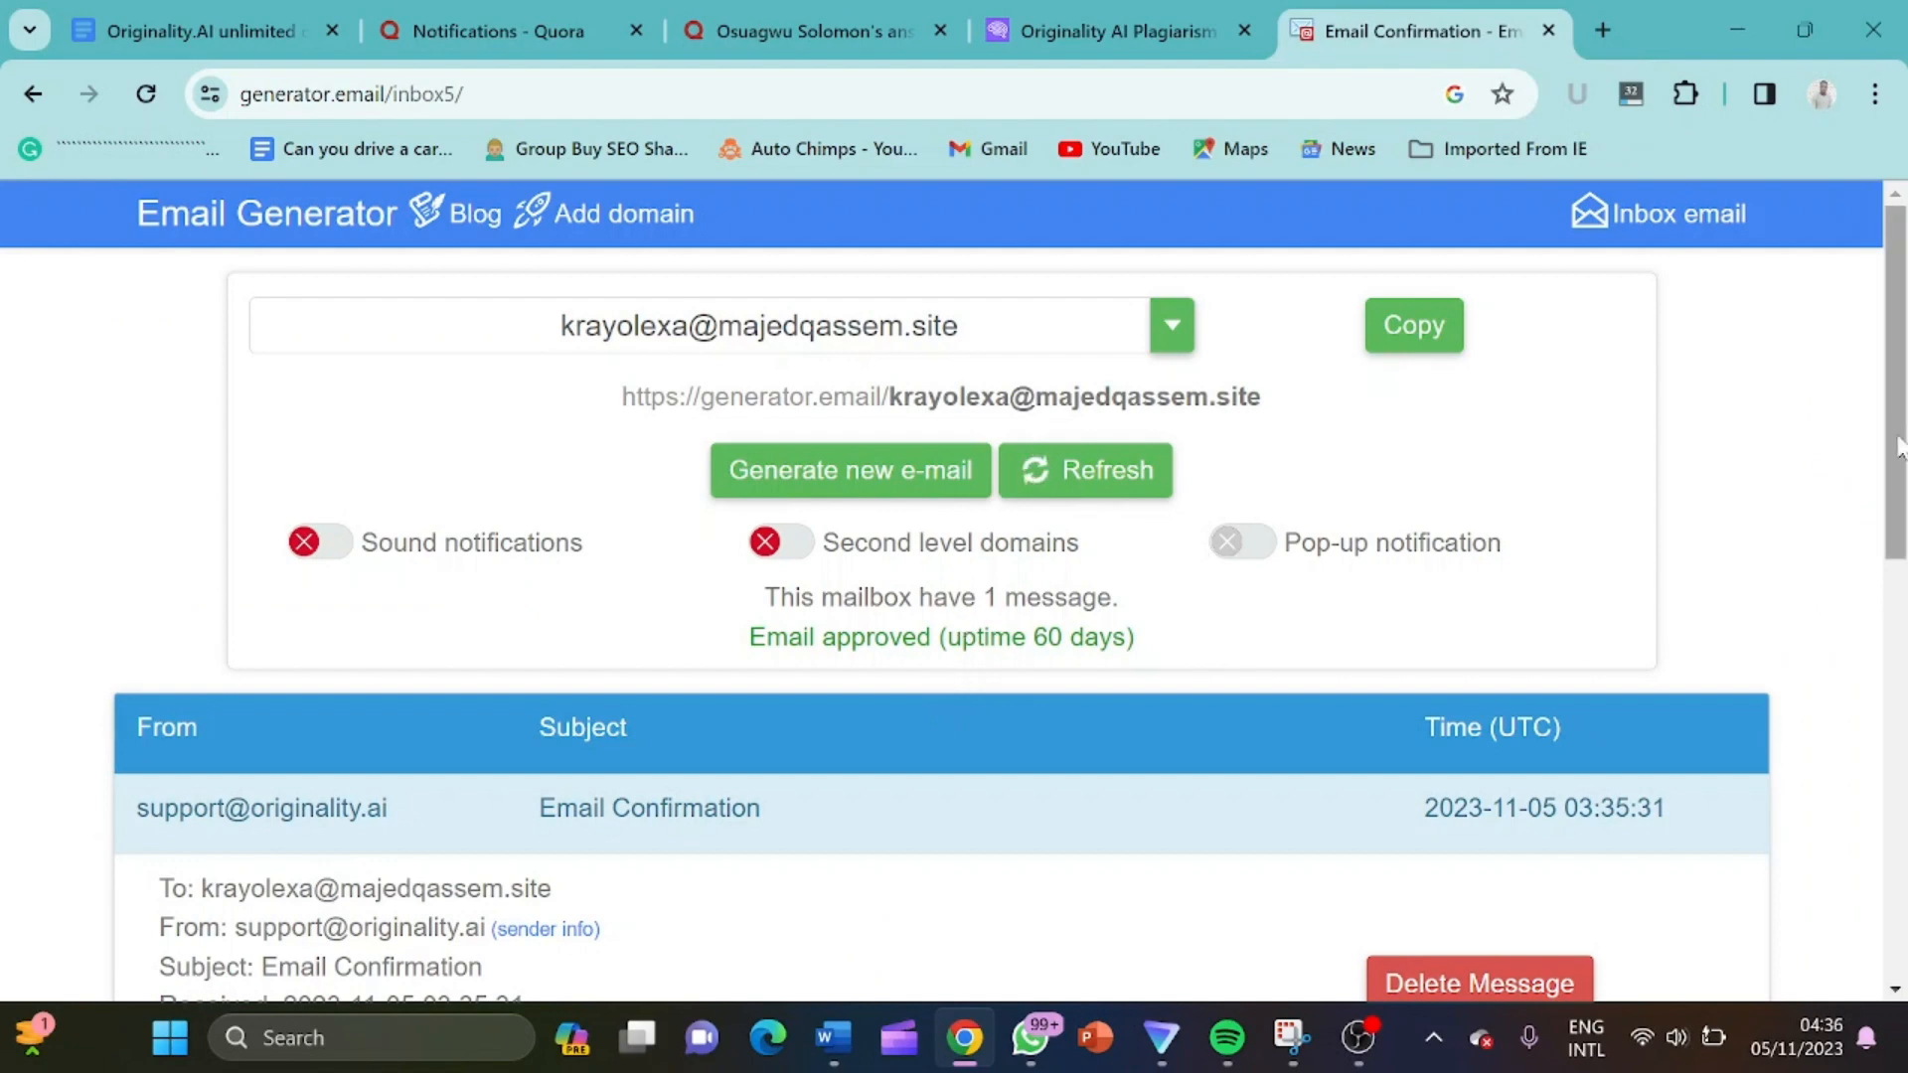
pyautogui.scroll(-3)
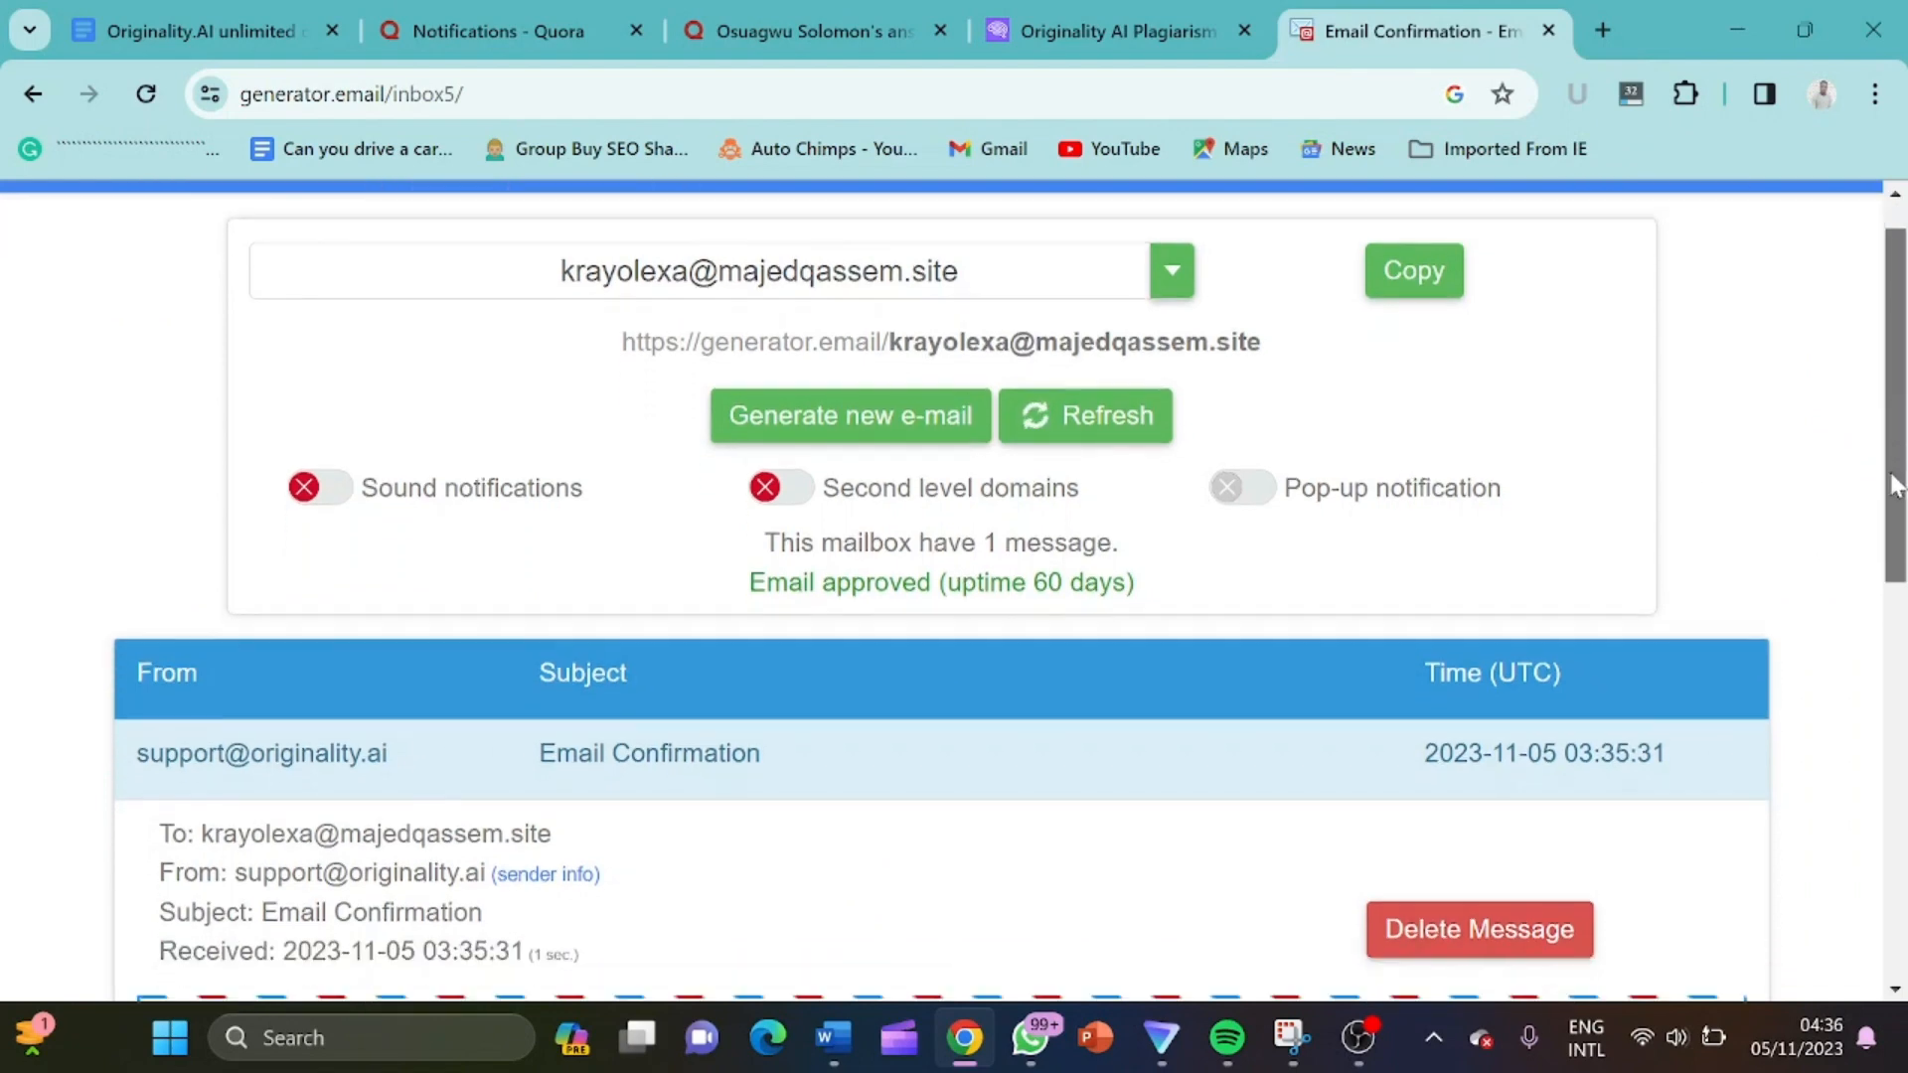
pyautogui.scroll(-3)
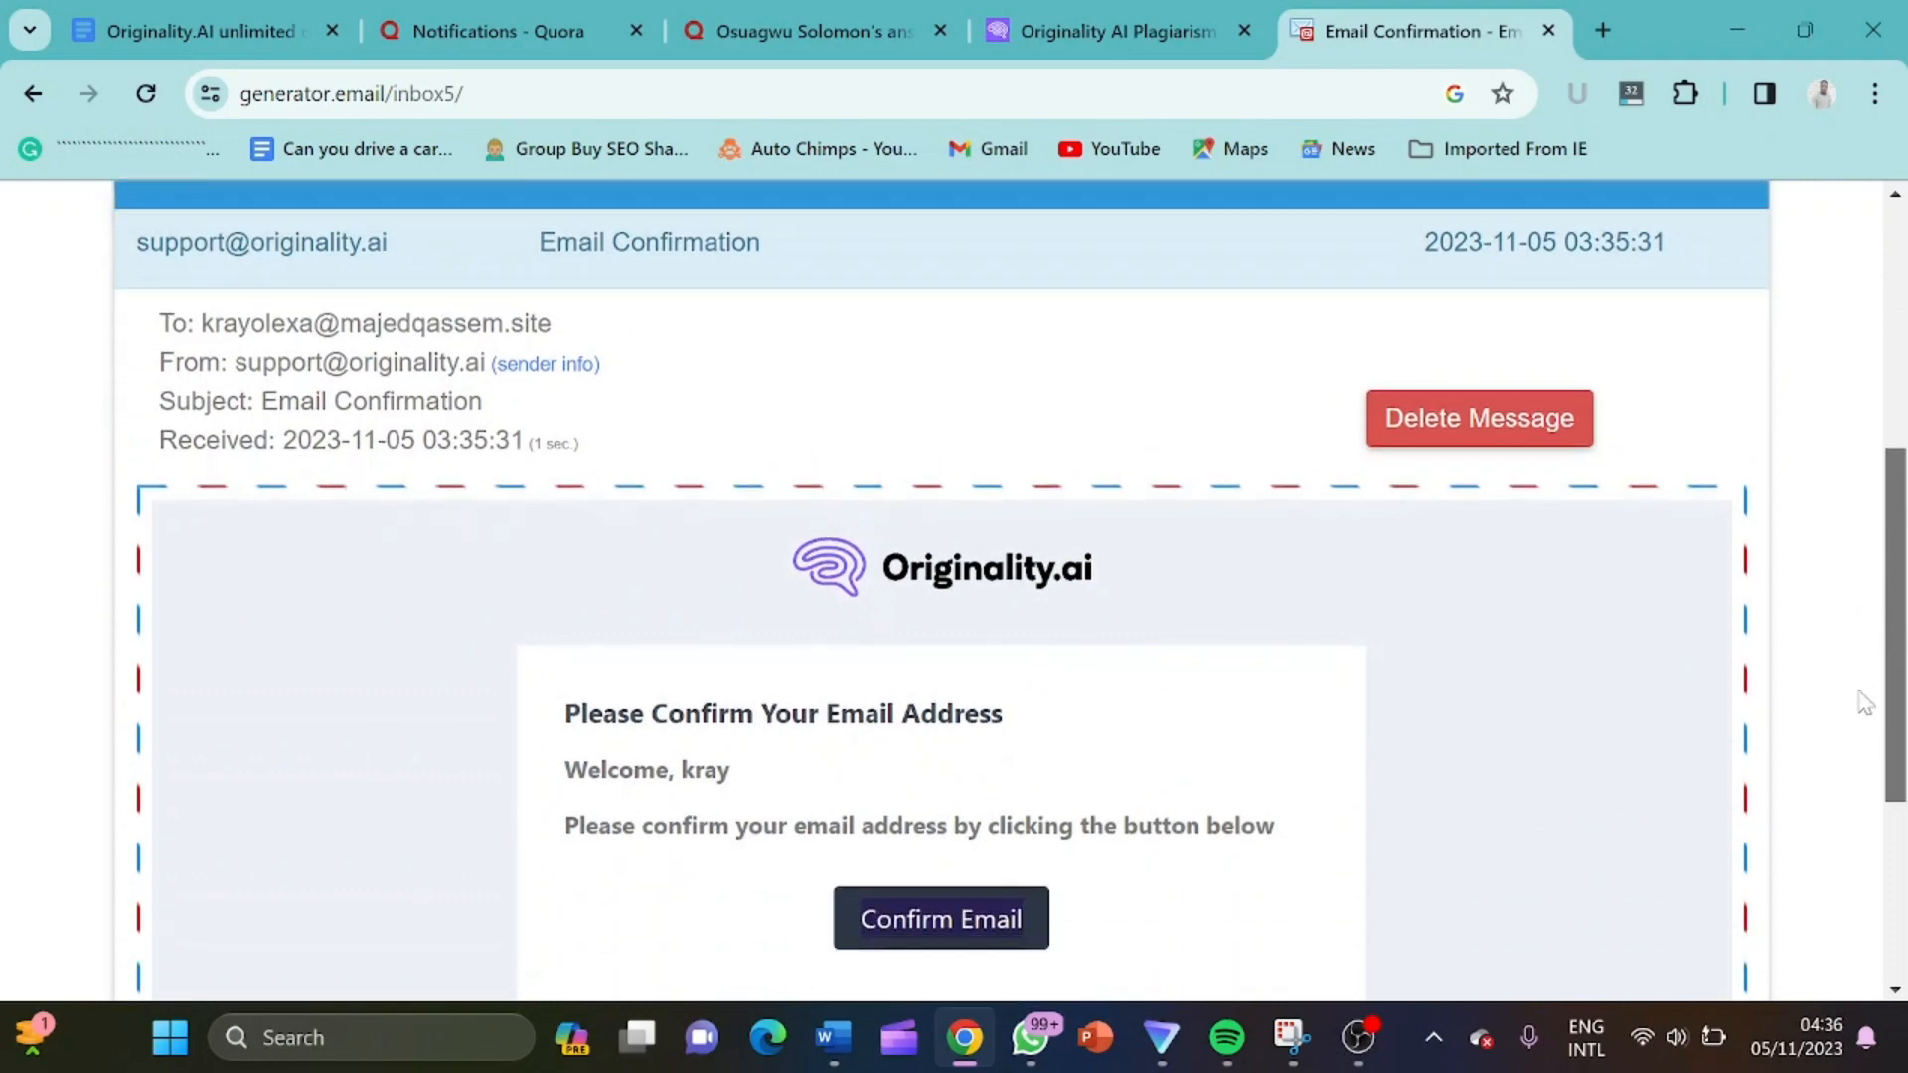
pyautogui.scroll(-3)
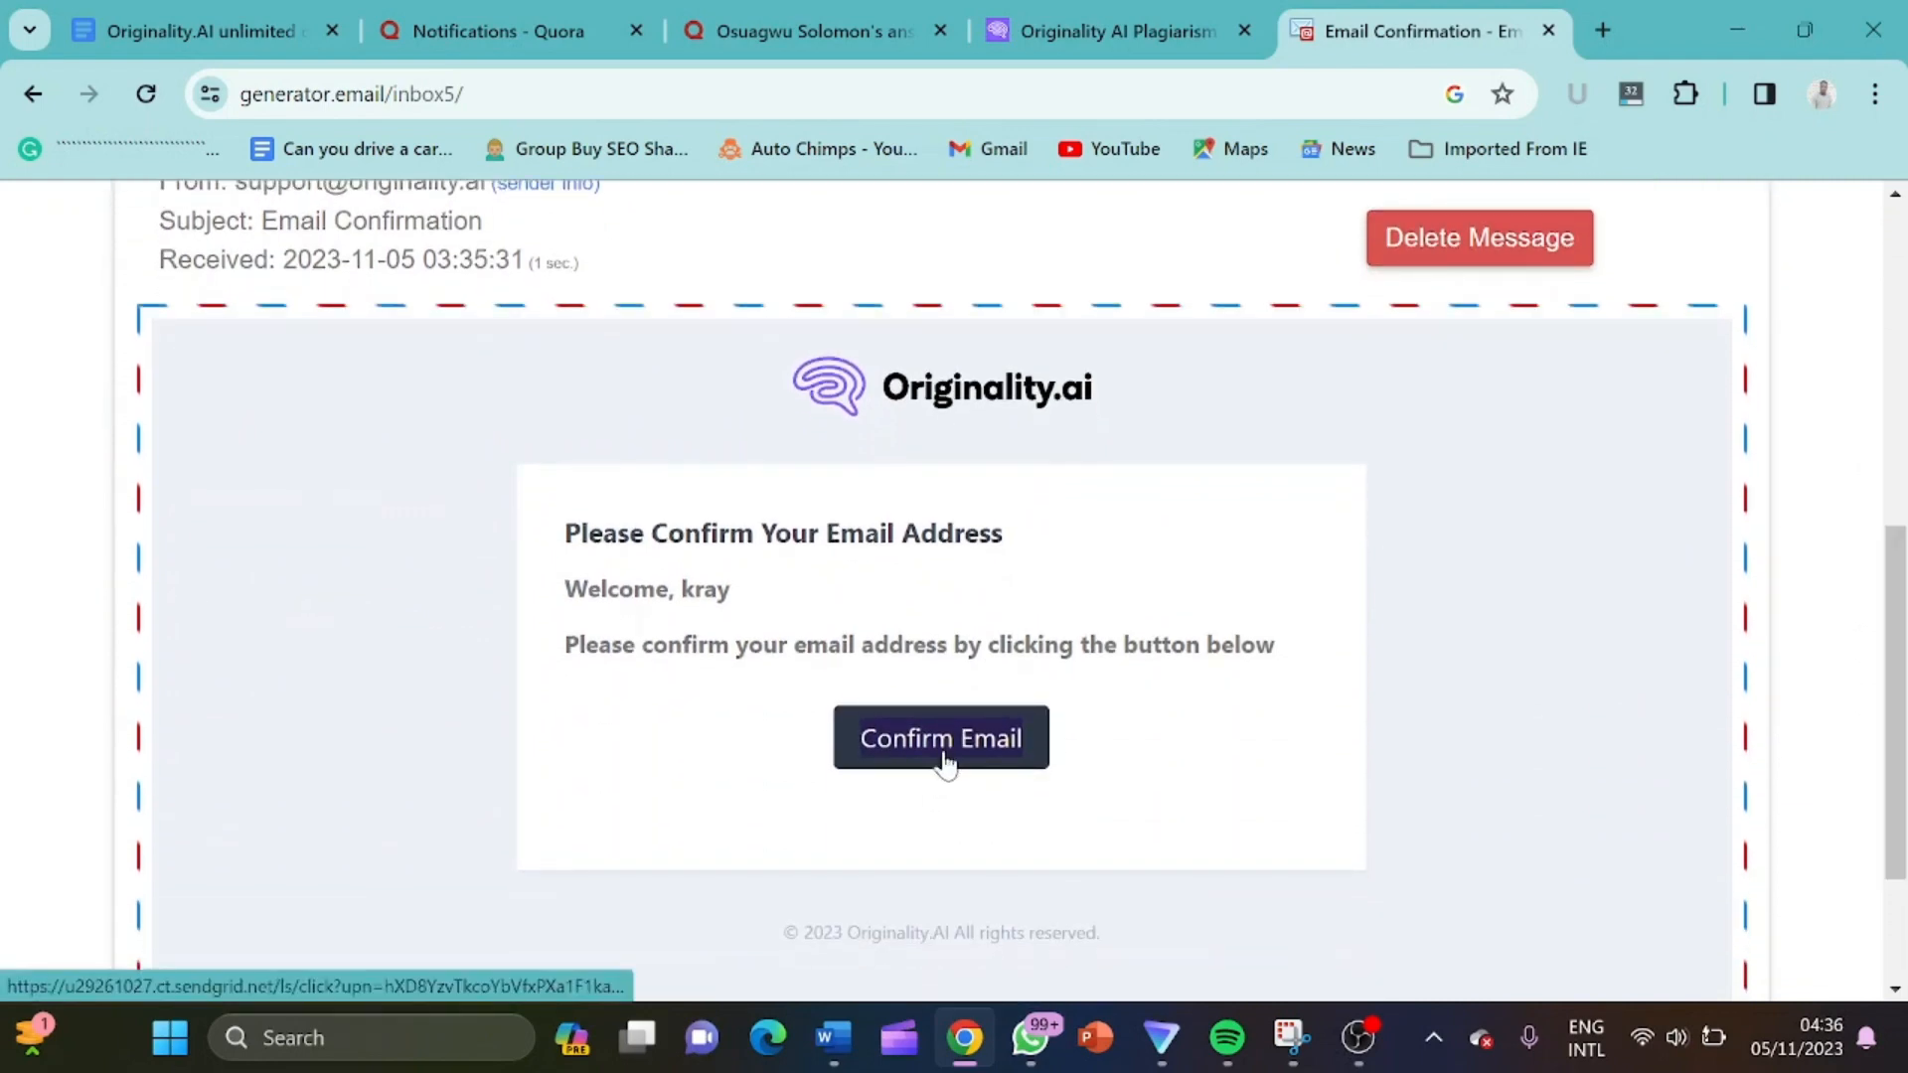
pyautogui.click(939, 738)
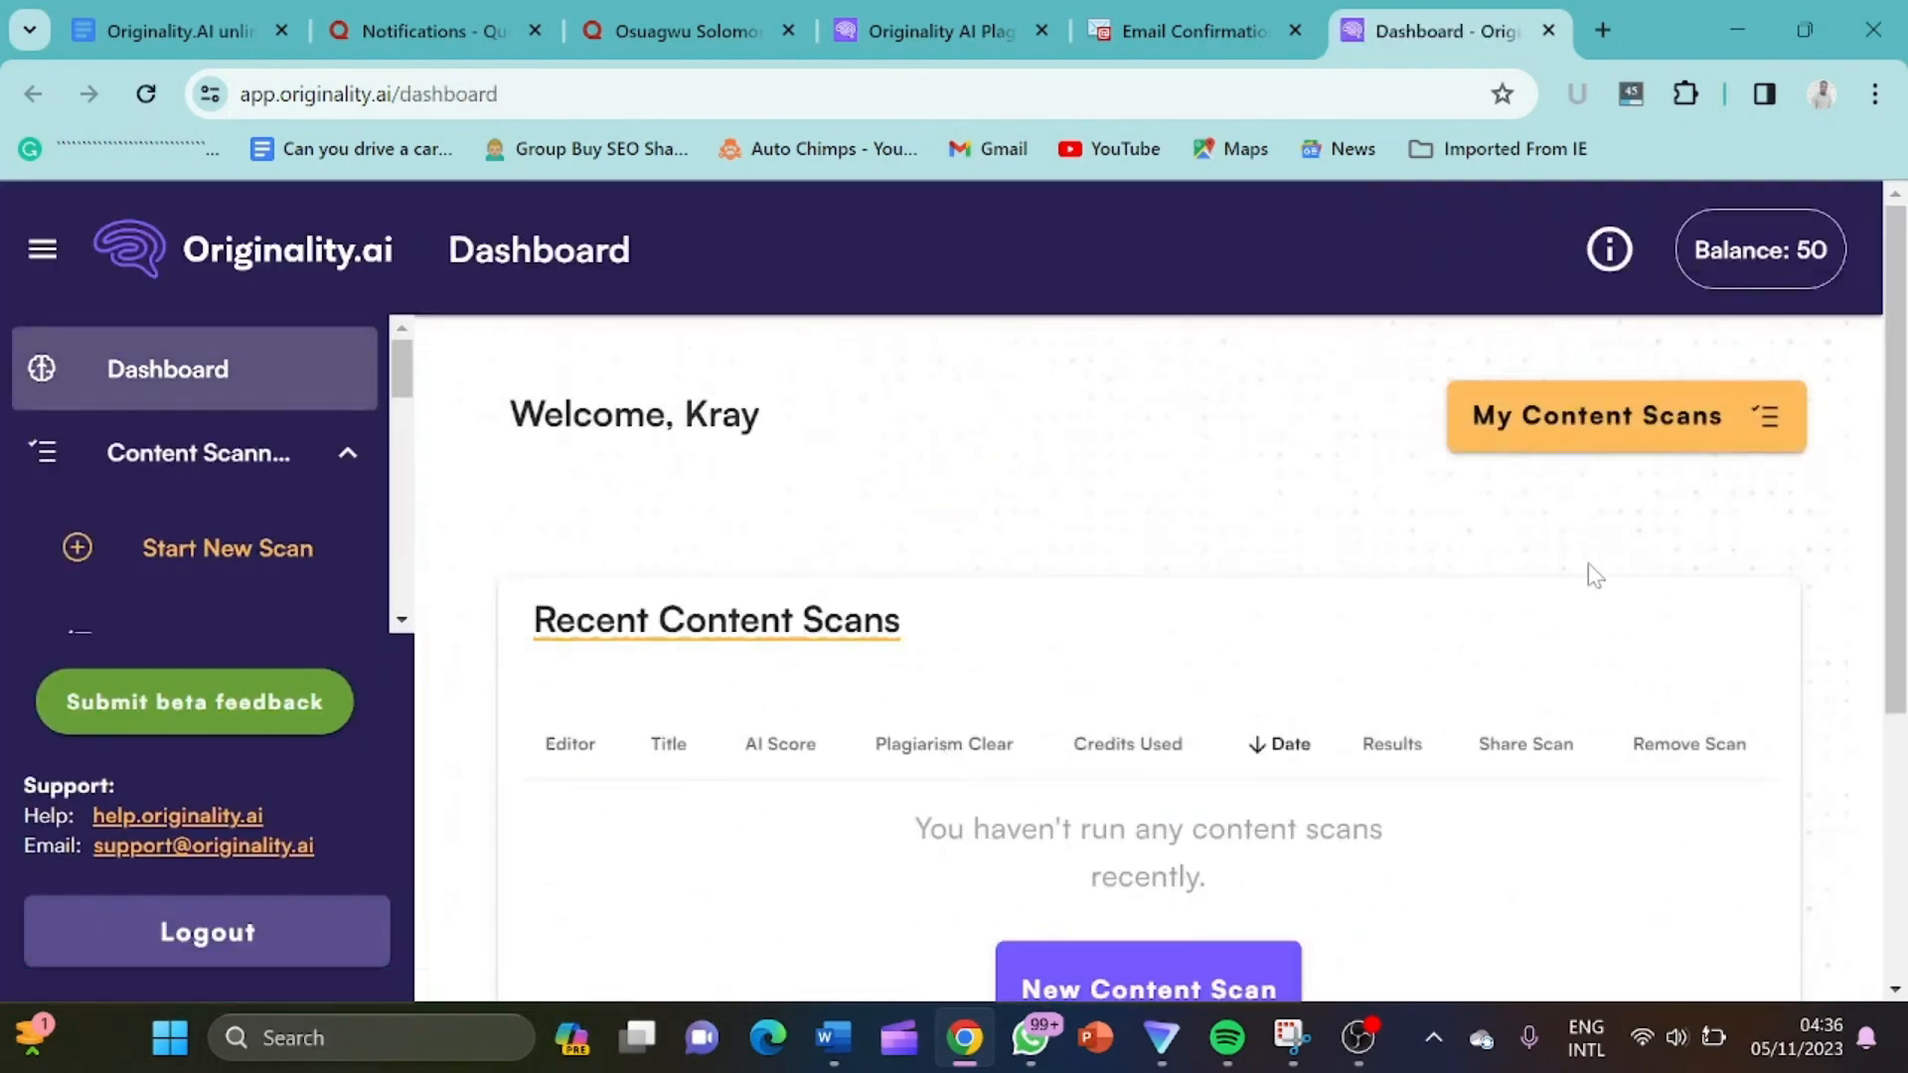
pyautogui.moveTo(1868, 394)
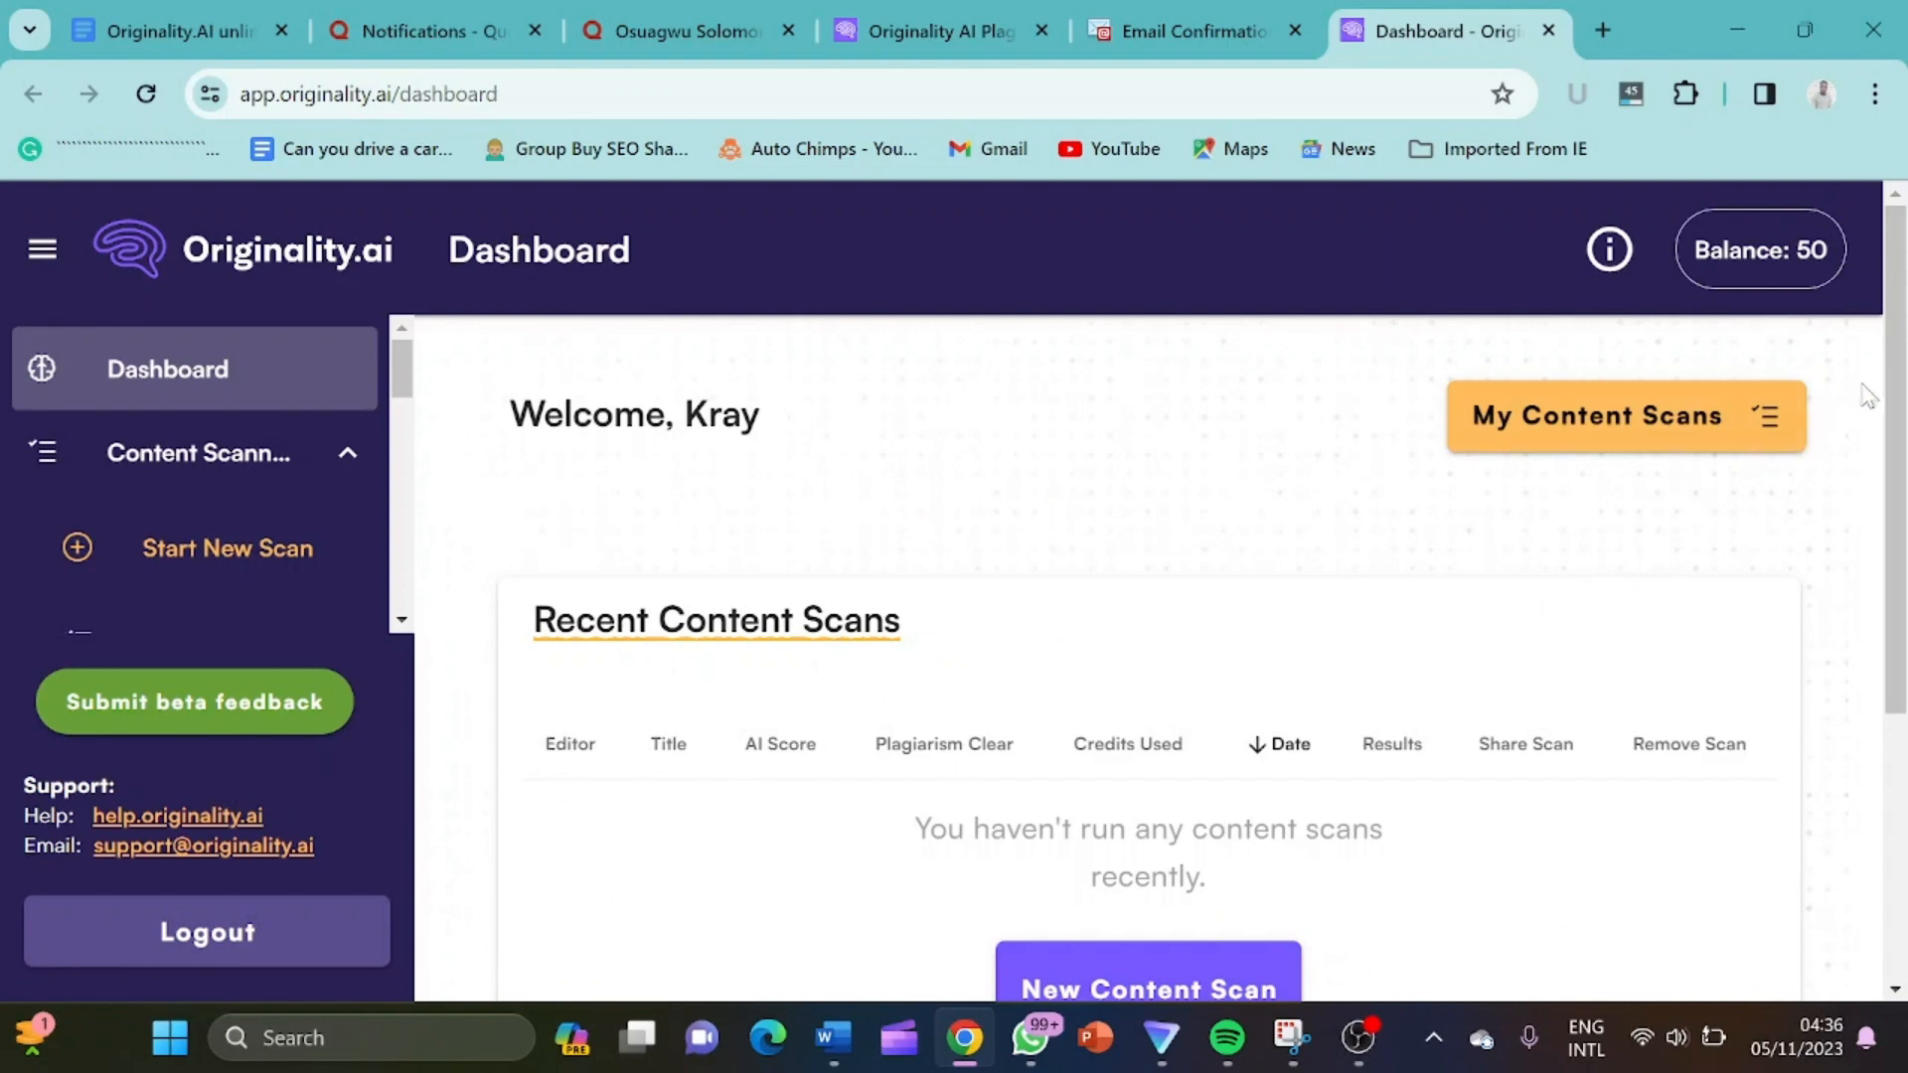